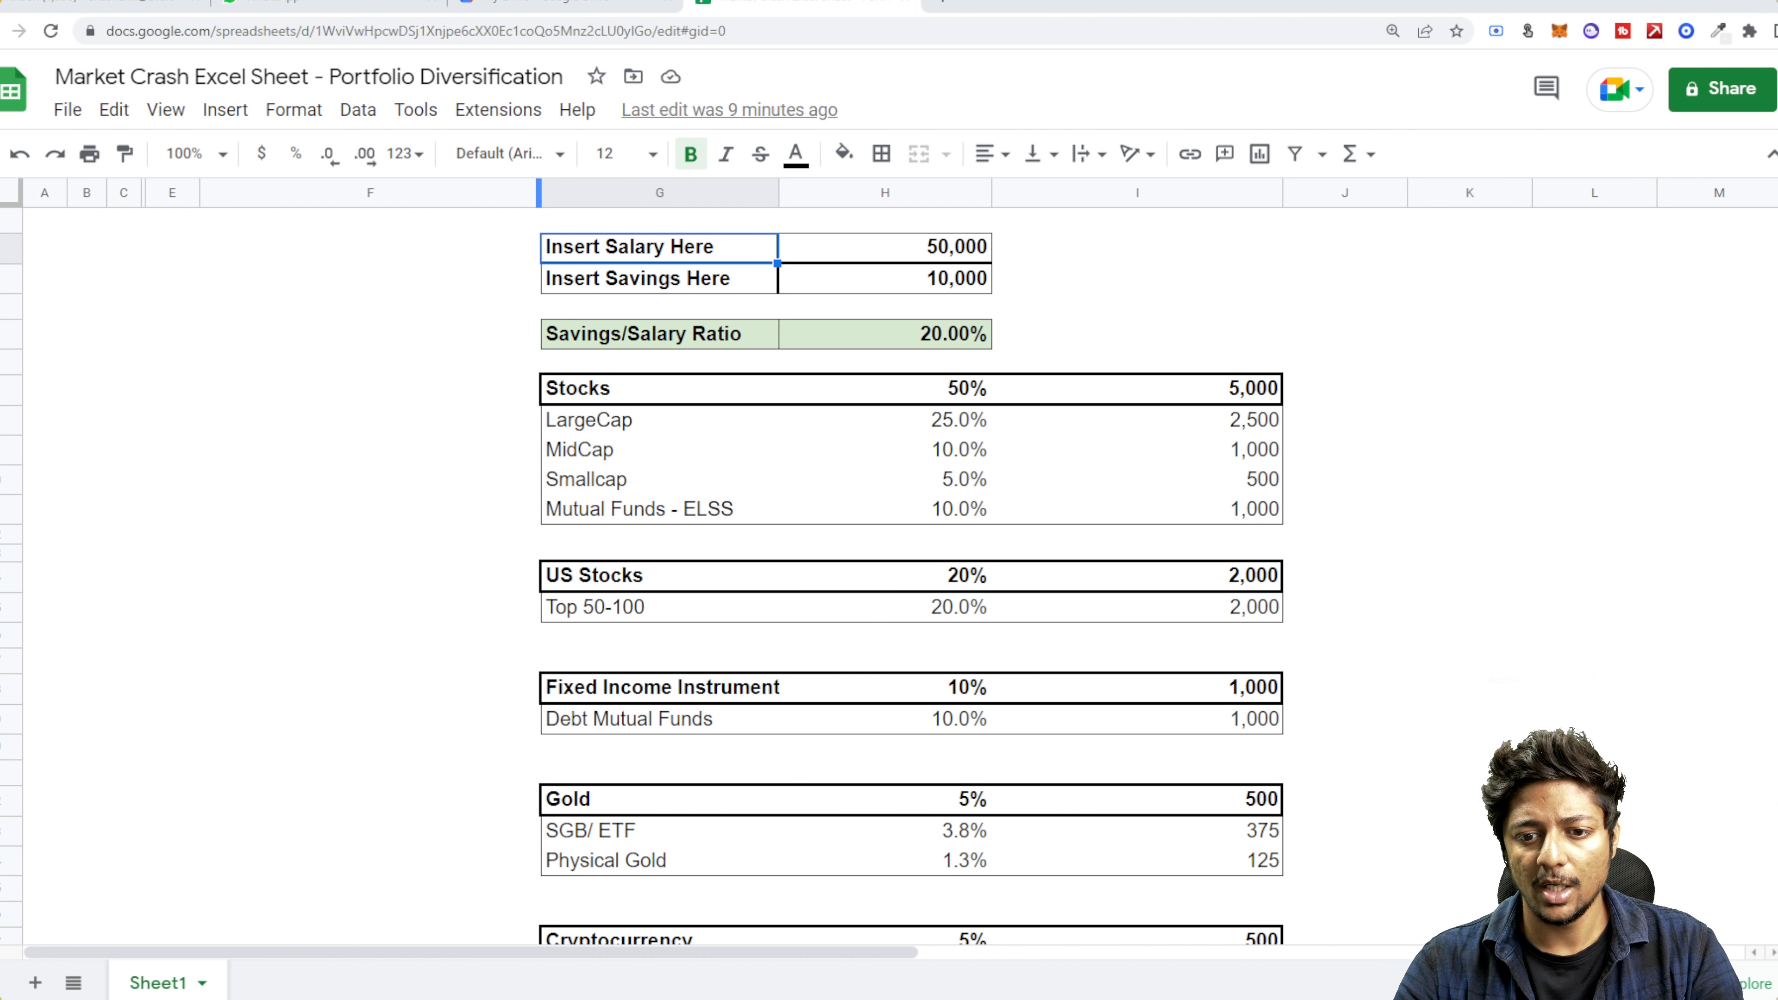
{"action": "mouse_move", "coordinate": [747, 353]}
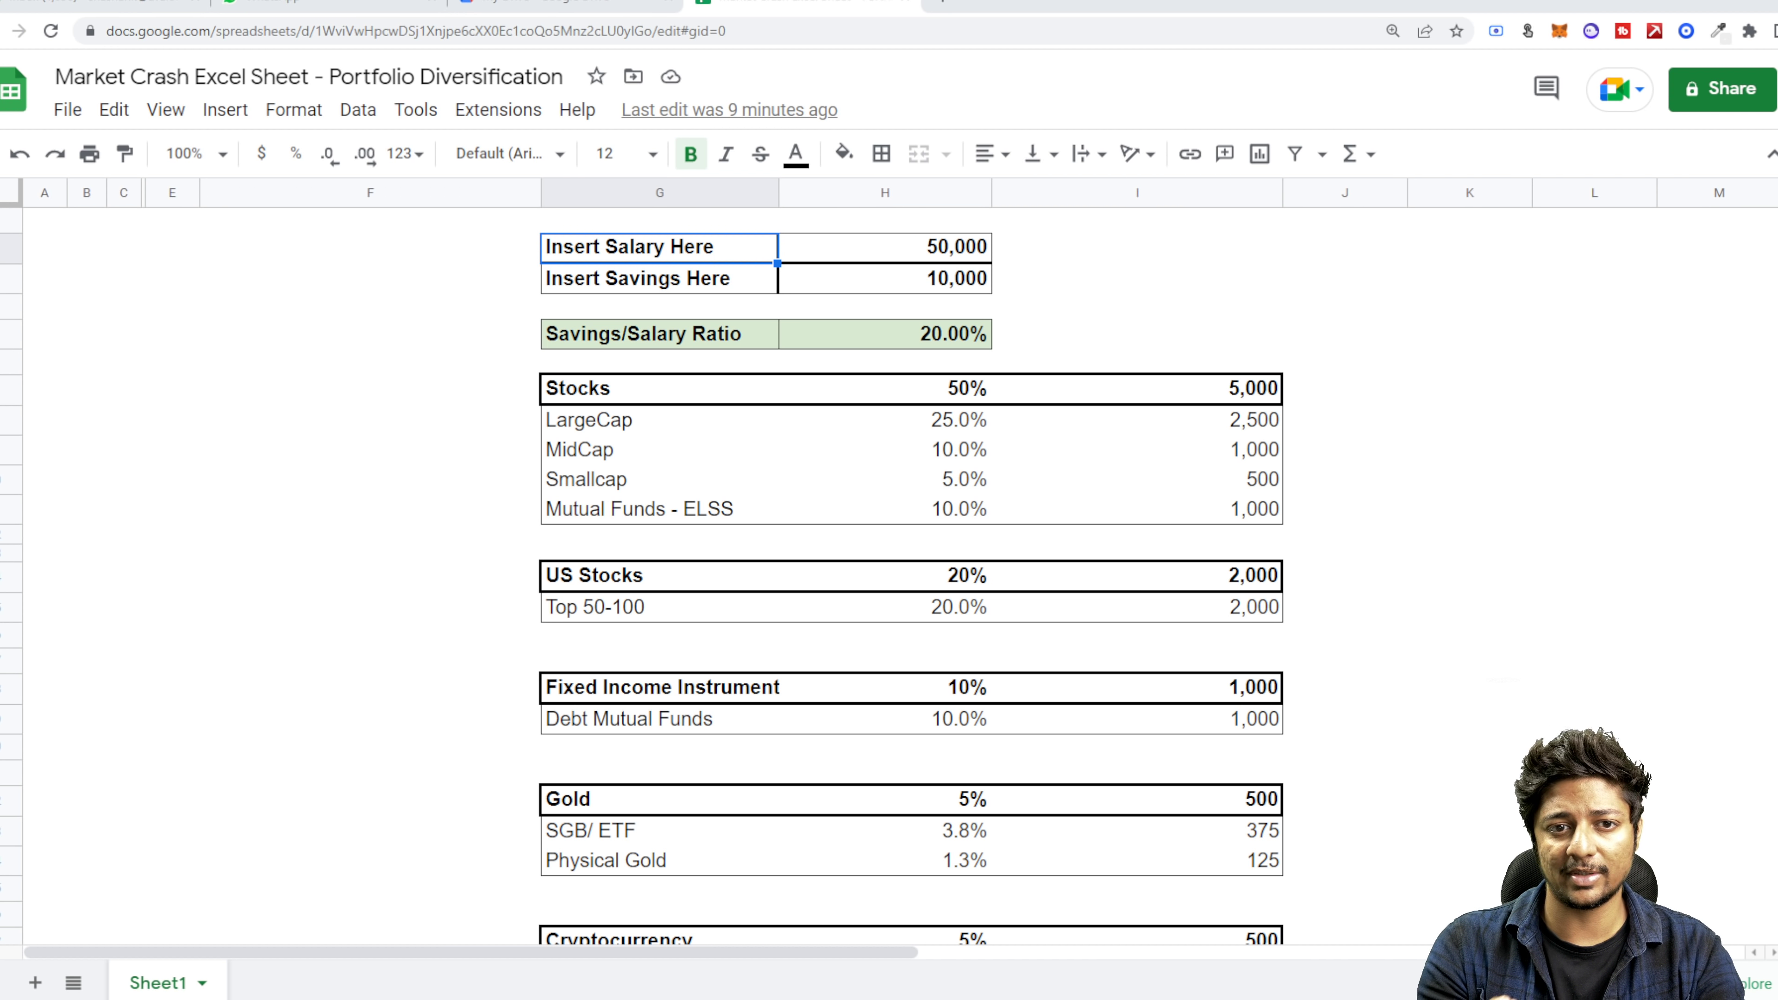
{"action": "mouse_move", "coordinate": [165, 110]}
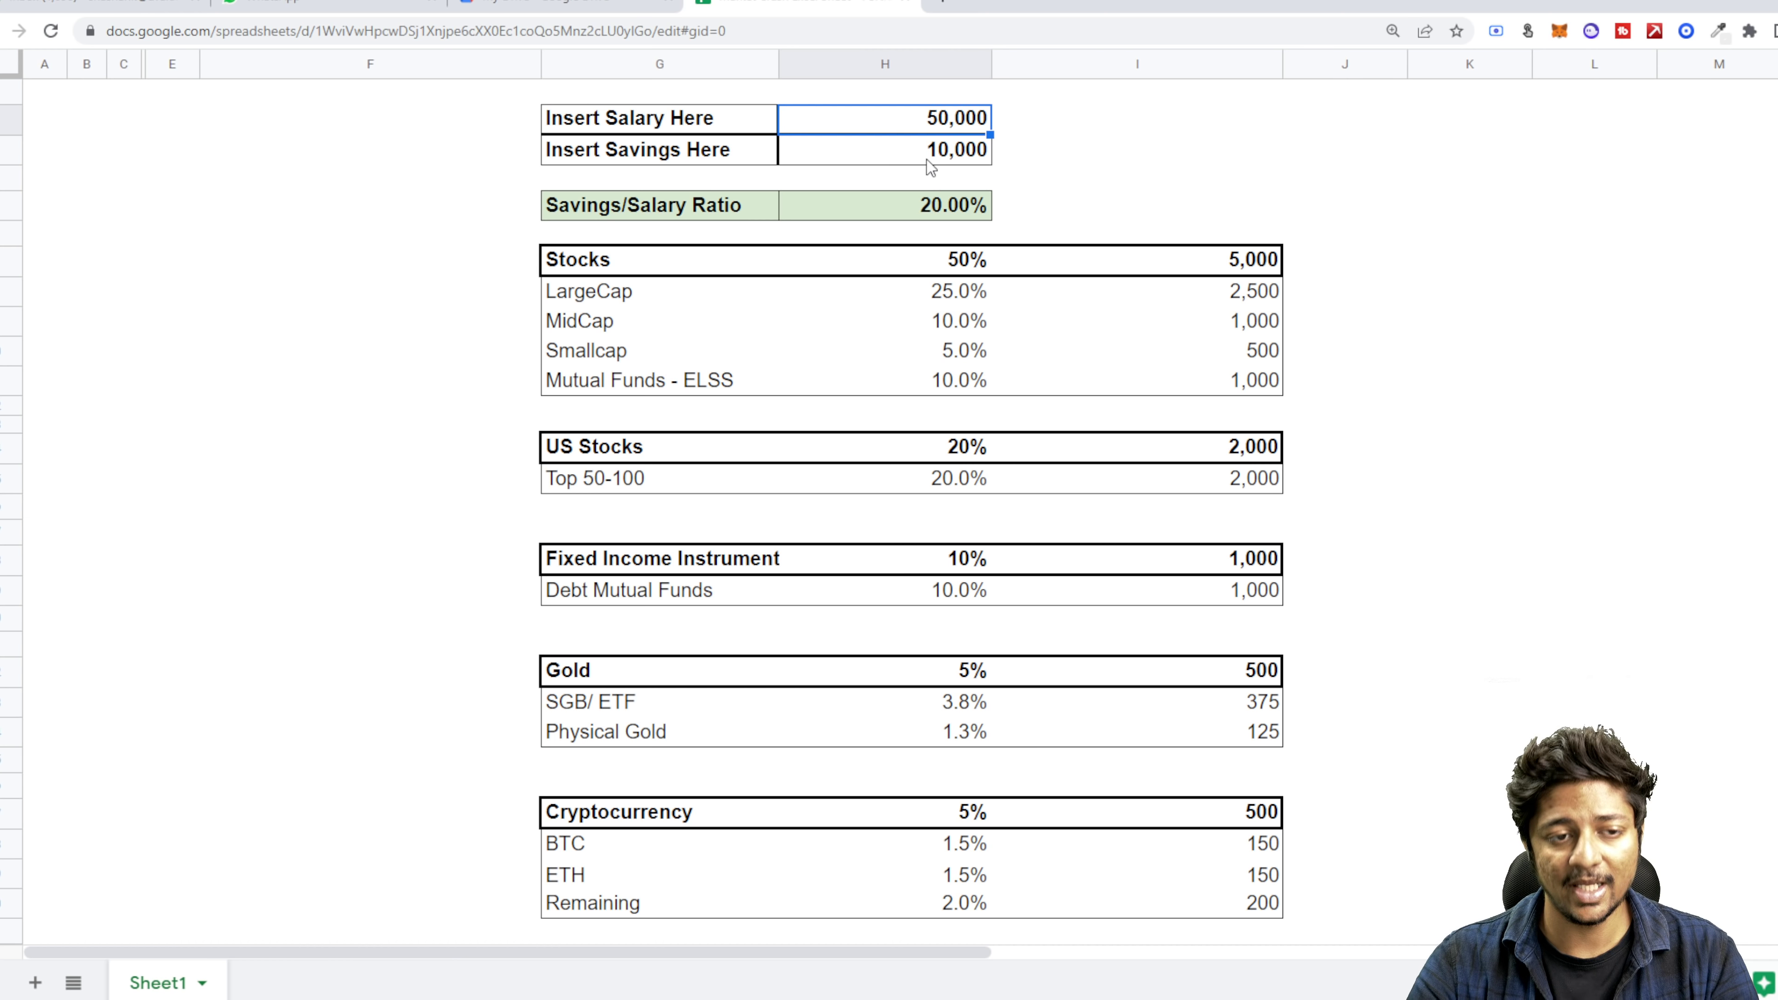
{"action": "mouse_move", "coordinate": [718, 224]}
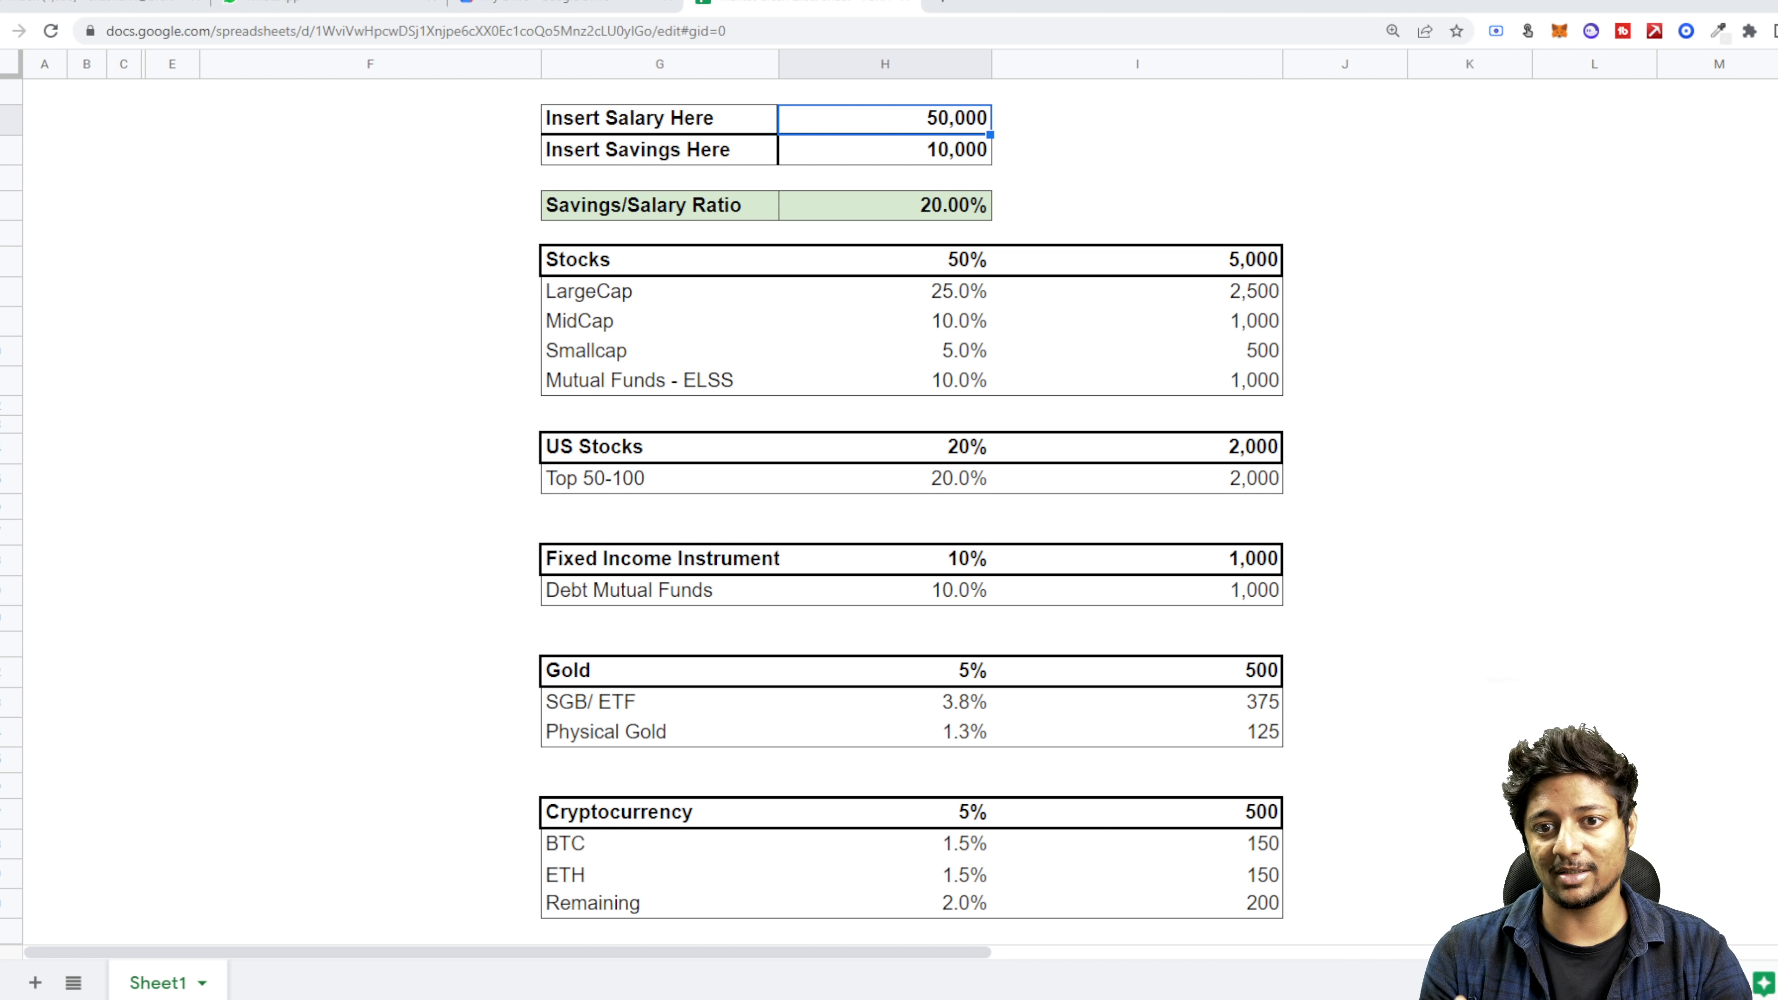
{"action": "mouse_move", "coordinate": [763, 304]}
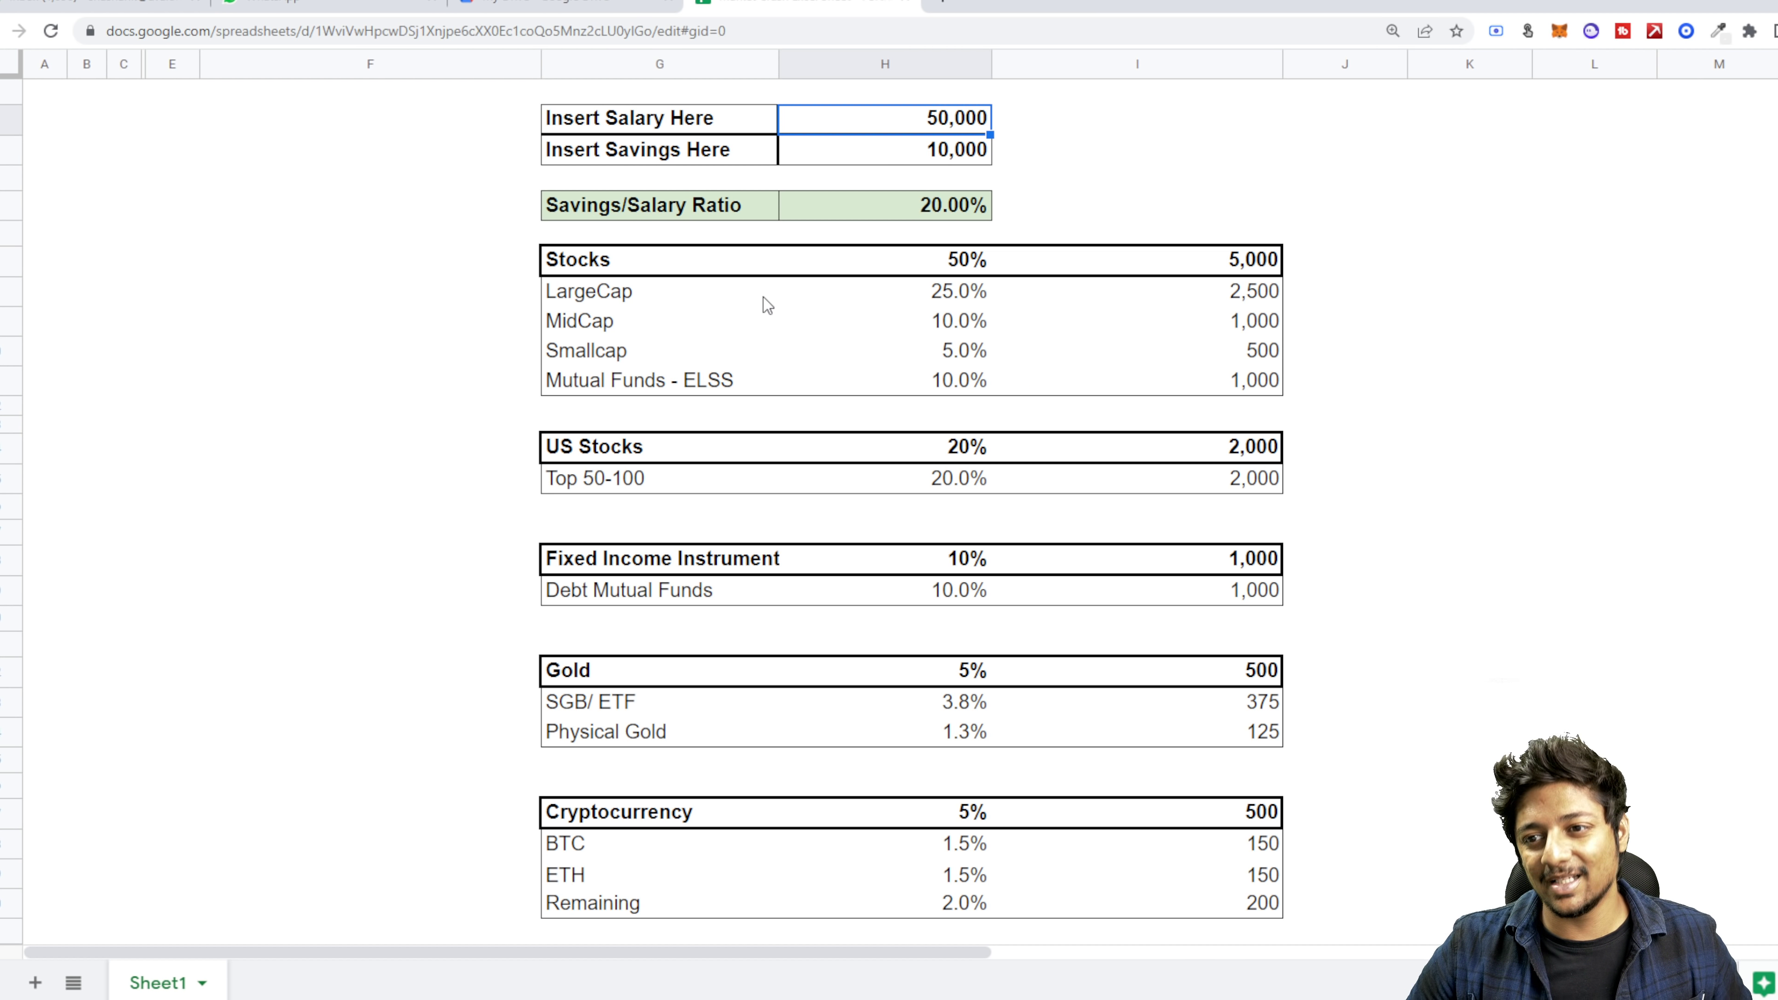
{"action": "mouse_move", "coordinate": [970, 278]}
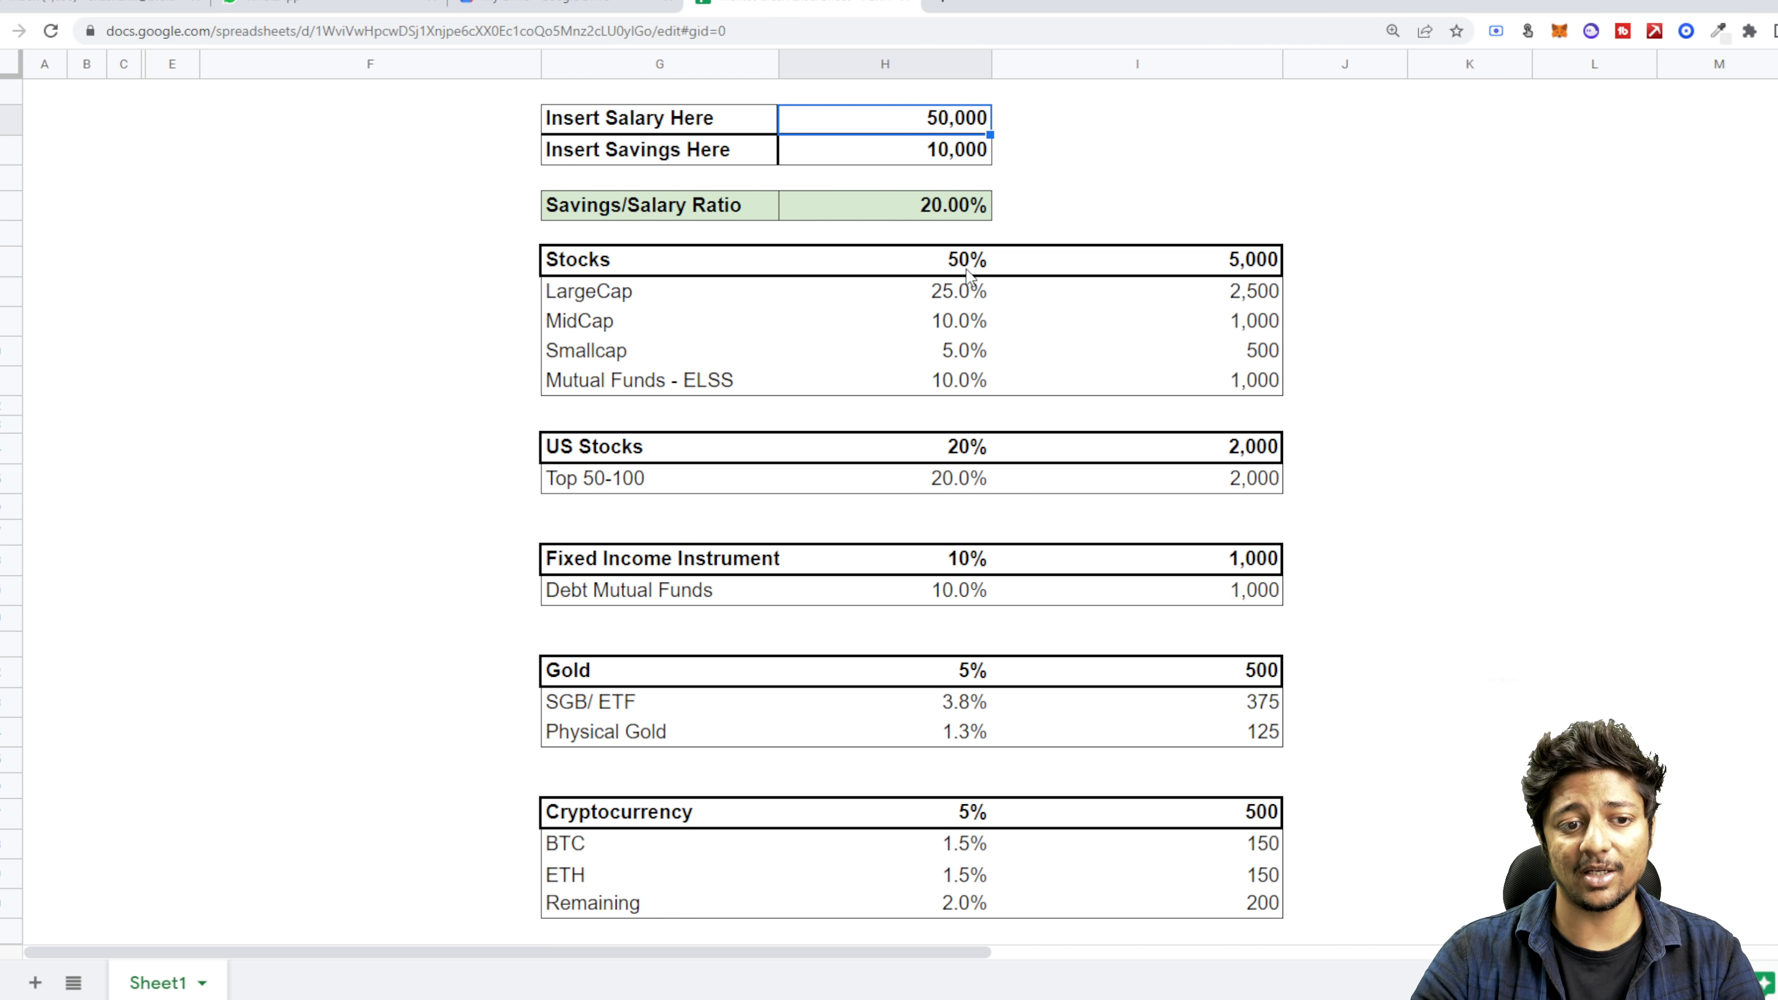
- Rename the Stocks heading to 'Indian Stocks', keeping its 50% and 5,000 values
{"action": "left_click", "coordinate": [369, 261]}
{"action": "type", "text": "Indian "}
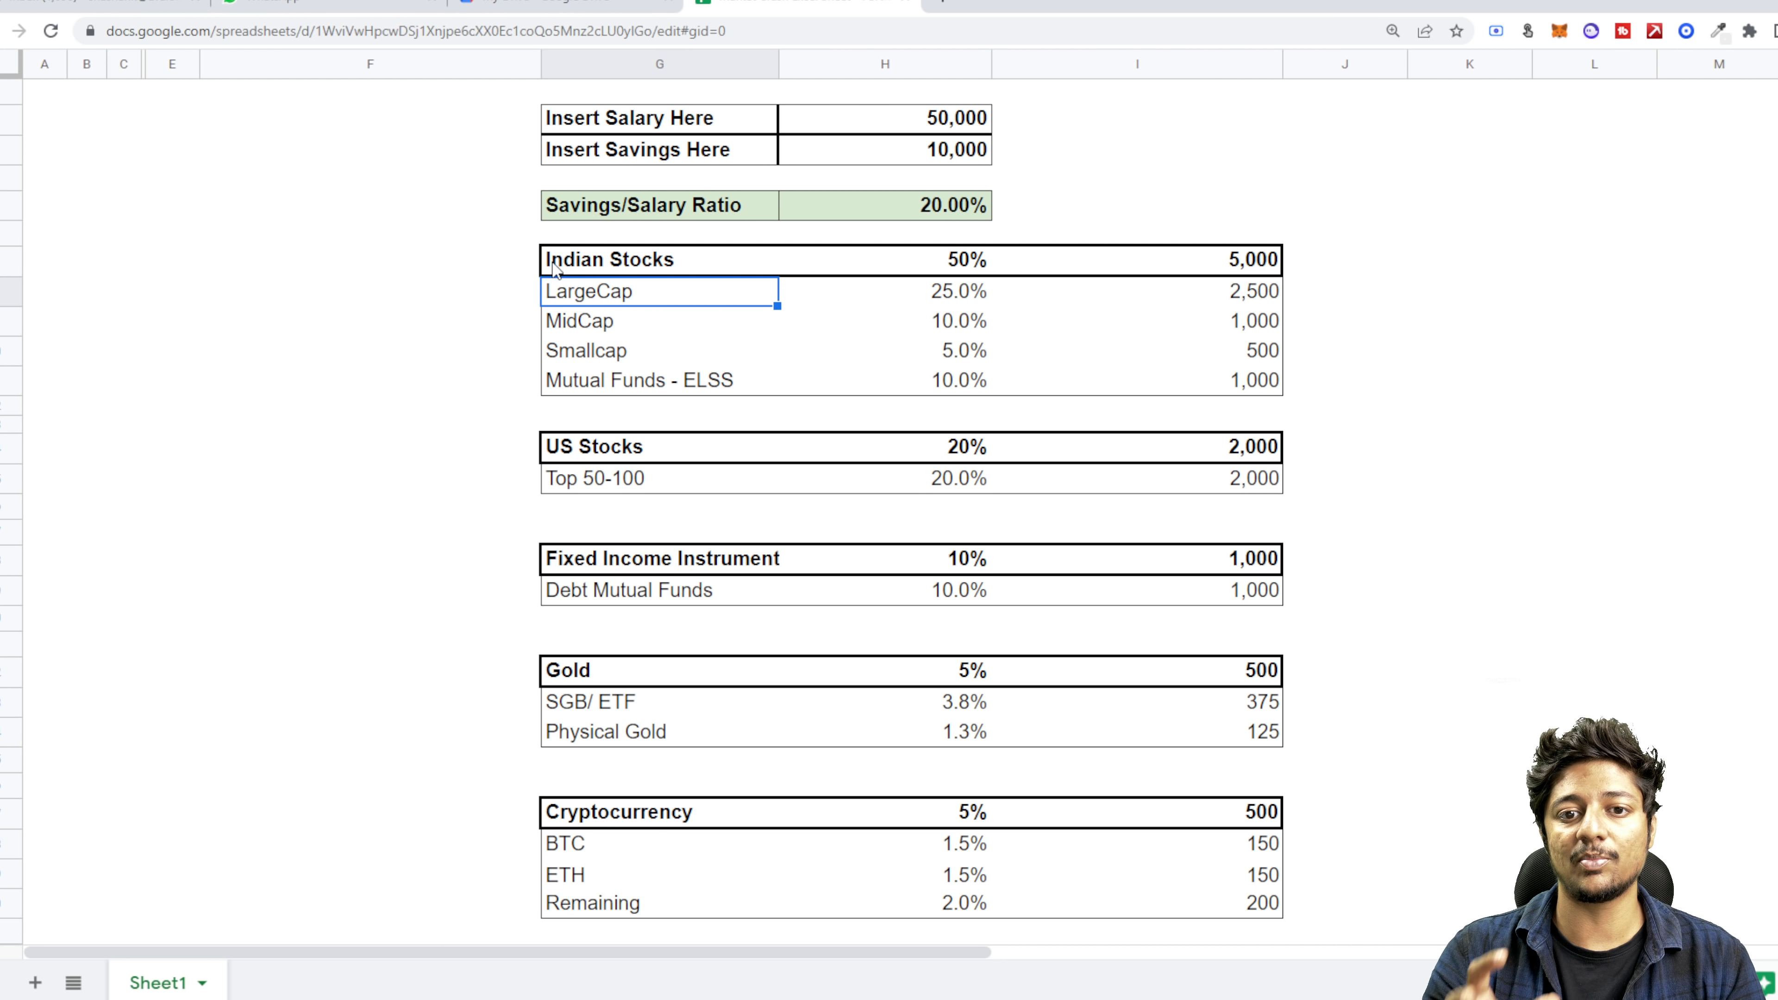
{"action": "mouse_move", "coordinate": [955, 337]}
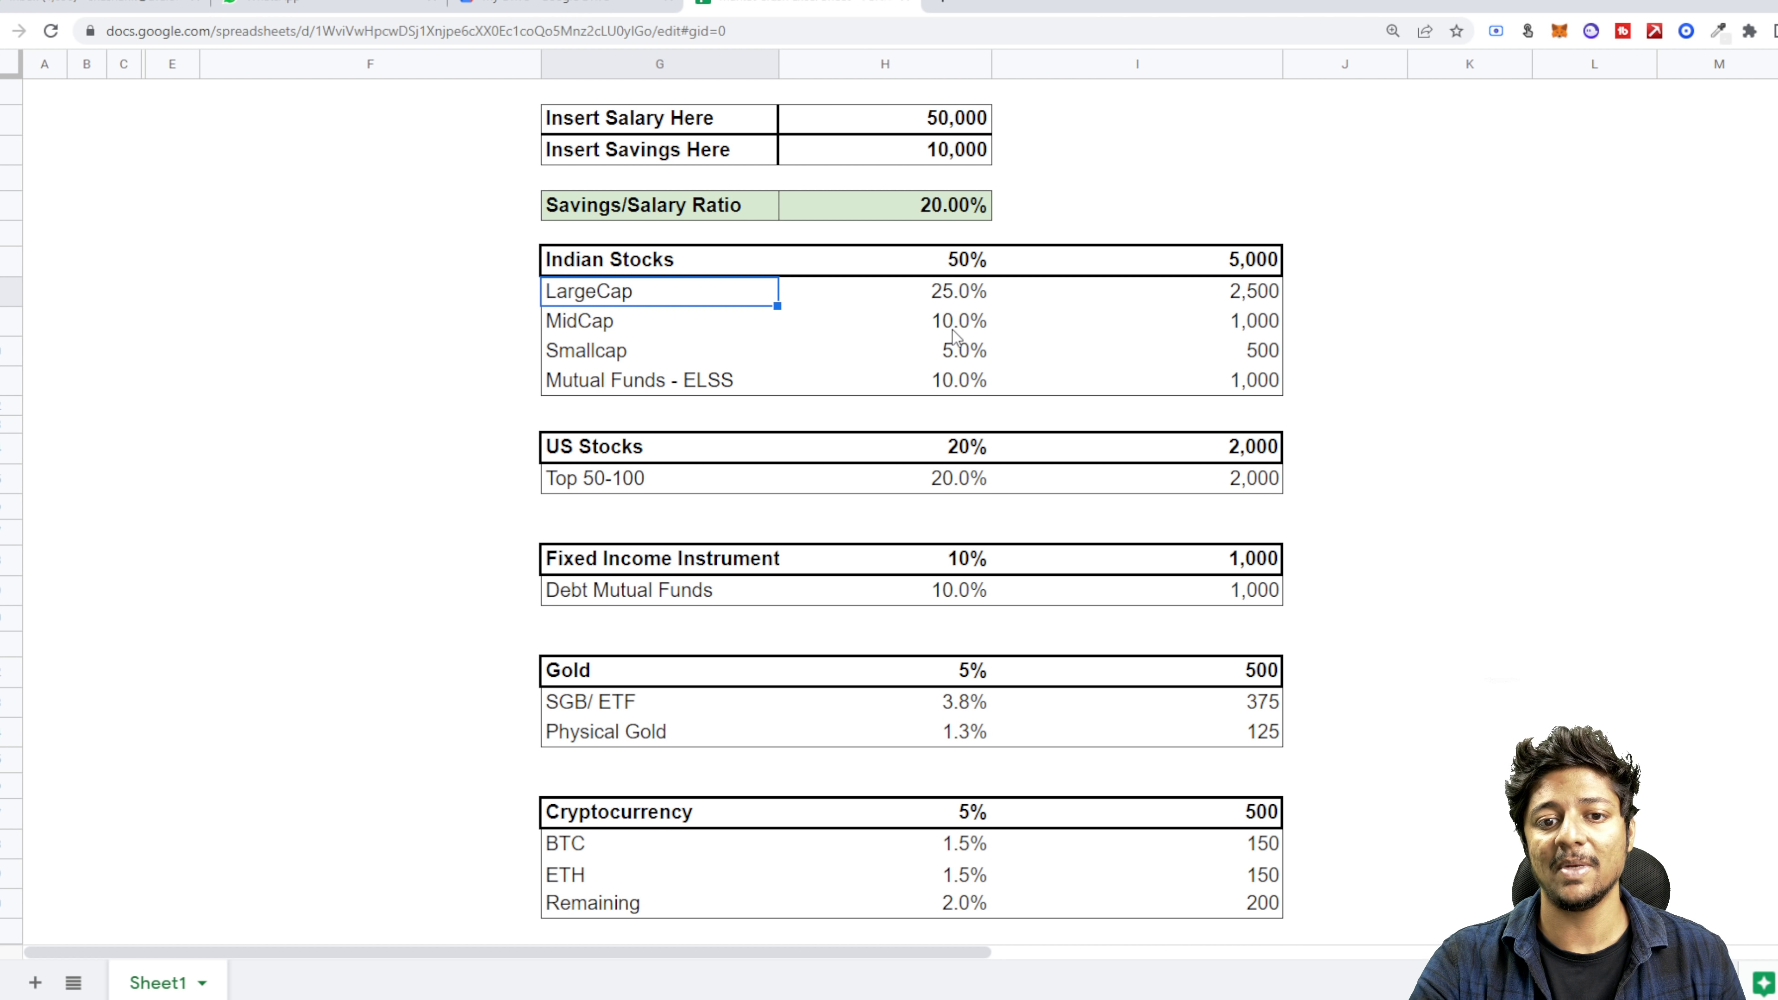
{"action": "mouse_move", "coordinate": [964, 357]}
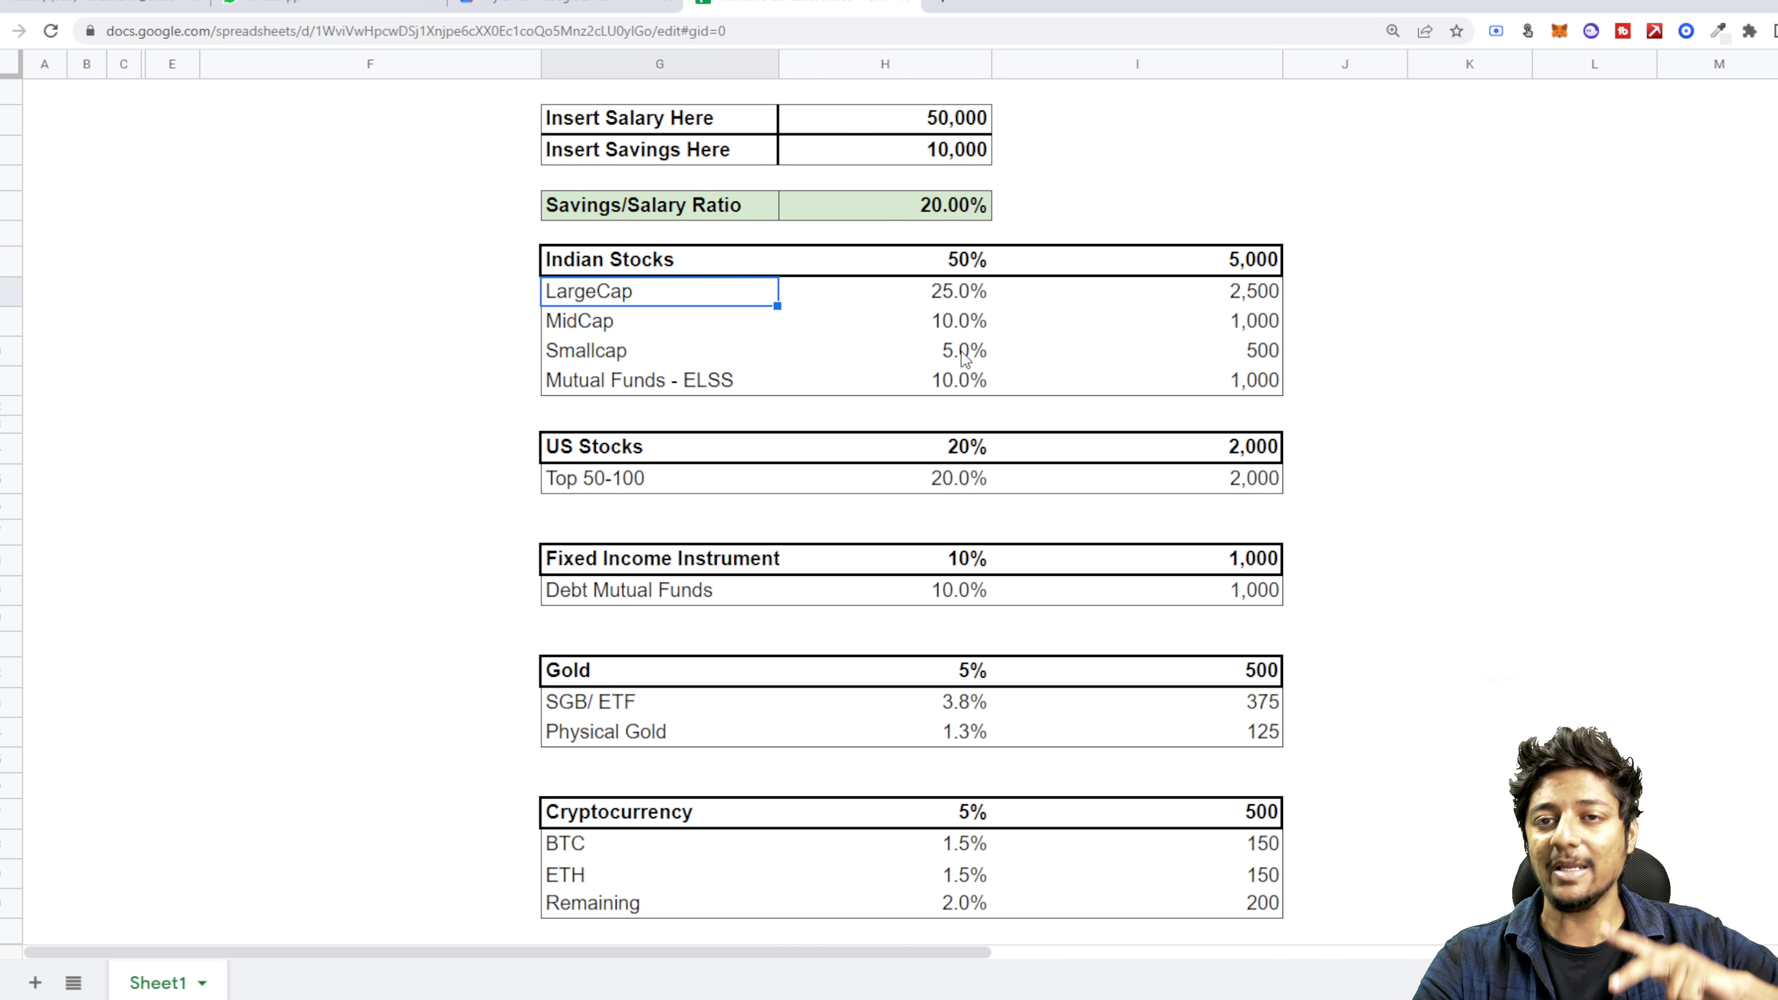
{"action": "left_click", "coordinate": [882, 350]}
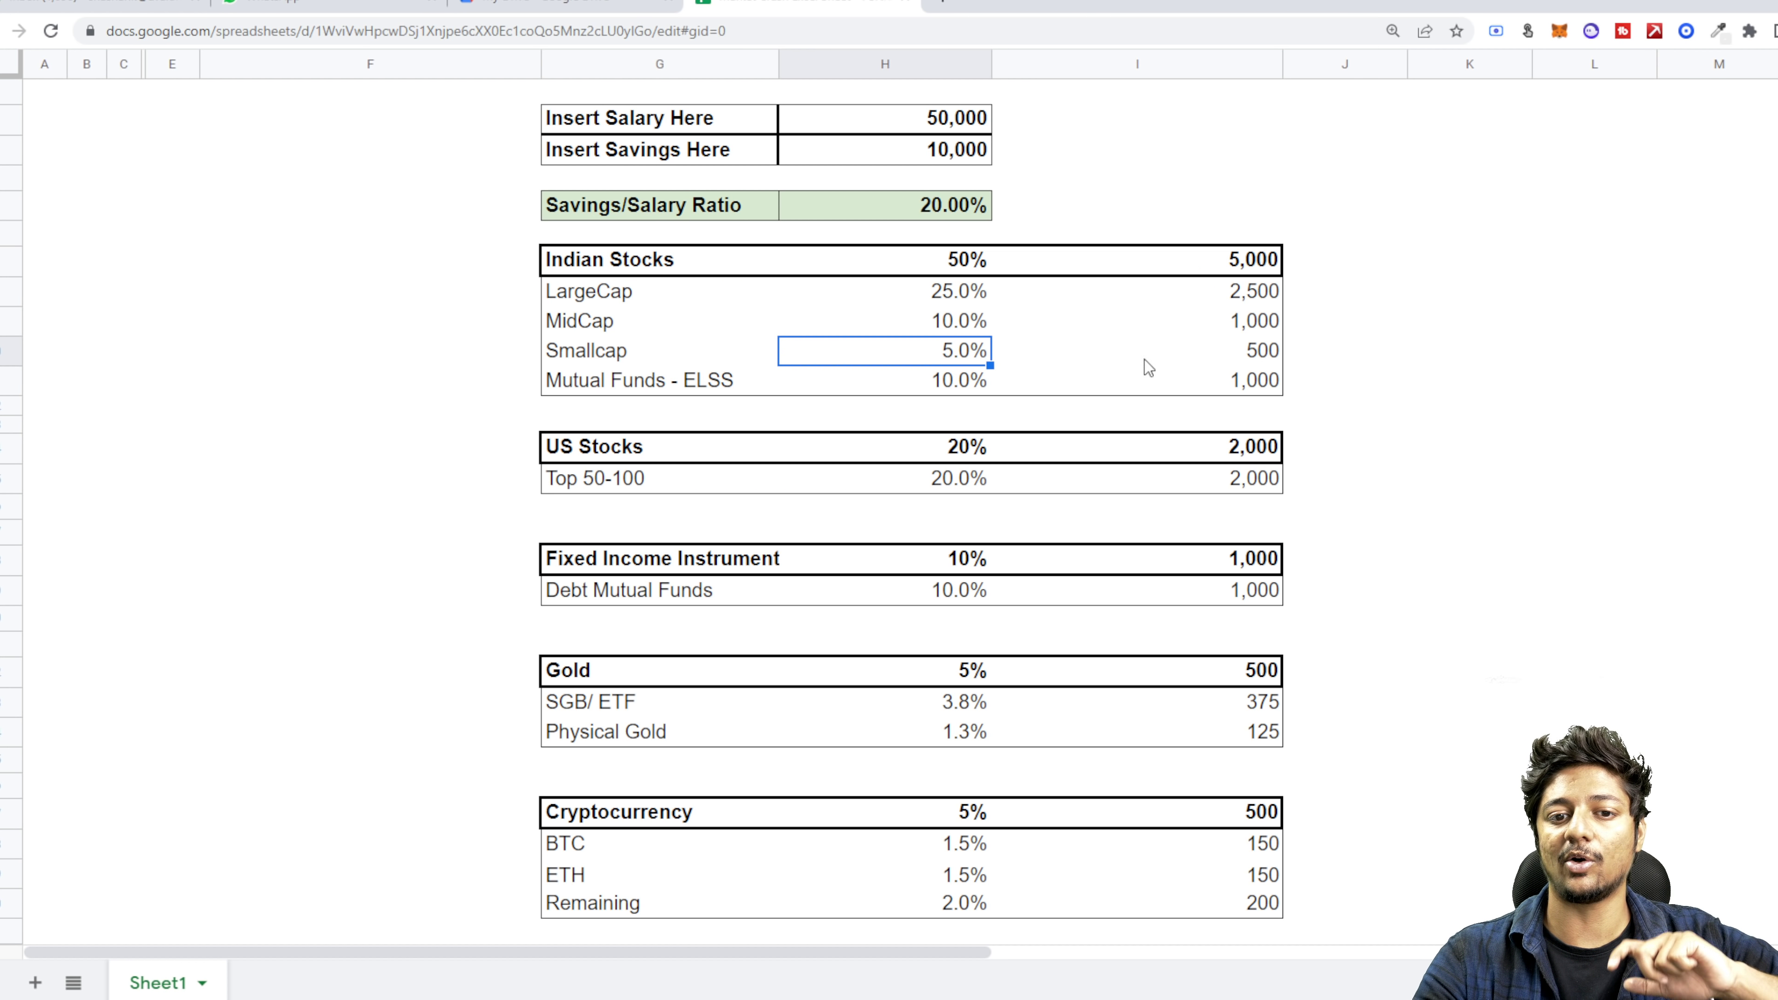
{"action": "mouse_move", "coordinate": [1423, 387]}
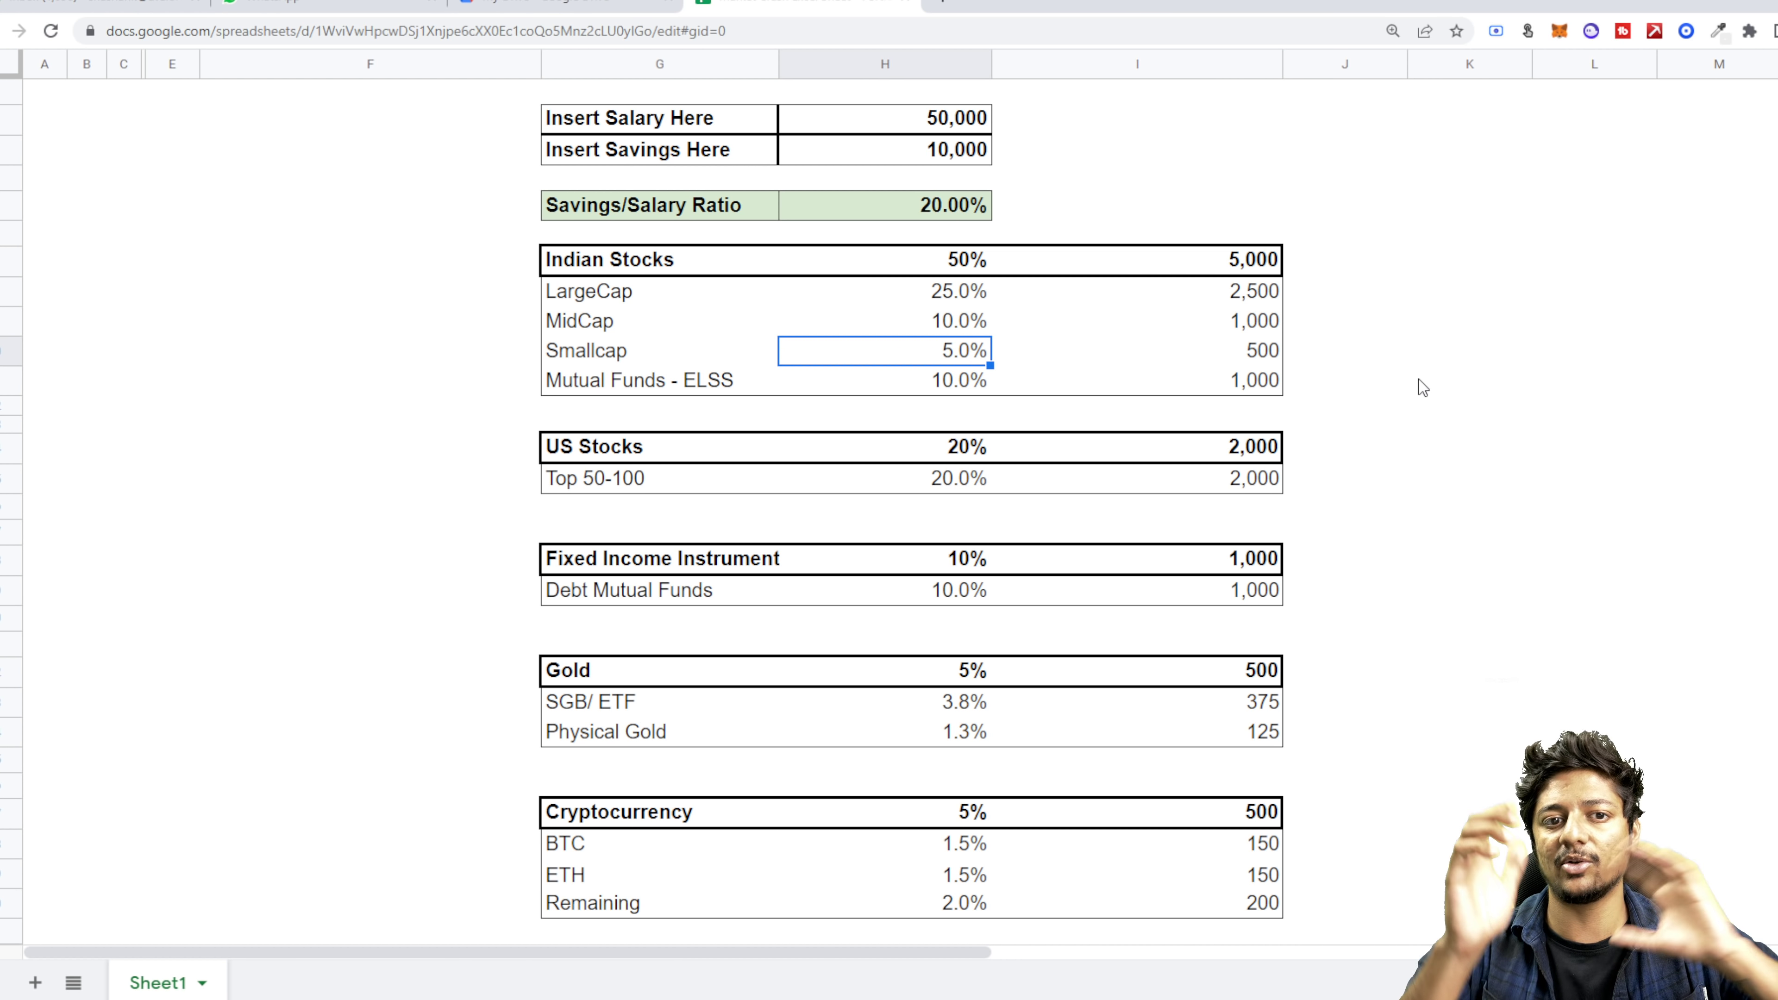
{"action": "mouse_move", "coordinate": [1343, 398]}
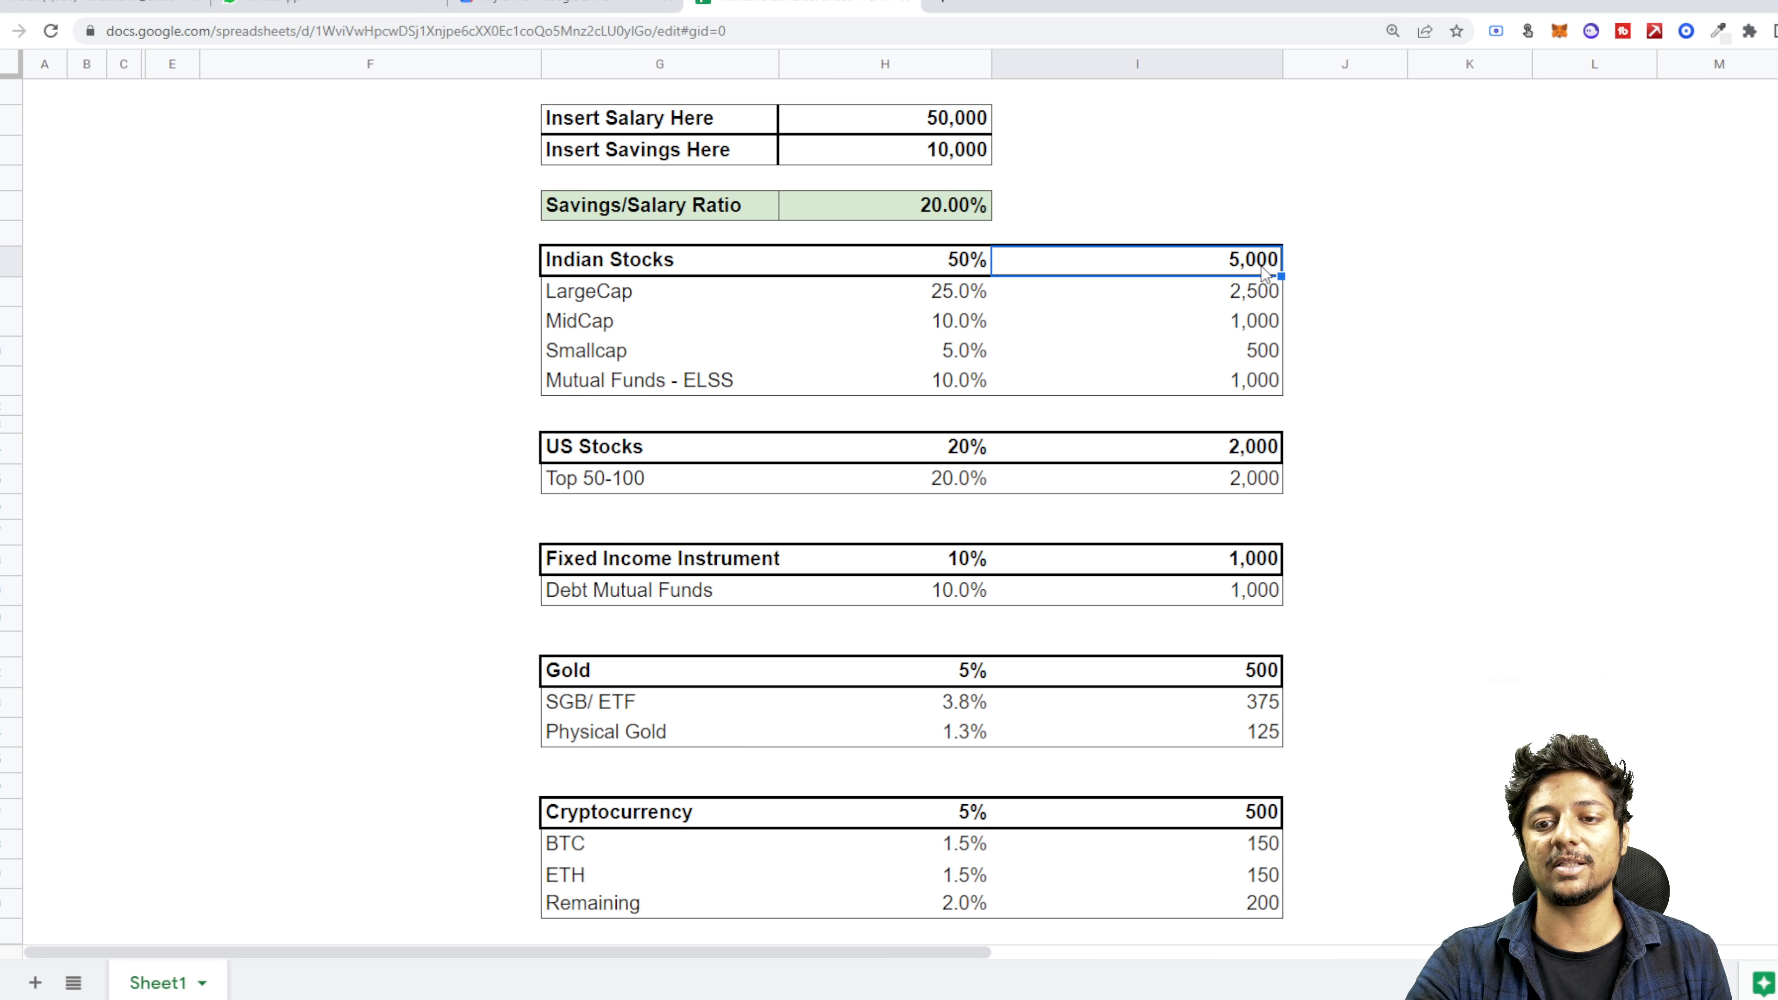
{"action": "mouse_move", "coordinate": [964, 128]}
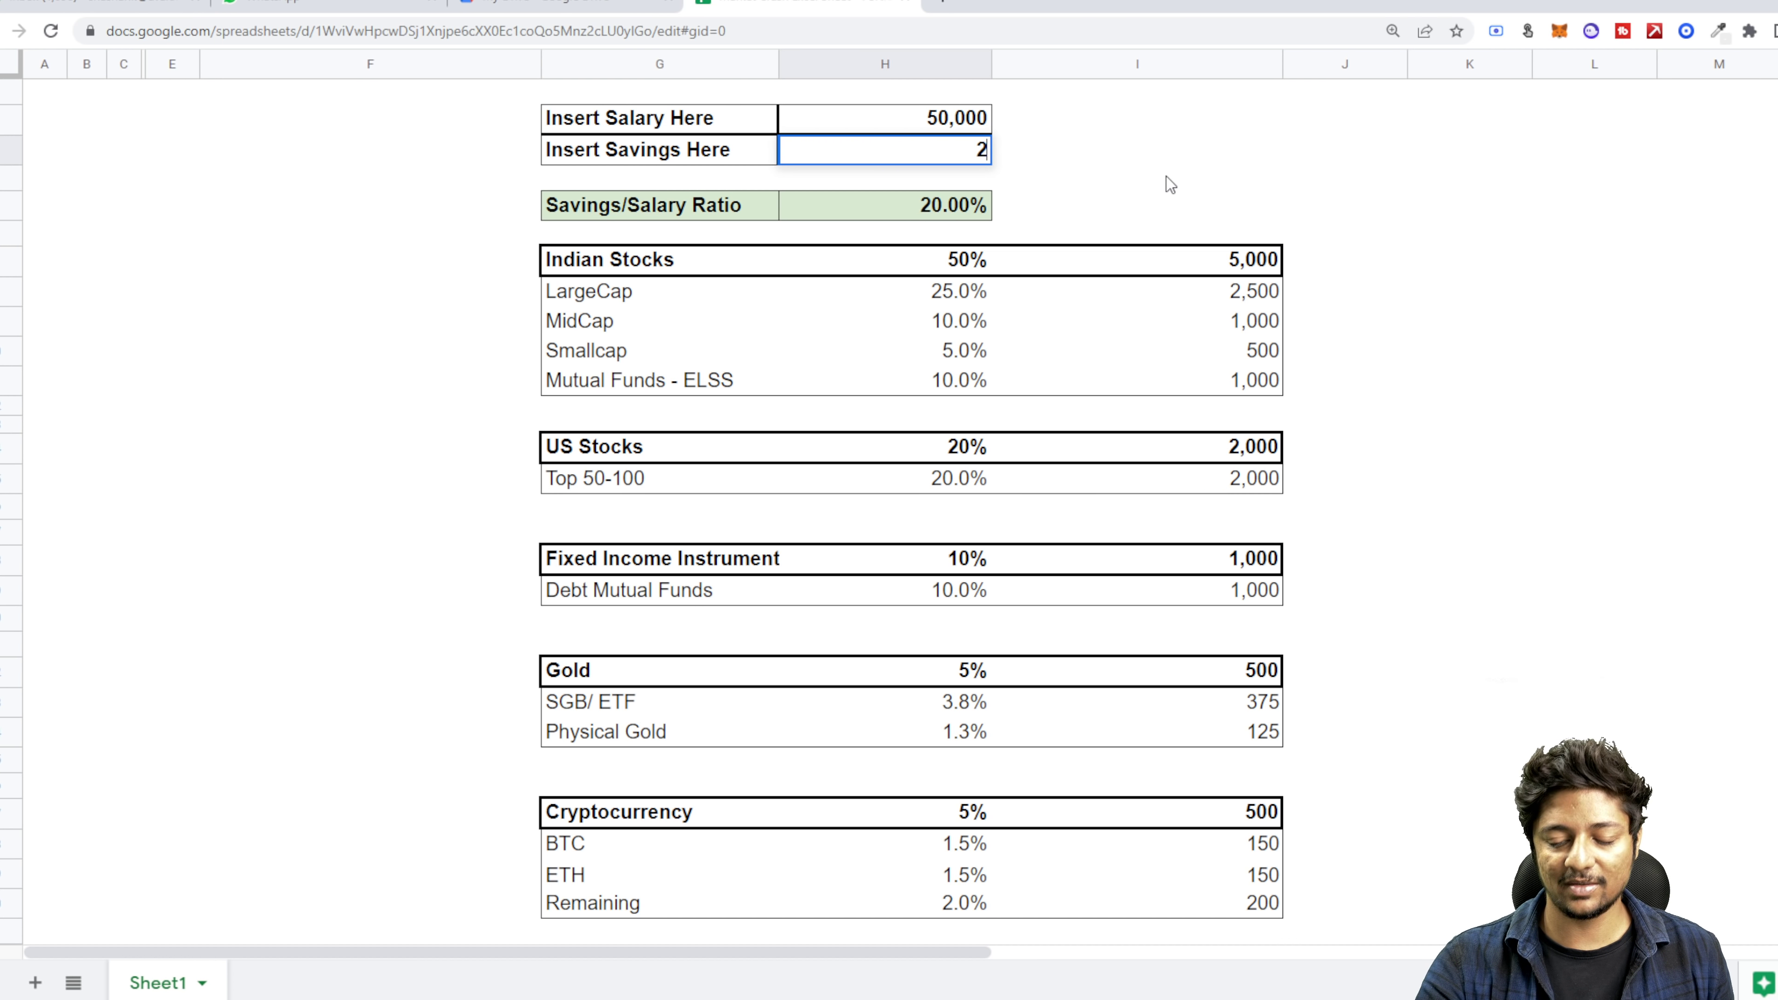
{"action": "type", "text": "200000"}
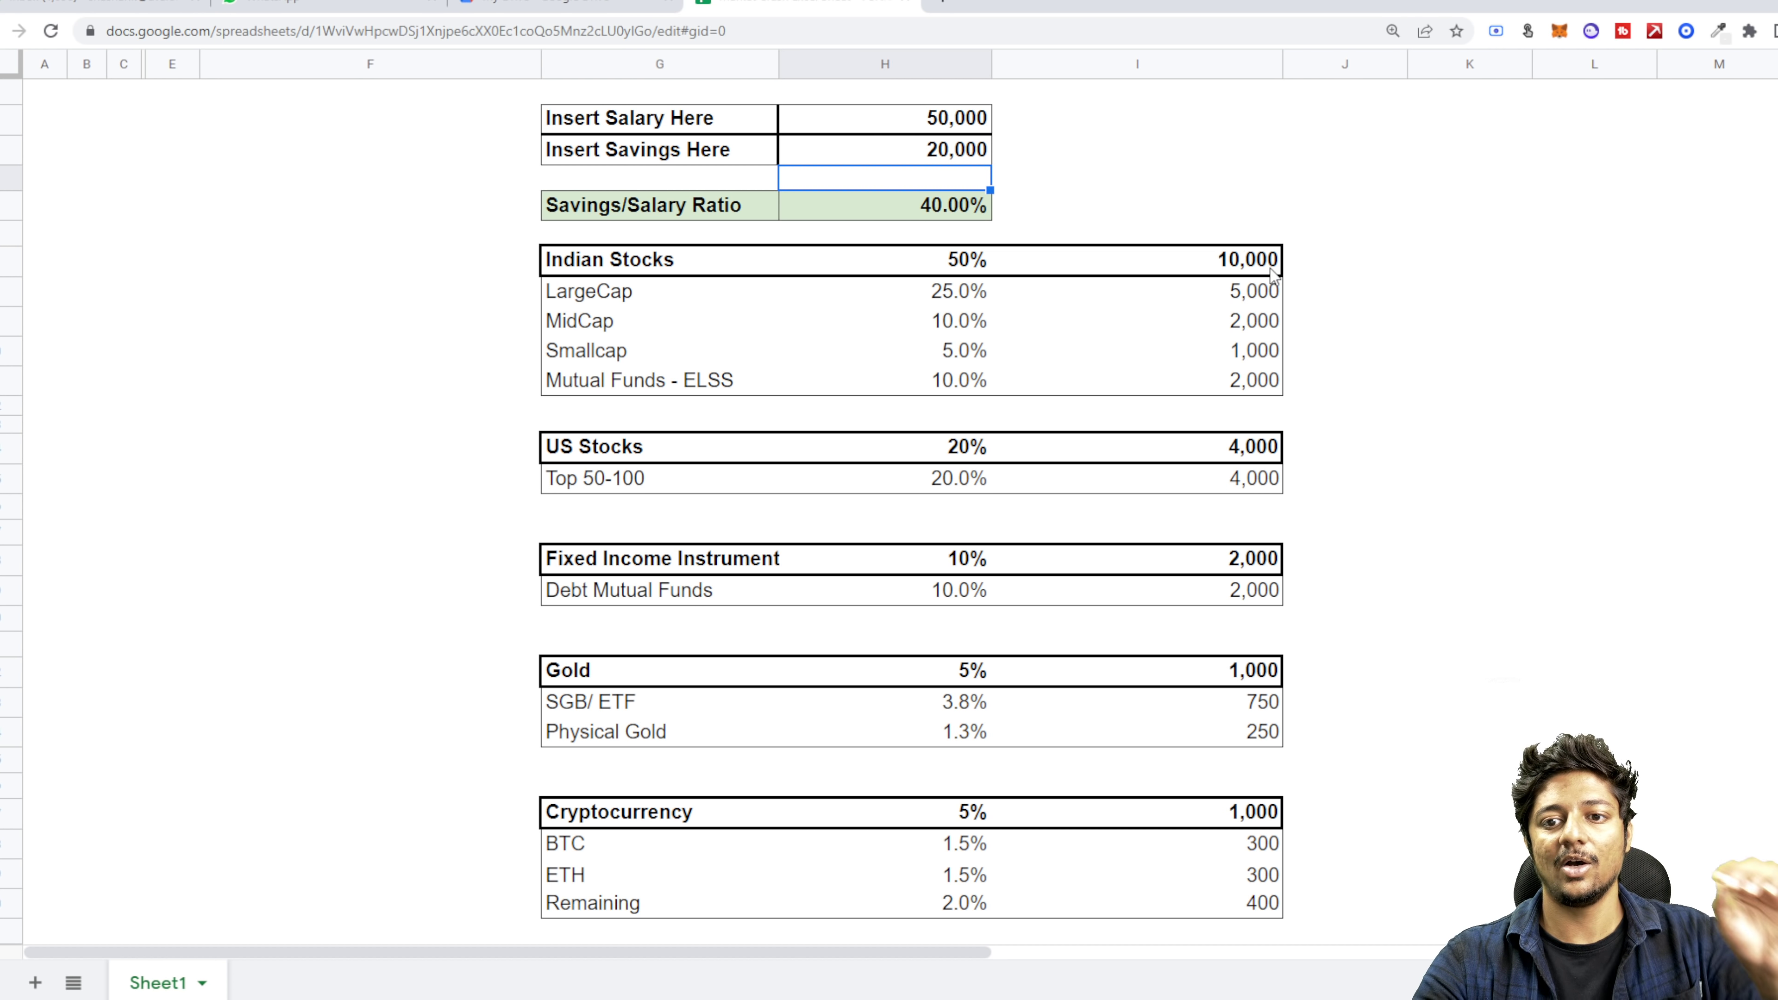
{"action": "type", "text": "10000"}
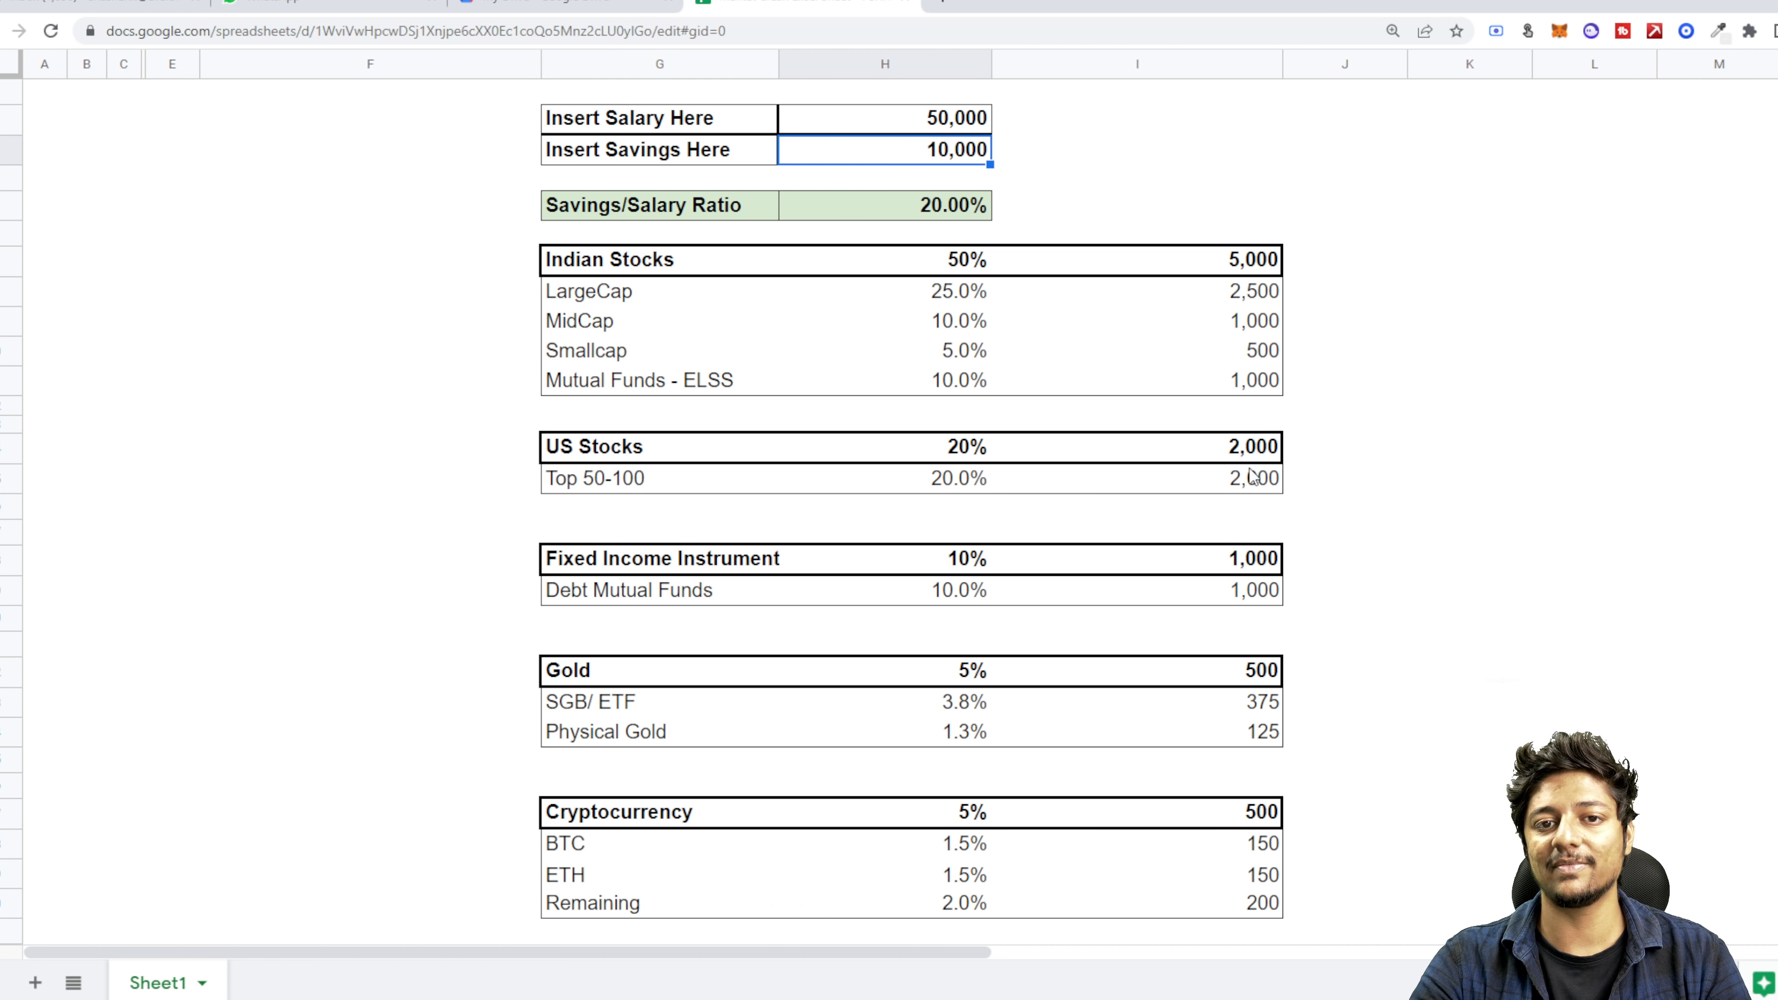
{"action": "mouse_move", "coordinate": [1255, 410]}
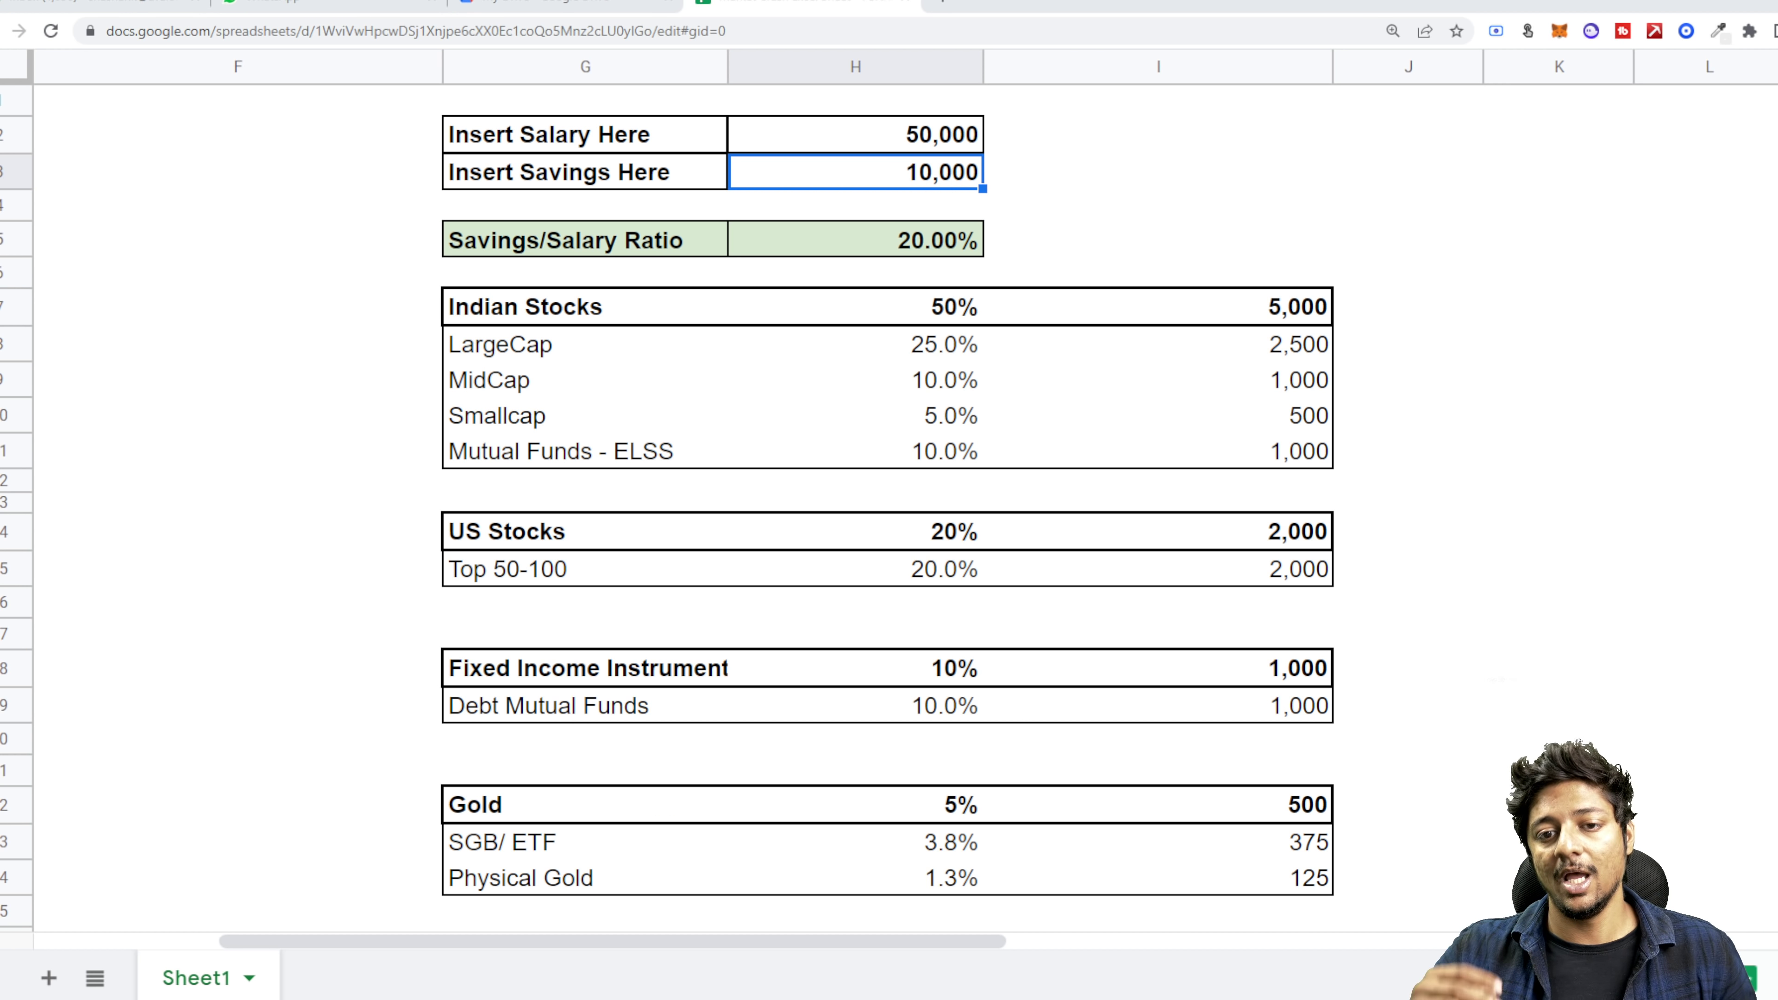
{"action": "mouse_move", "coordinate": [1187, 597]}
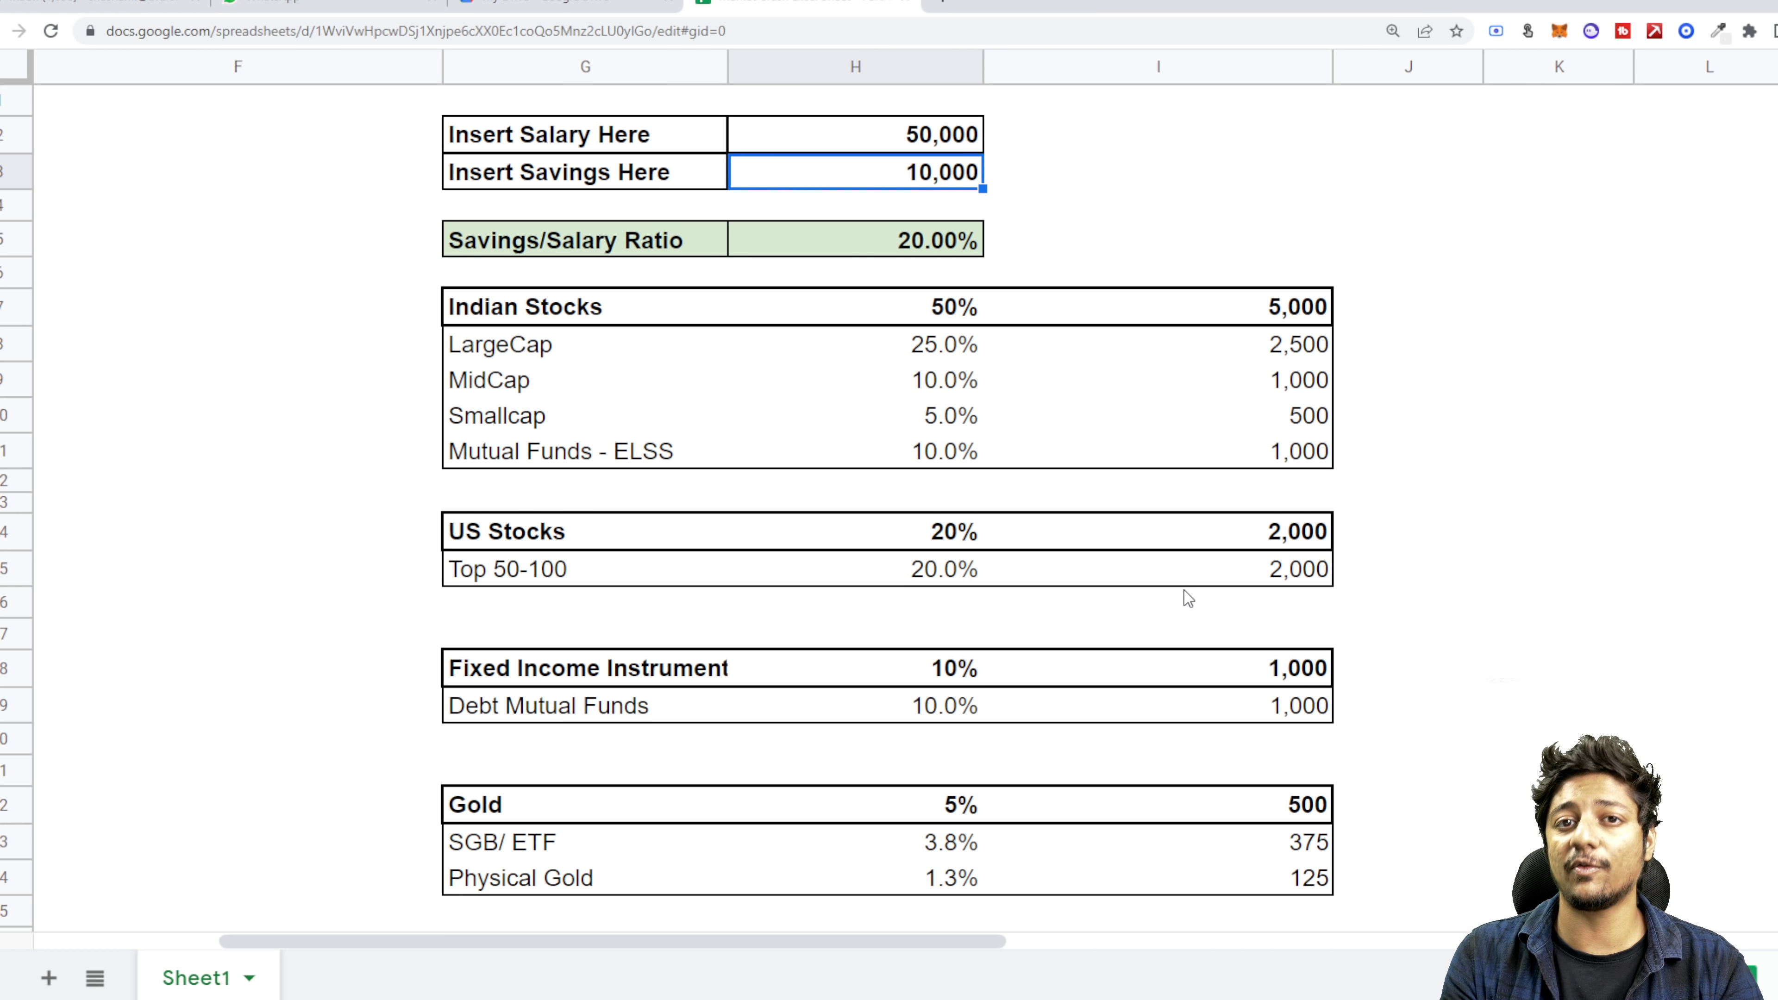
{"action": "mouse_move", "coordinate": [1182, 590]}
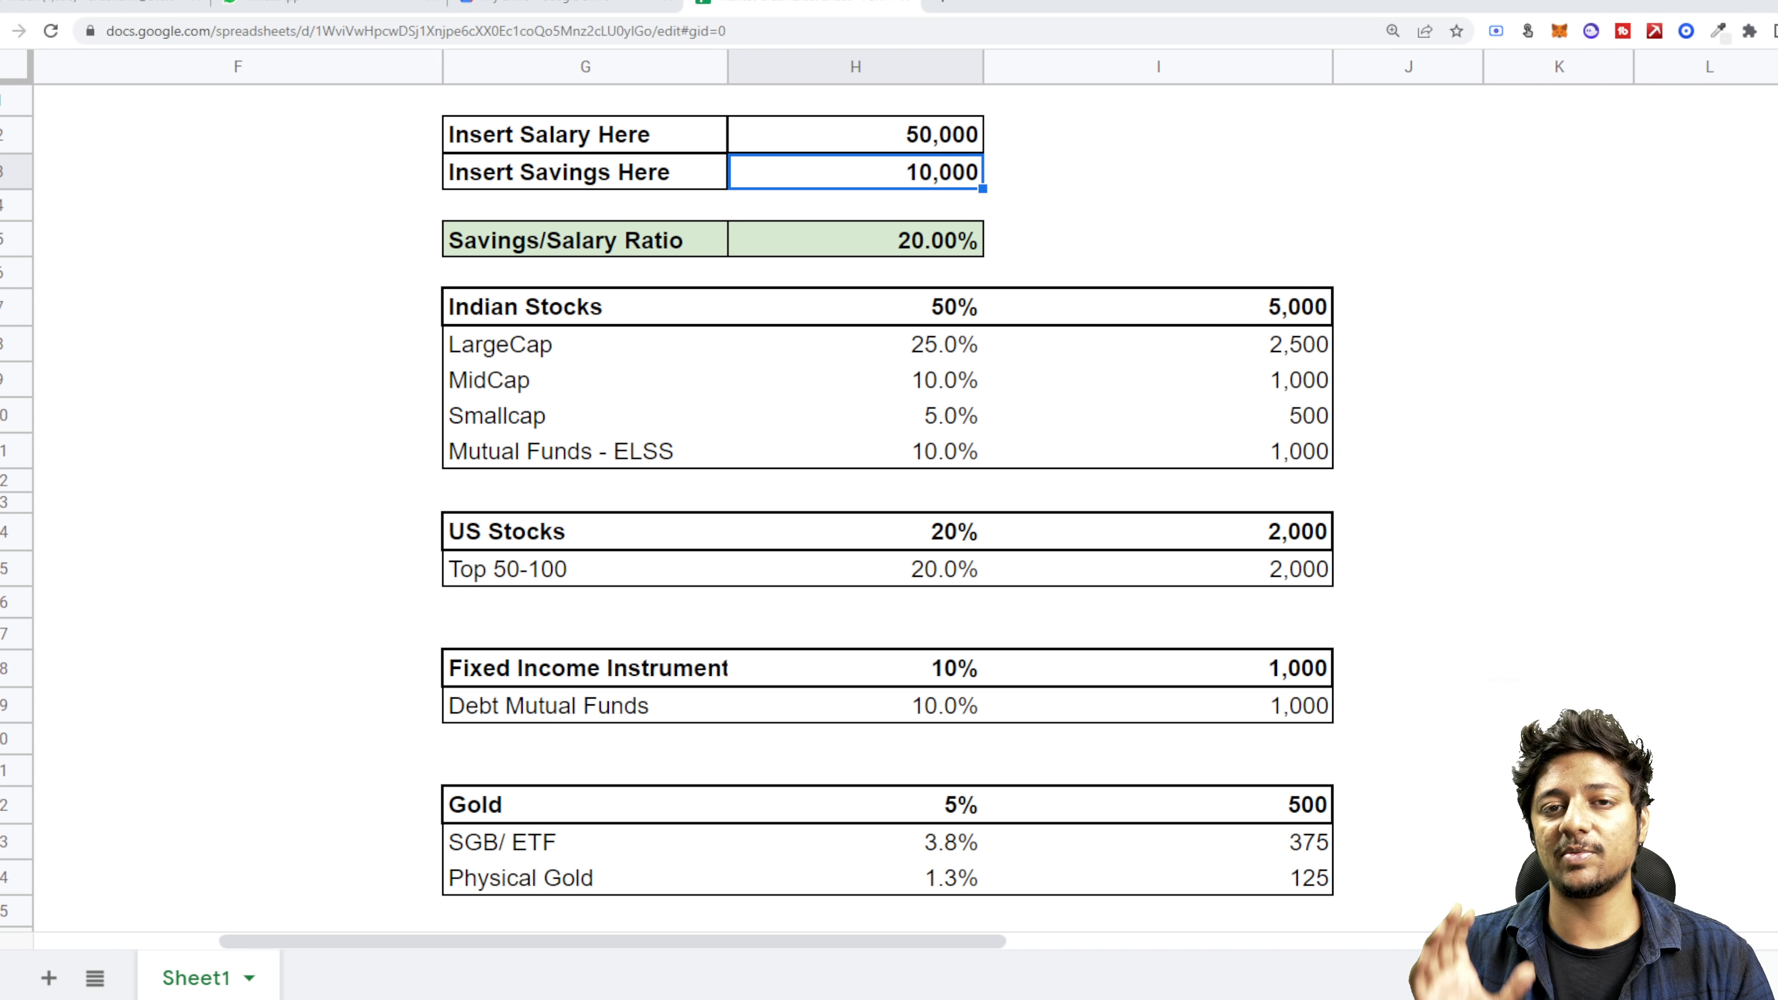
{"action": "scroll", "scroll_direction": "down", "scroll_amount": 3}
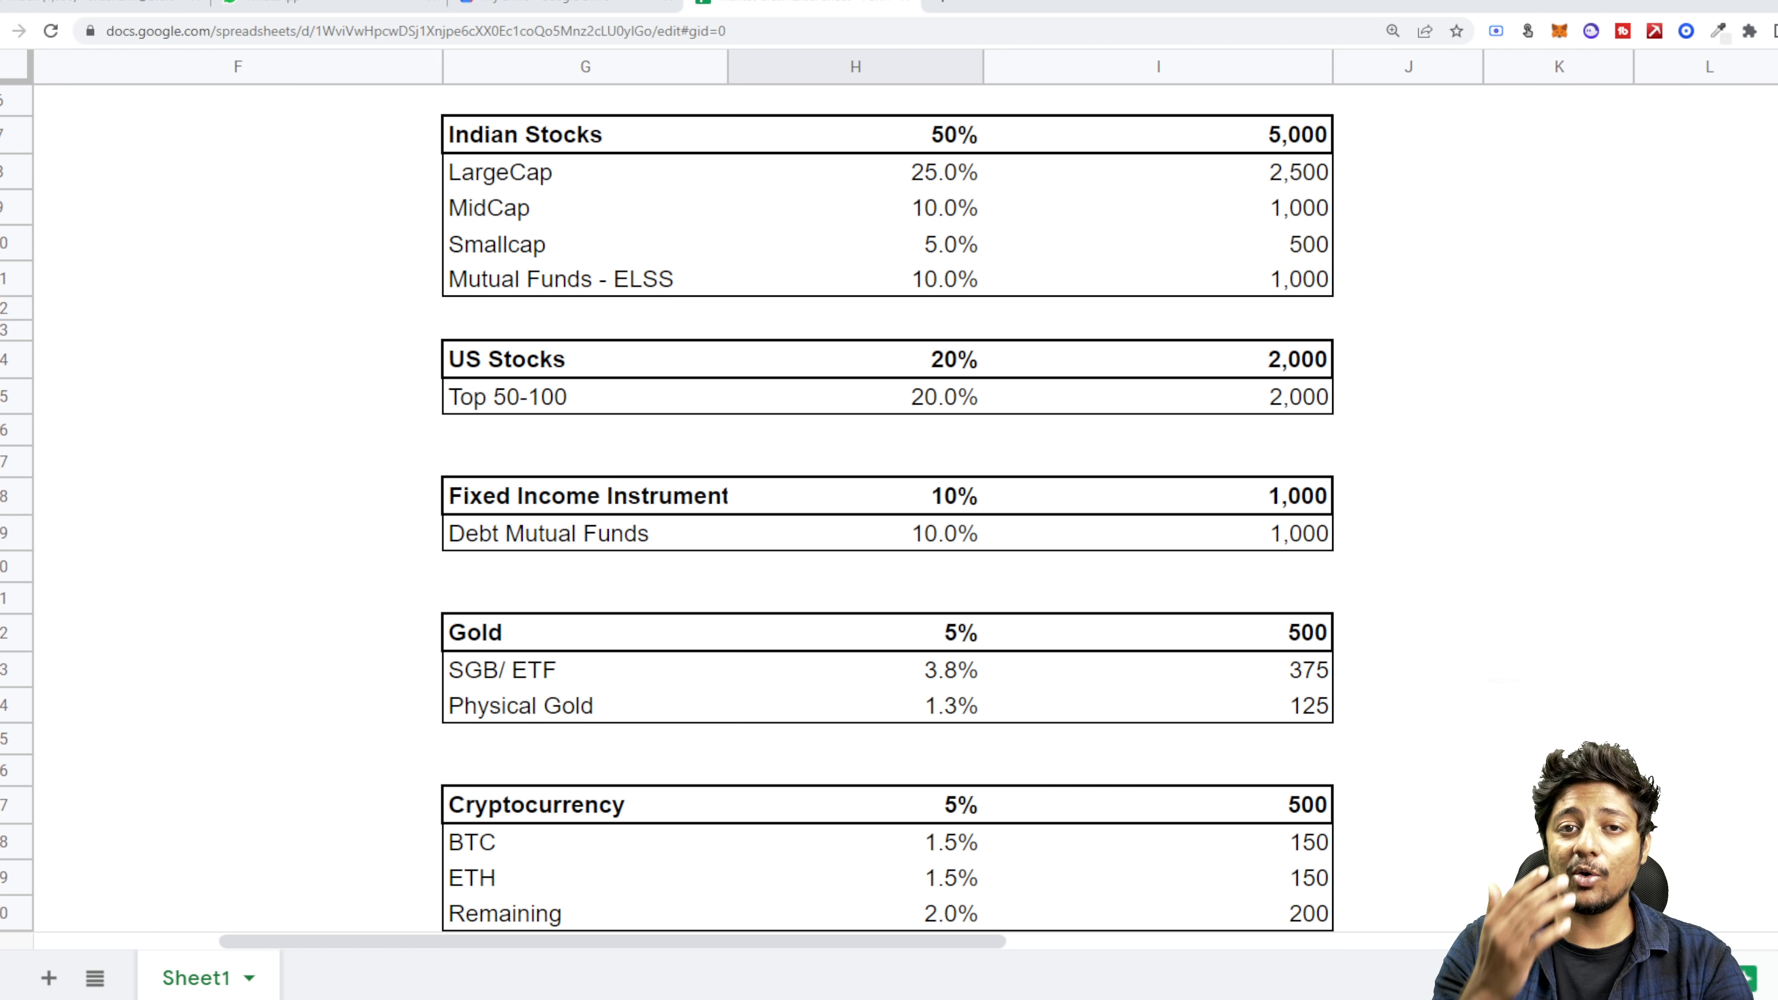
{"action": "mouse_move", "coordinate": [1185, 599]}
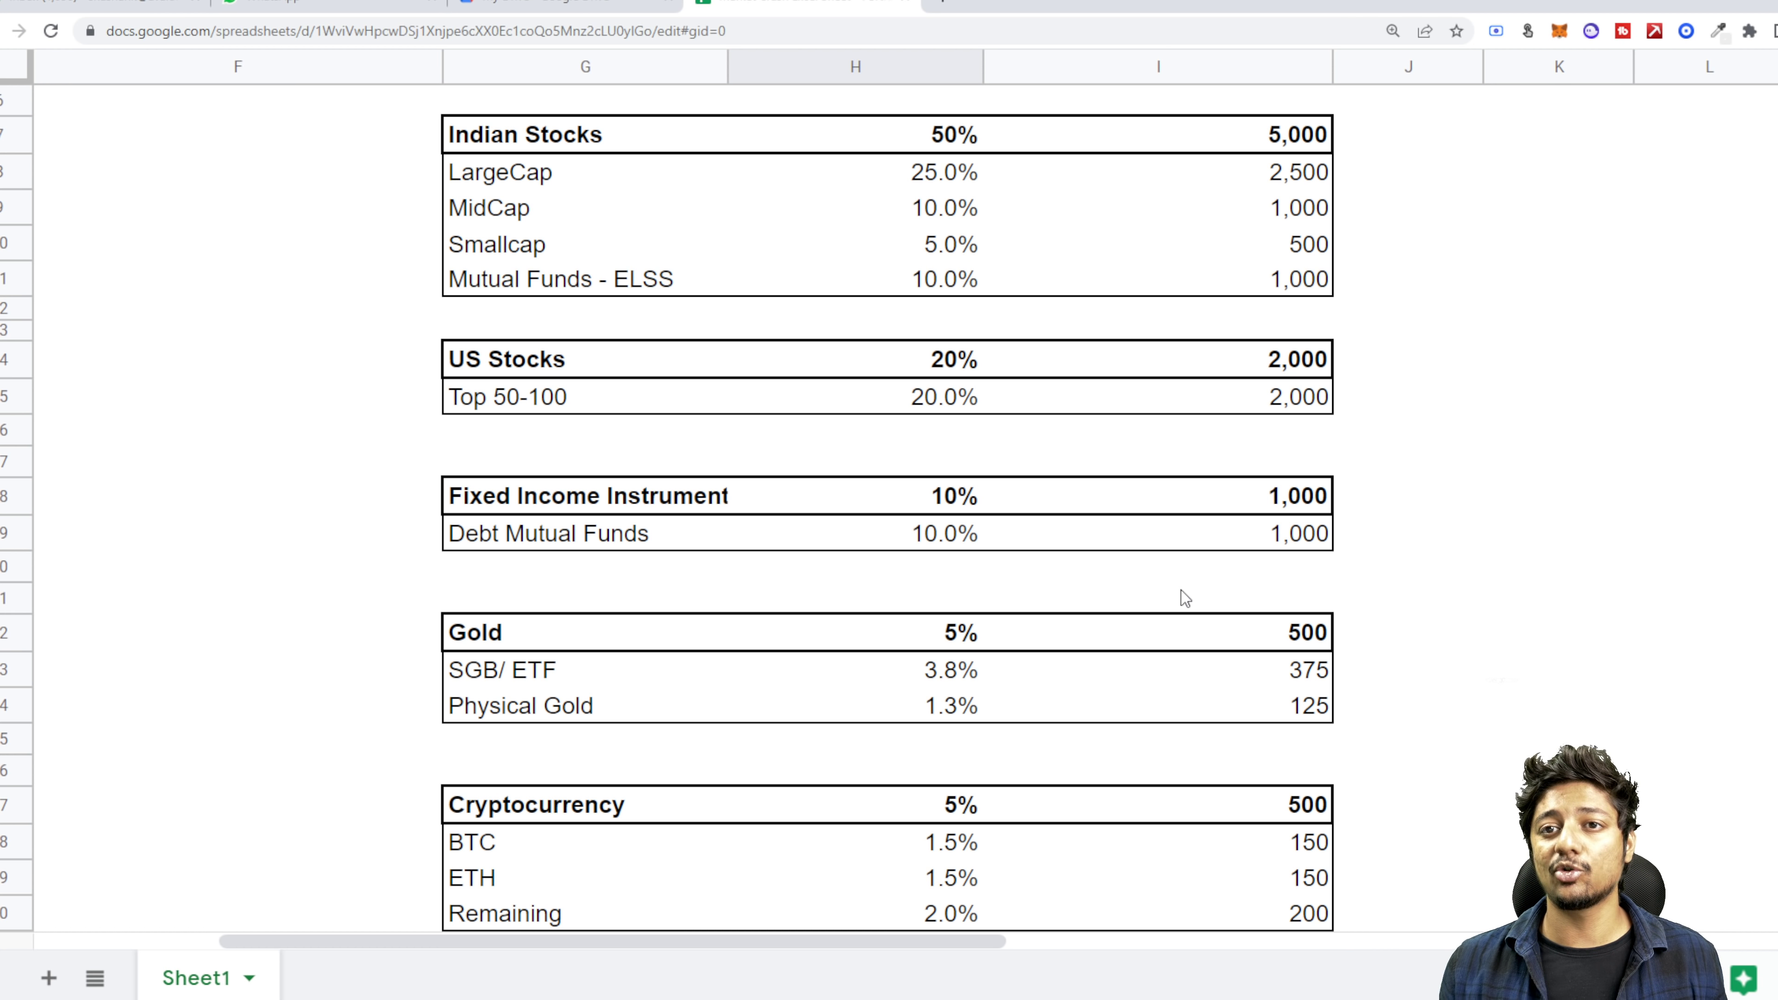
{"action": "mouse_move", "coordinate": [970, 929]}
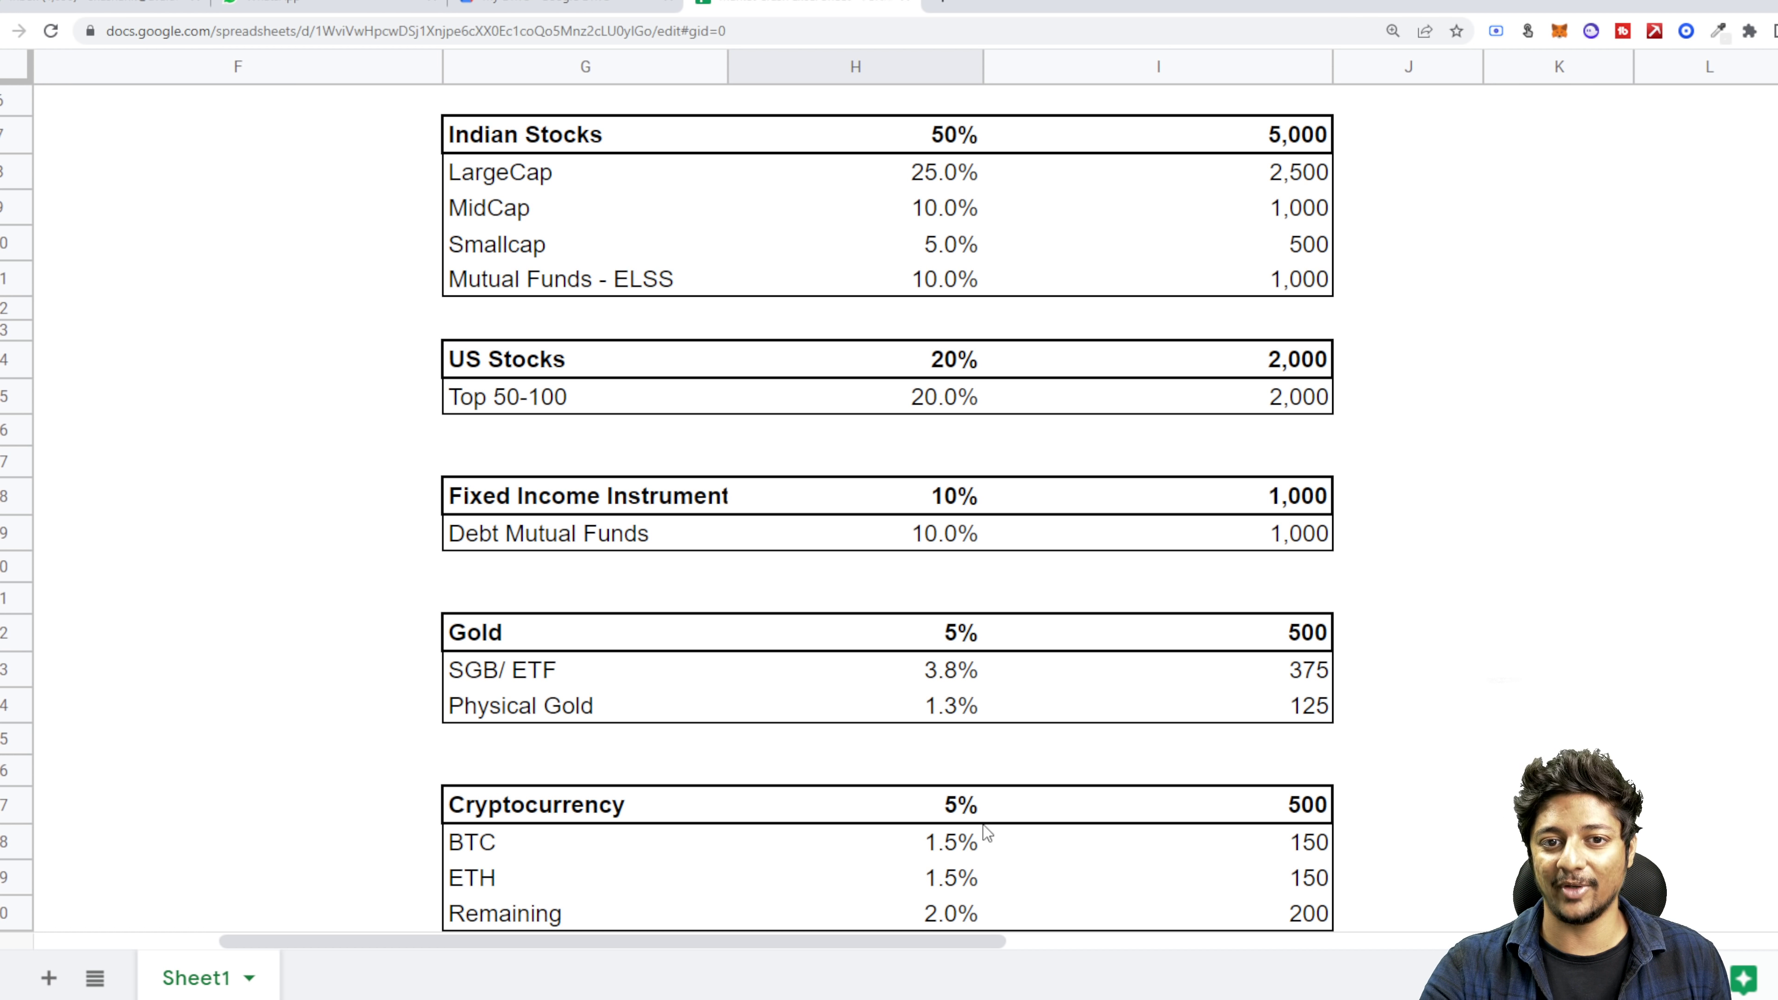
{"action": "mouse_move", "coordinate": [495, 97]}
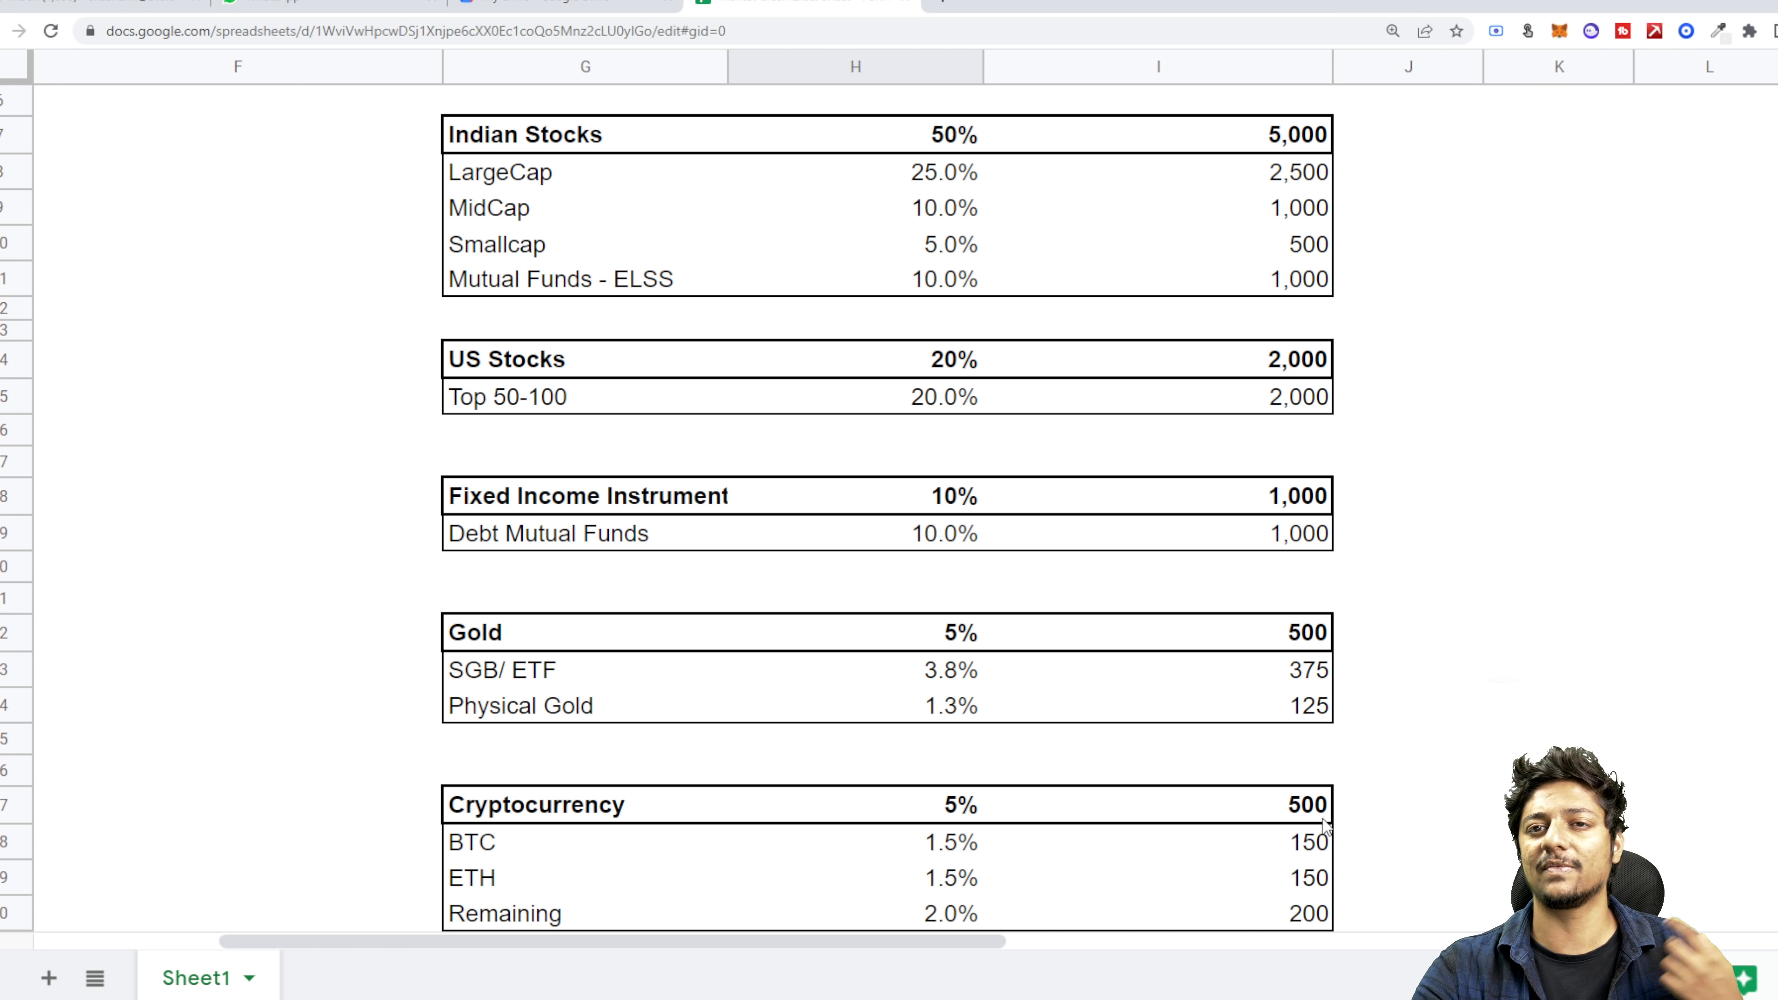
{"action": "mouse_move", "coordinate": [1274, 803]}
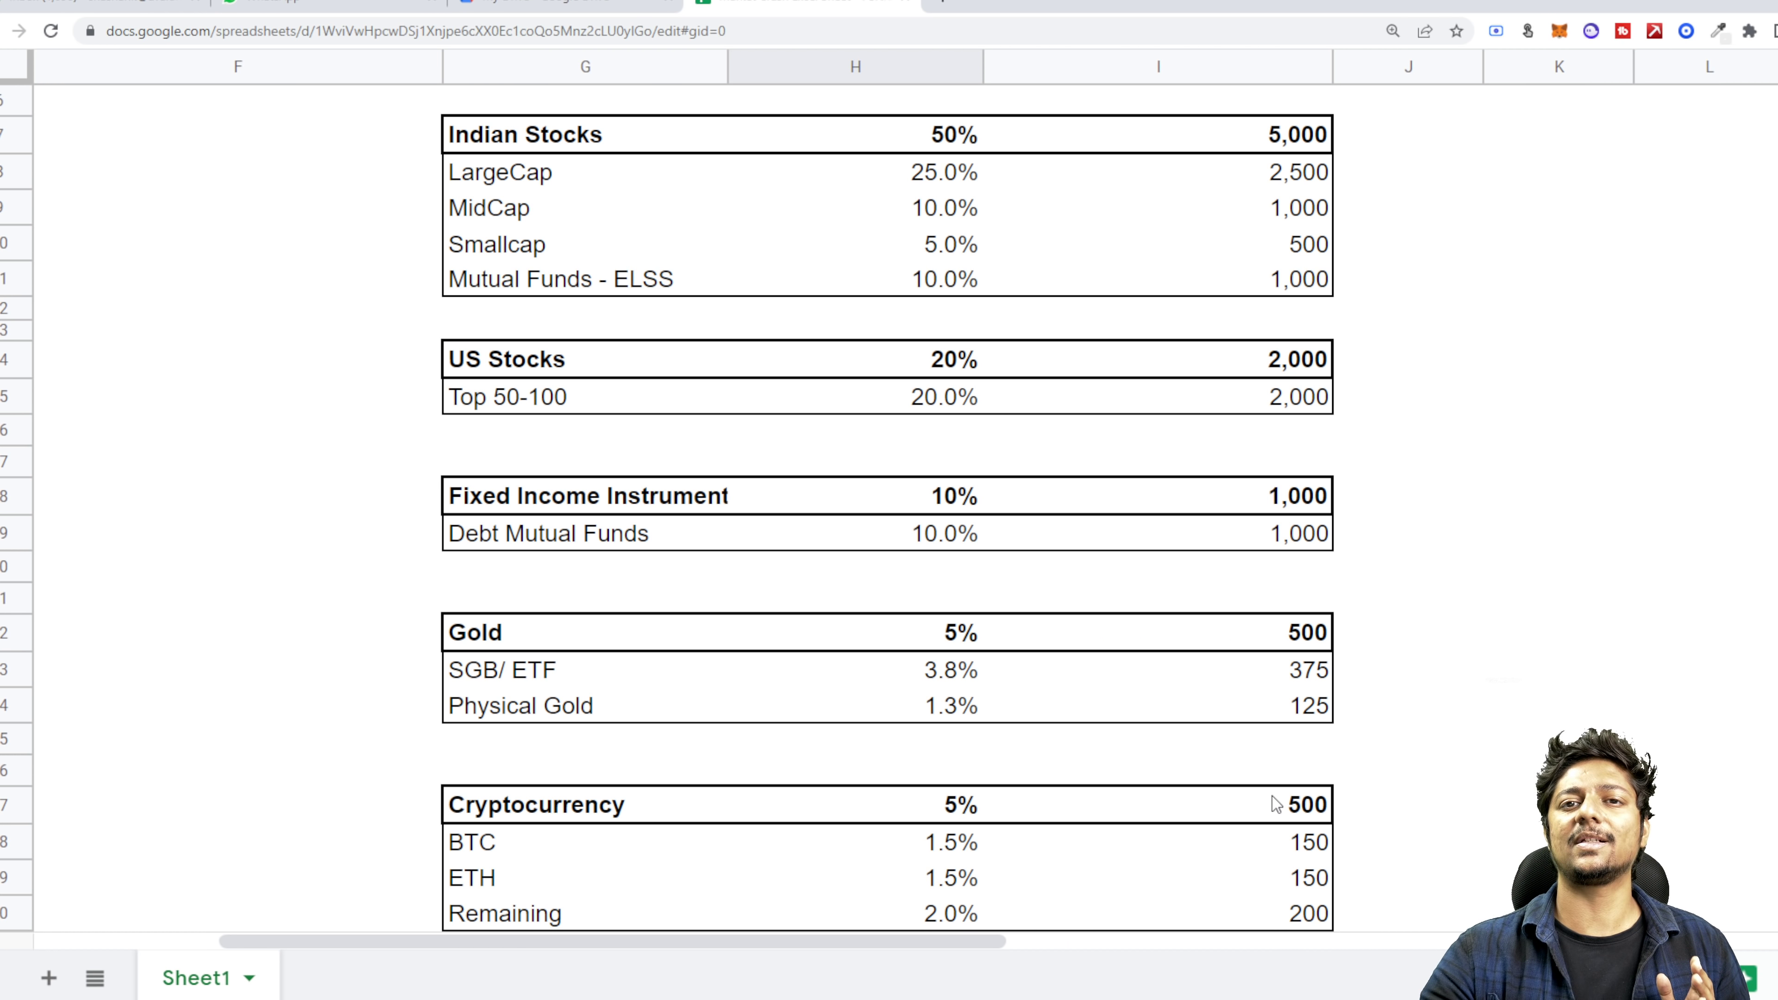
{"action": "scroll", "scroll_direction": "up", "scroll_amount": 3}
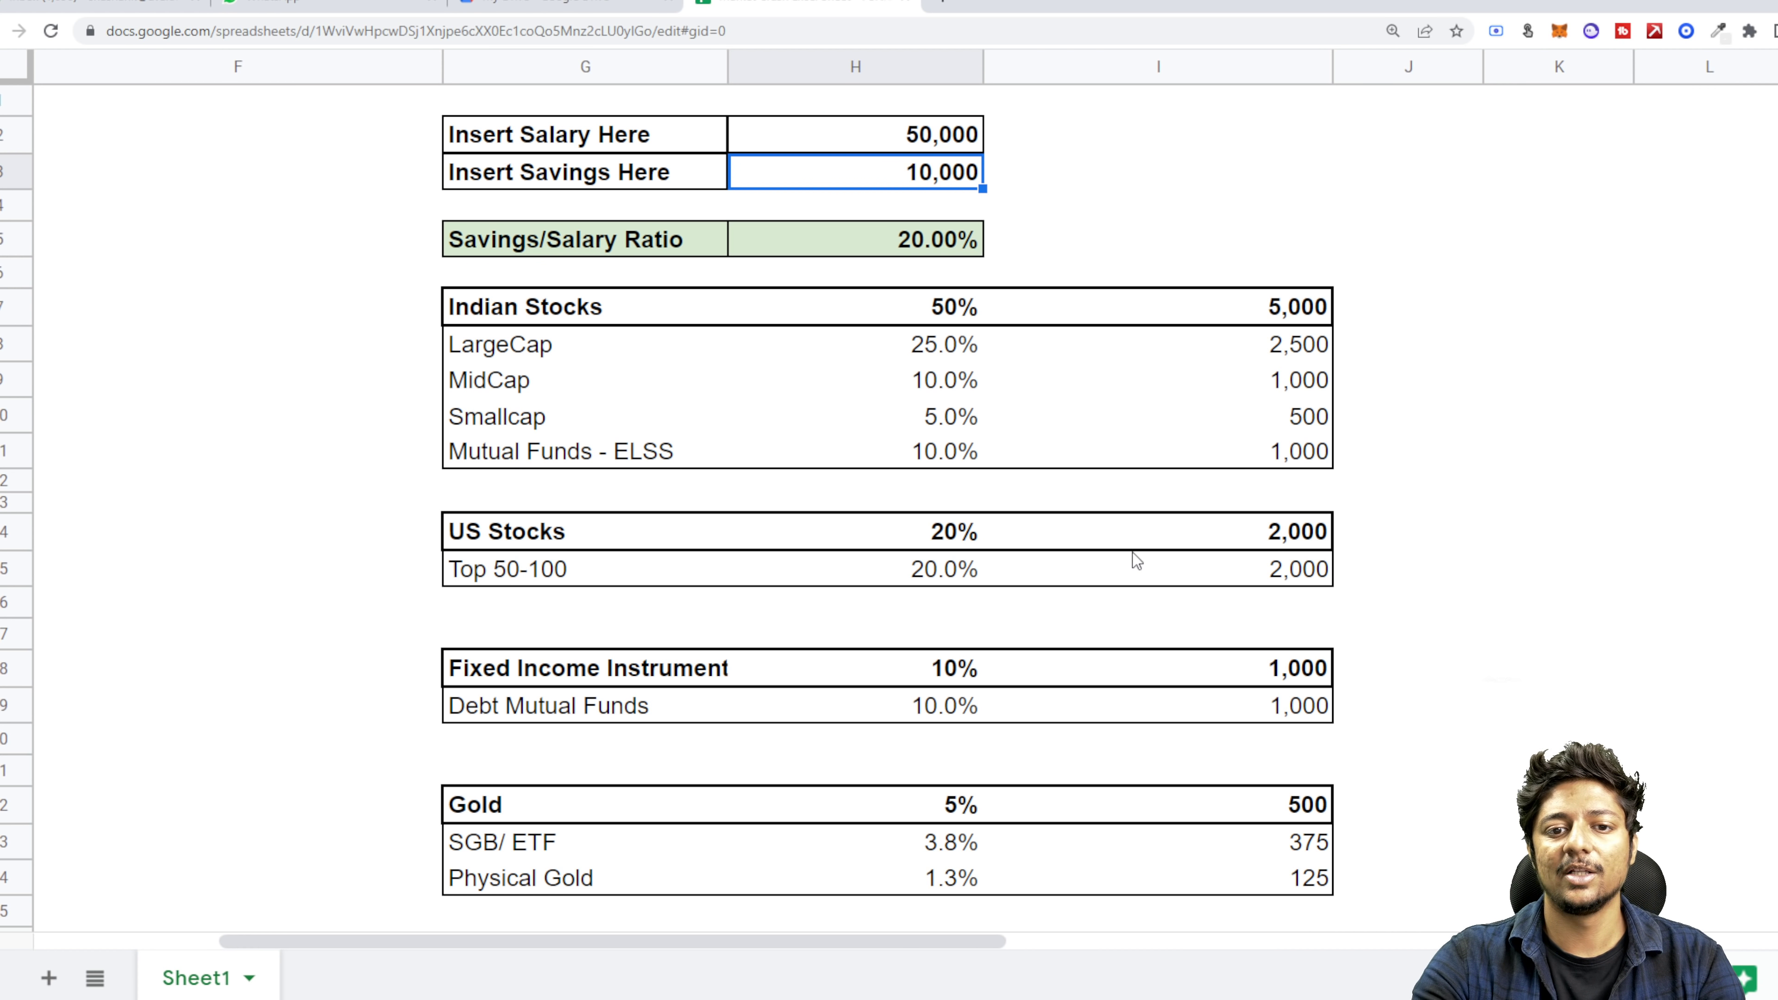
{"action": "mouse_move", "coordinate": [1026, 438]}
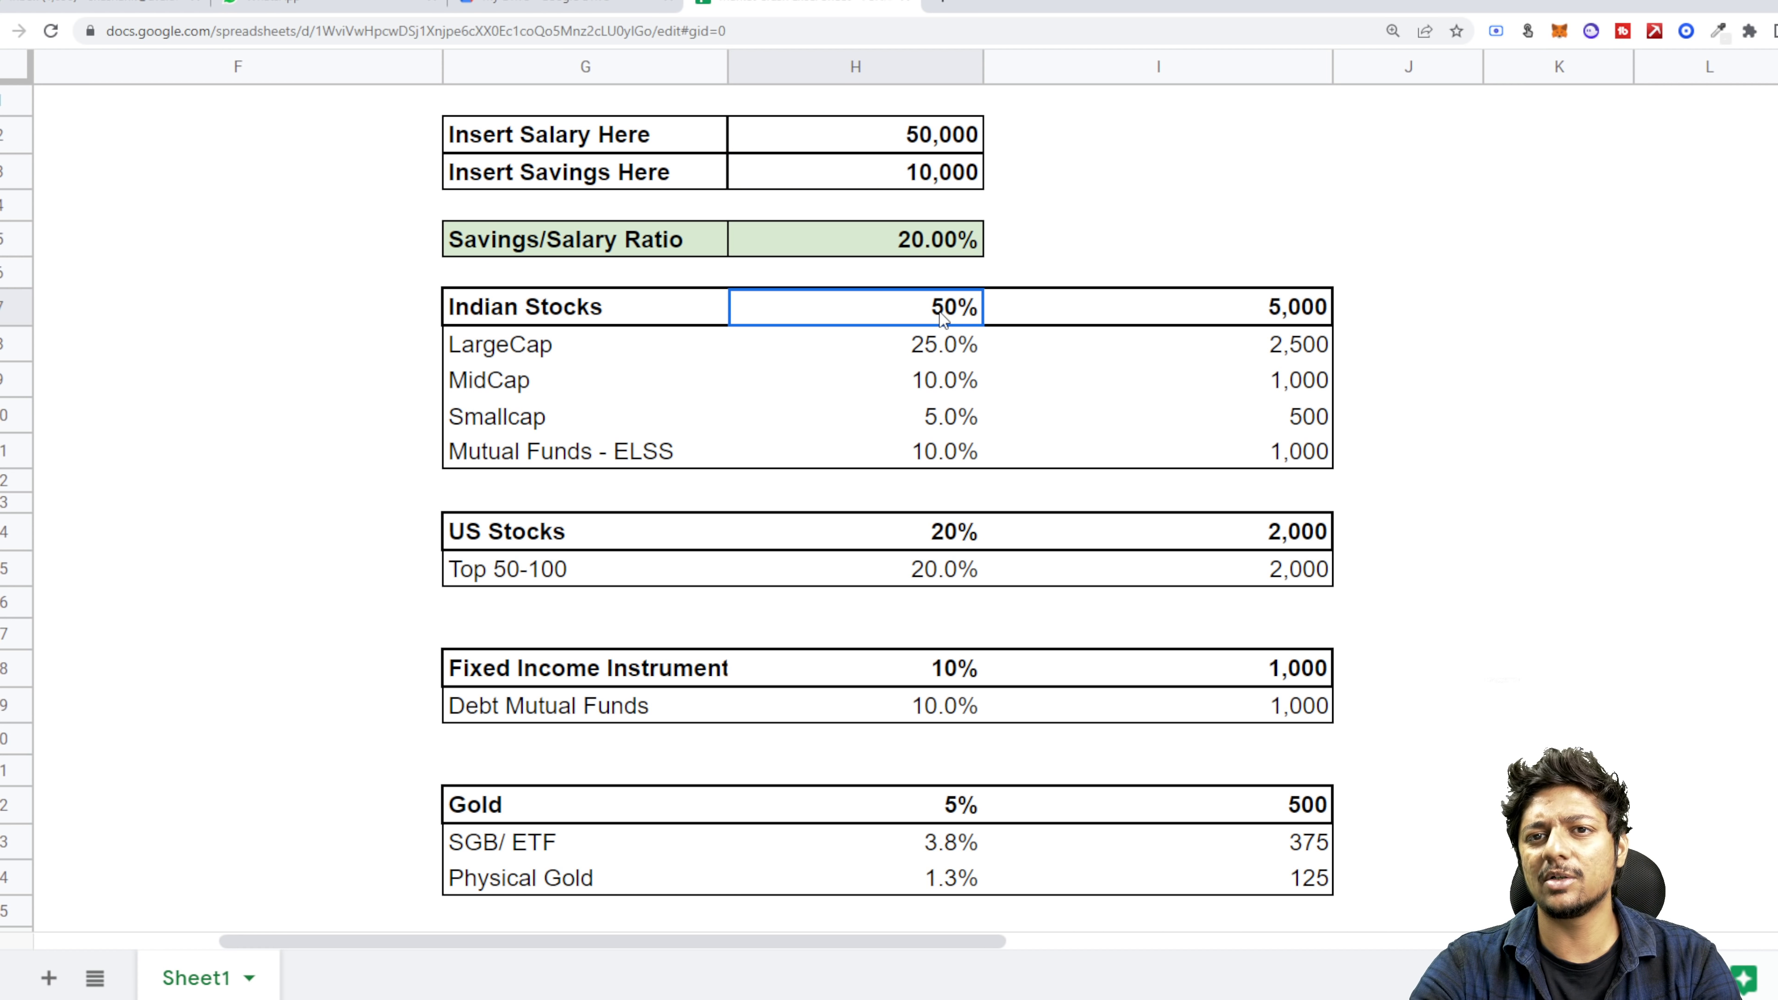
{"action": "type", "text": "60"}
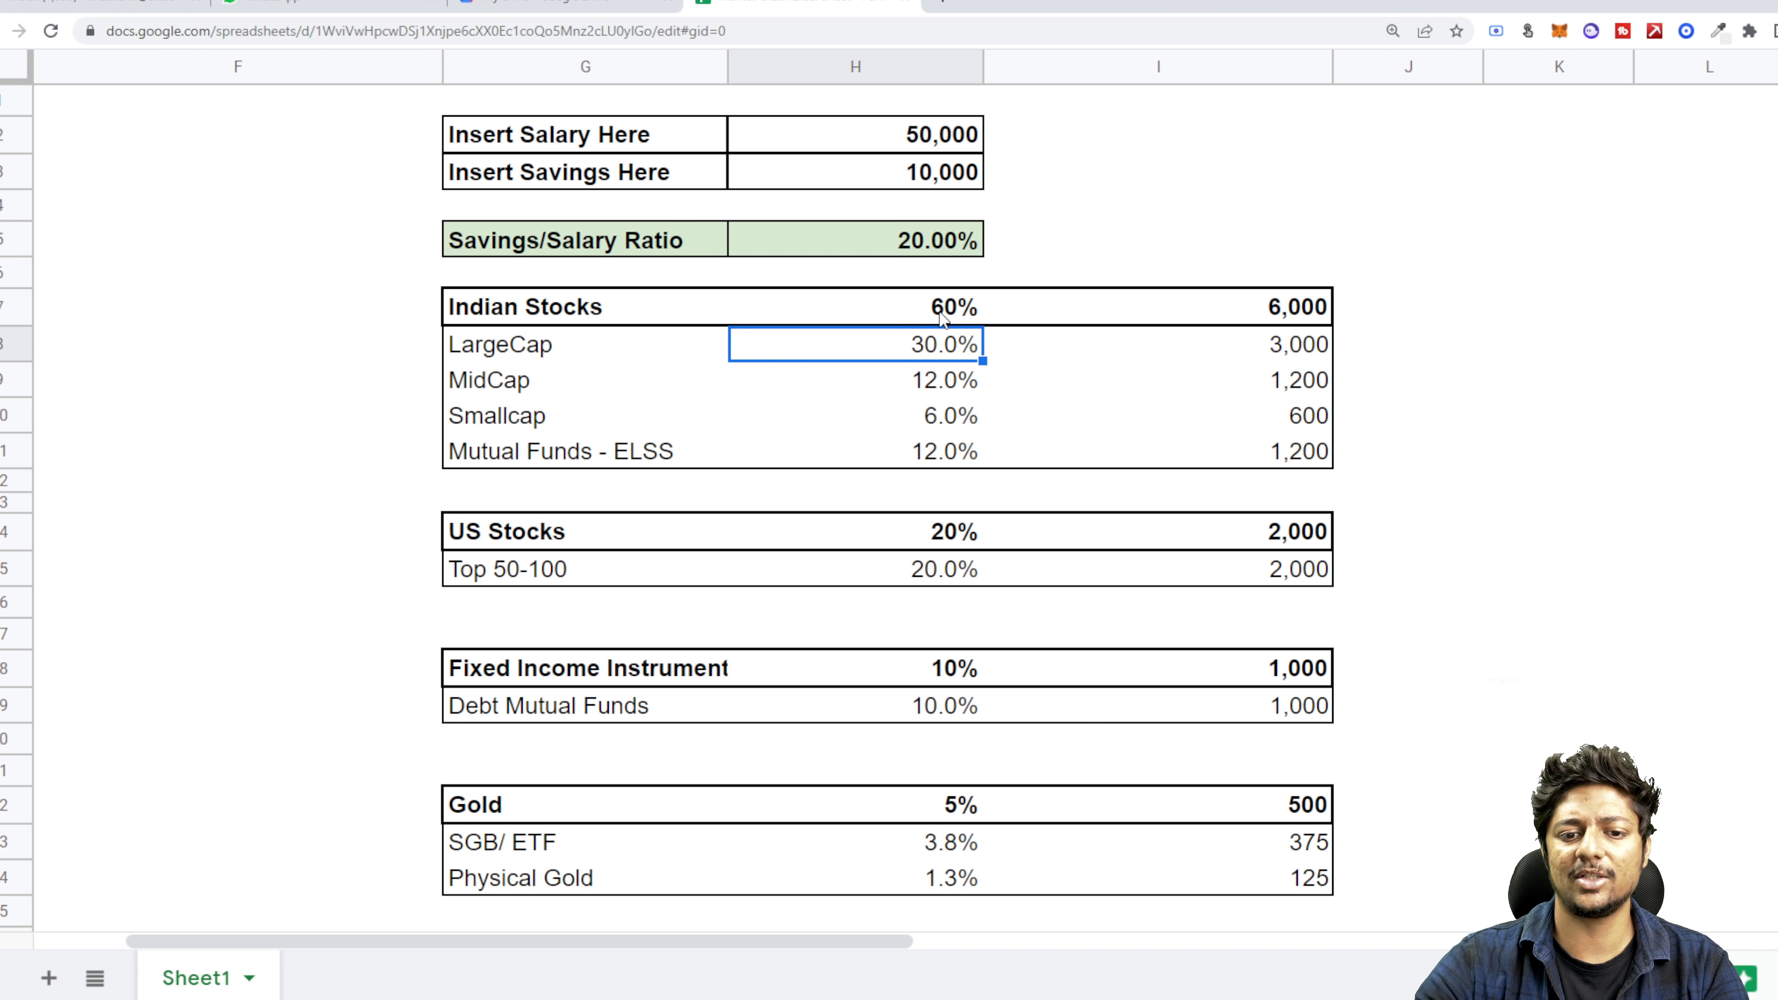
{"action": "mouse_move", "coordinate": [933, 555]}
{"action": "type", "text": "10"}
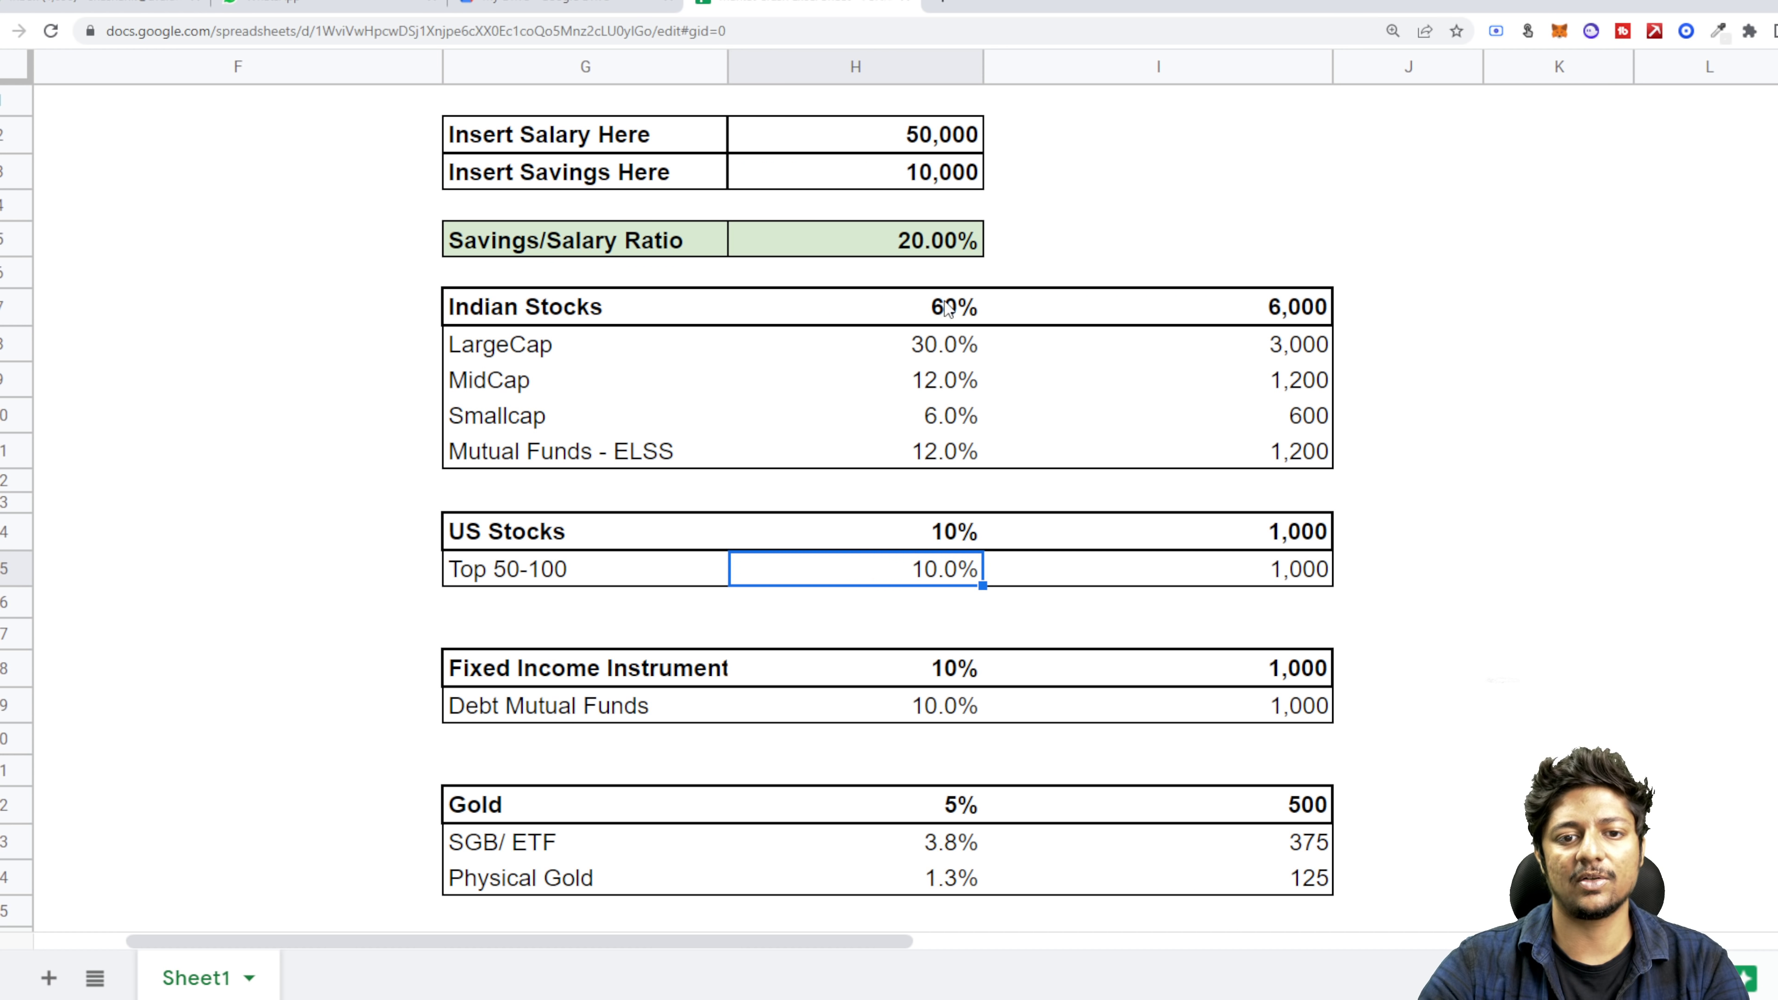
{"action": "scroll", "scroll_direction": "down", "scroll_amount": 3}
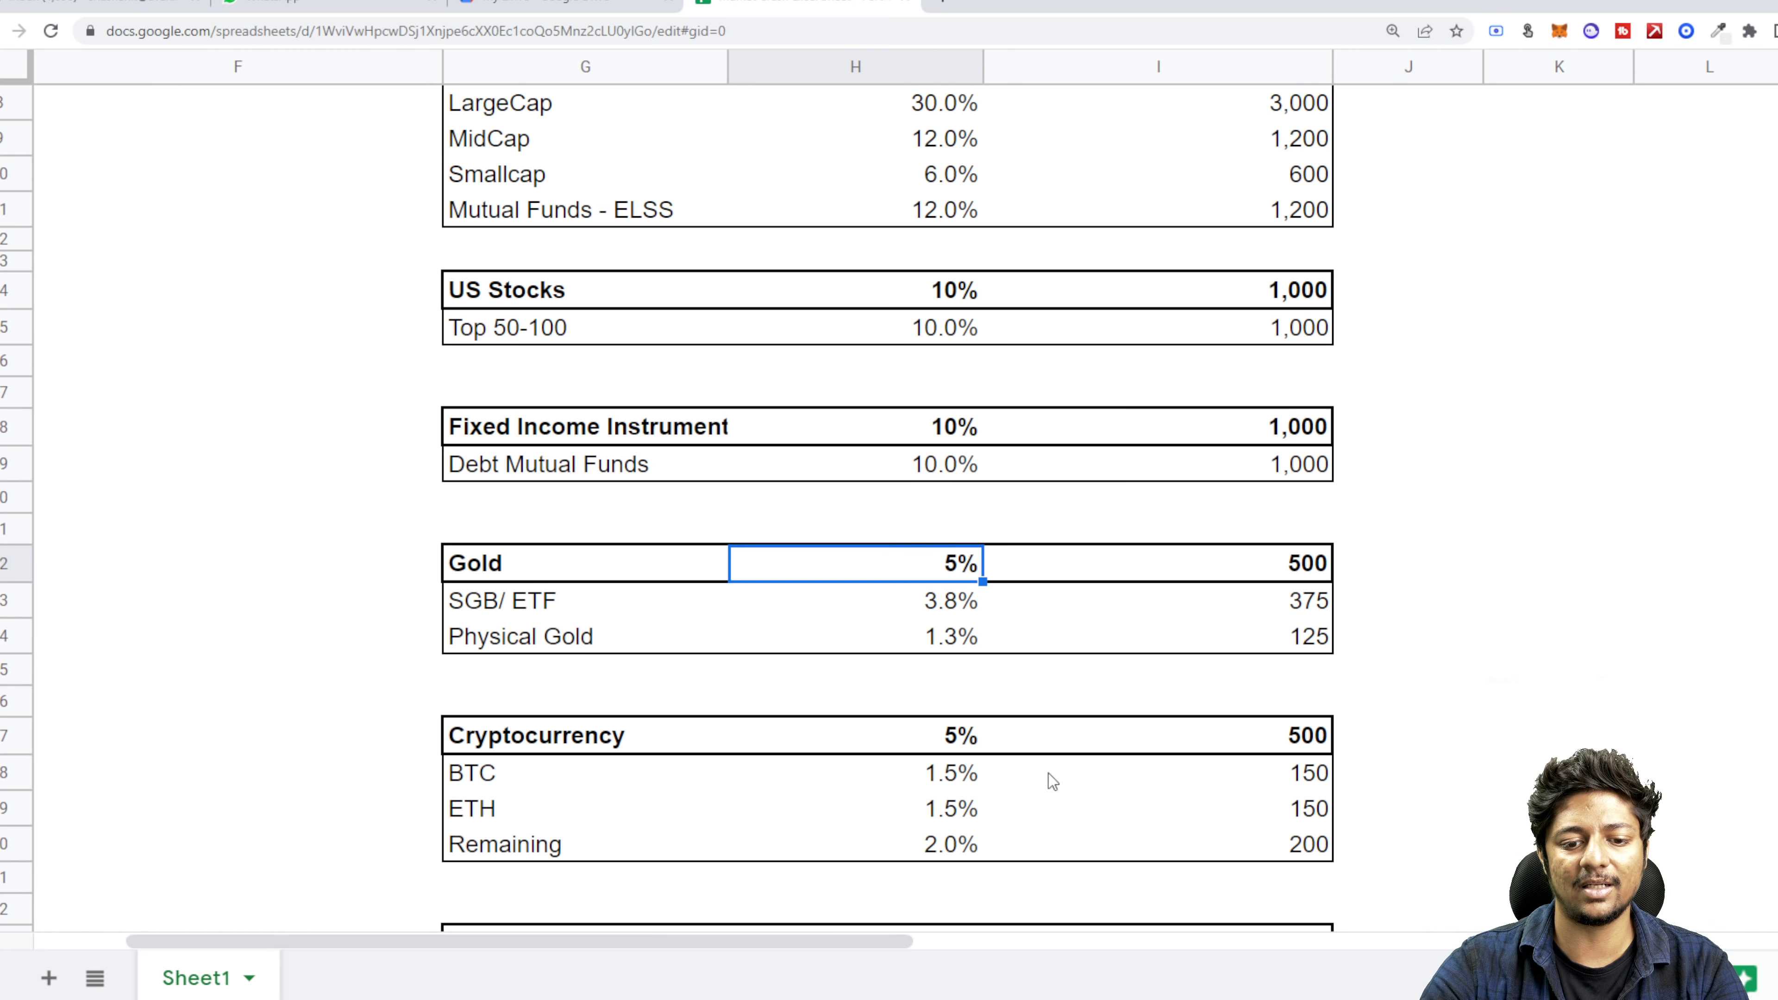
{"action": "scroll", "scroll_direction": "down", "scroll_amount": 3}
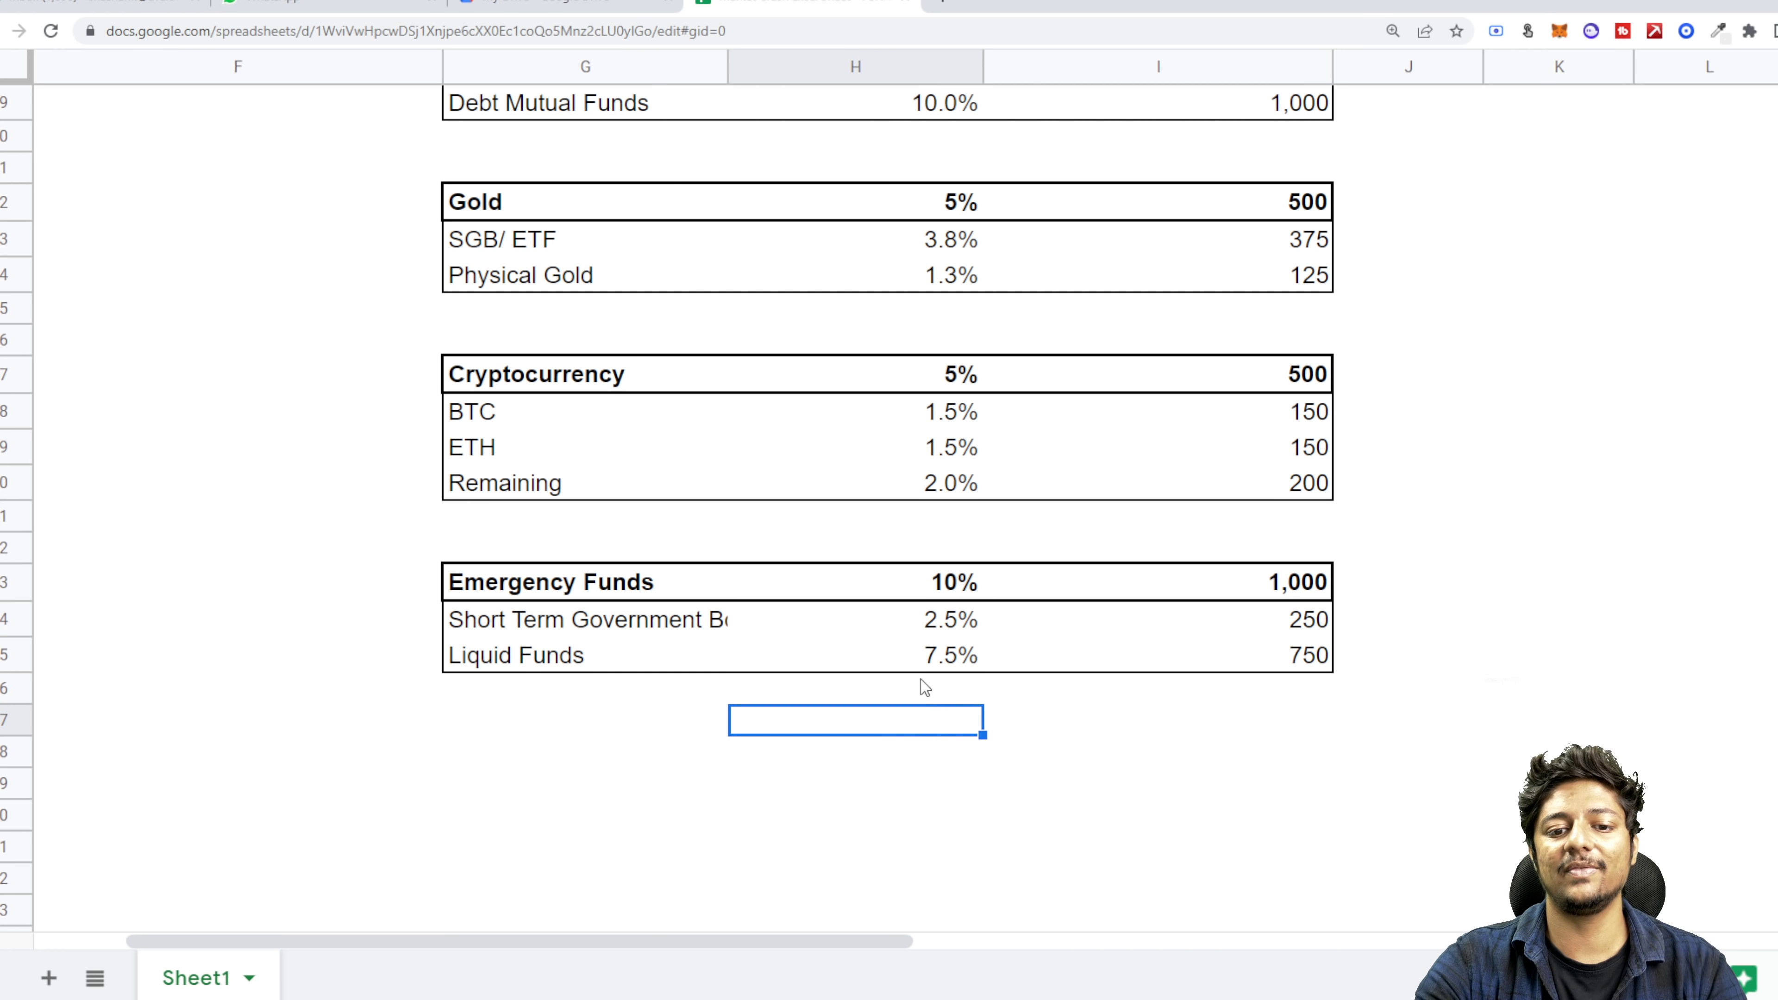
{"action": "mouse_move", "coordinate": [550, 597]}
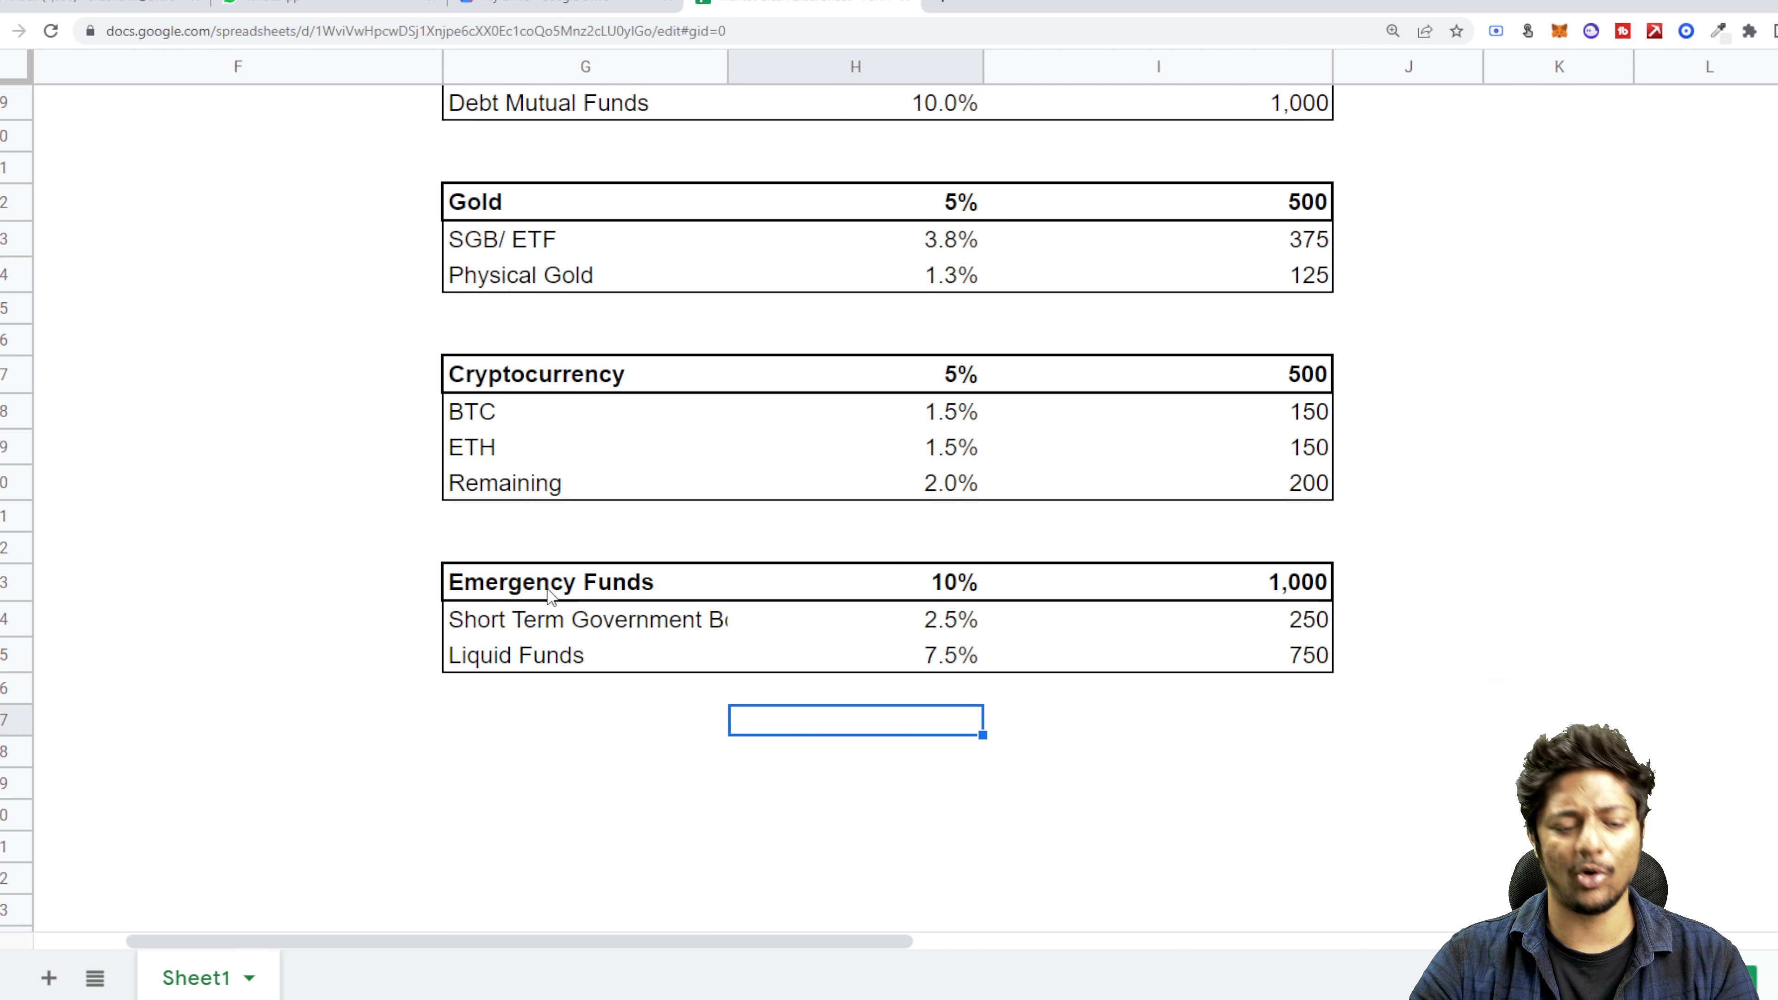
{"action": "scroll", "scroll_direction": "up", "scroll_amount": 3}
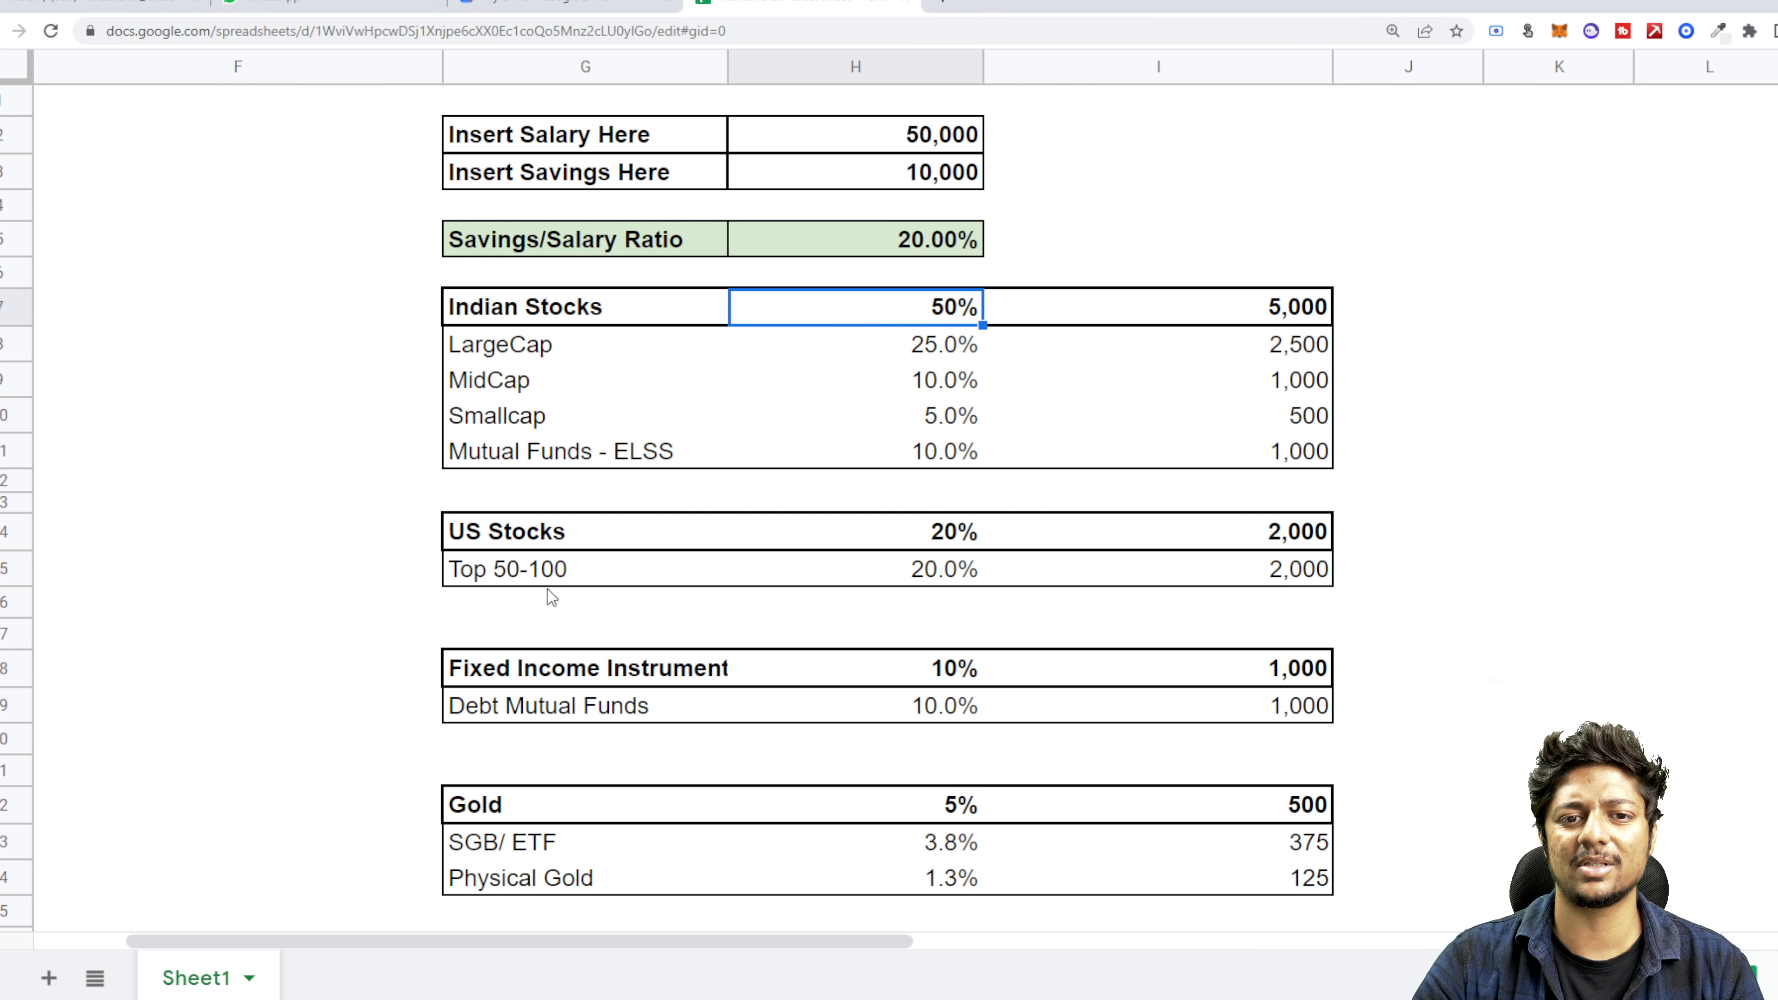
{"action": "scroll", "scroll_direction": "down", "scroll_amount": 3}
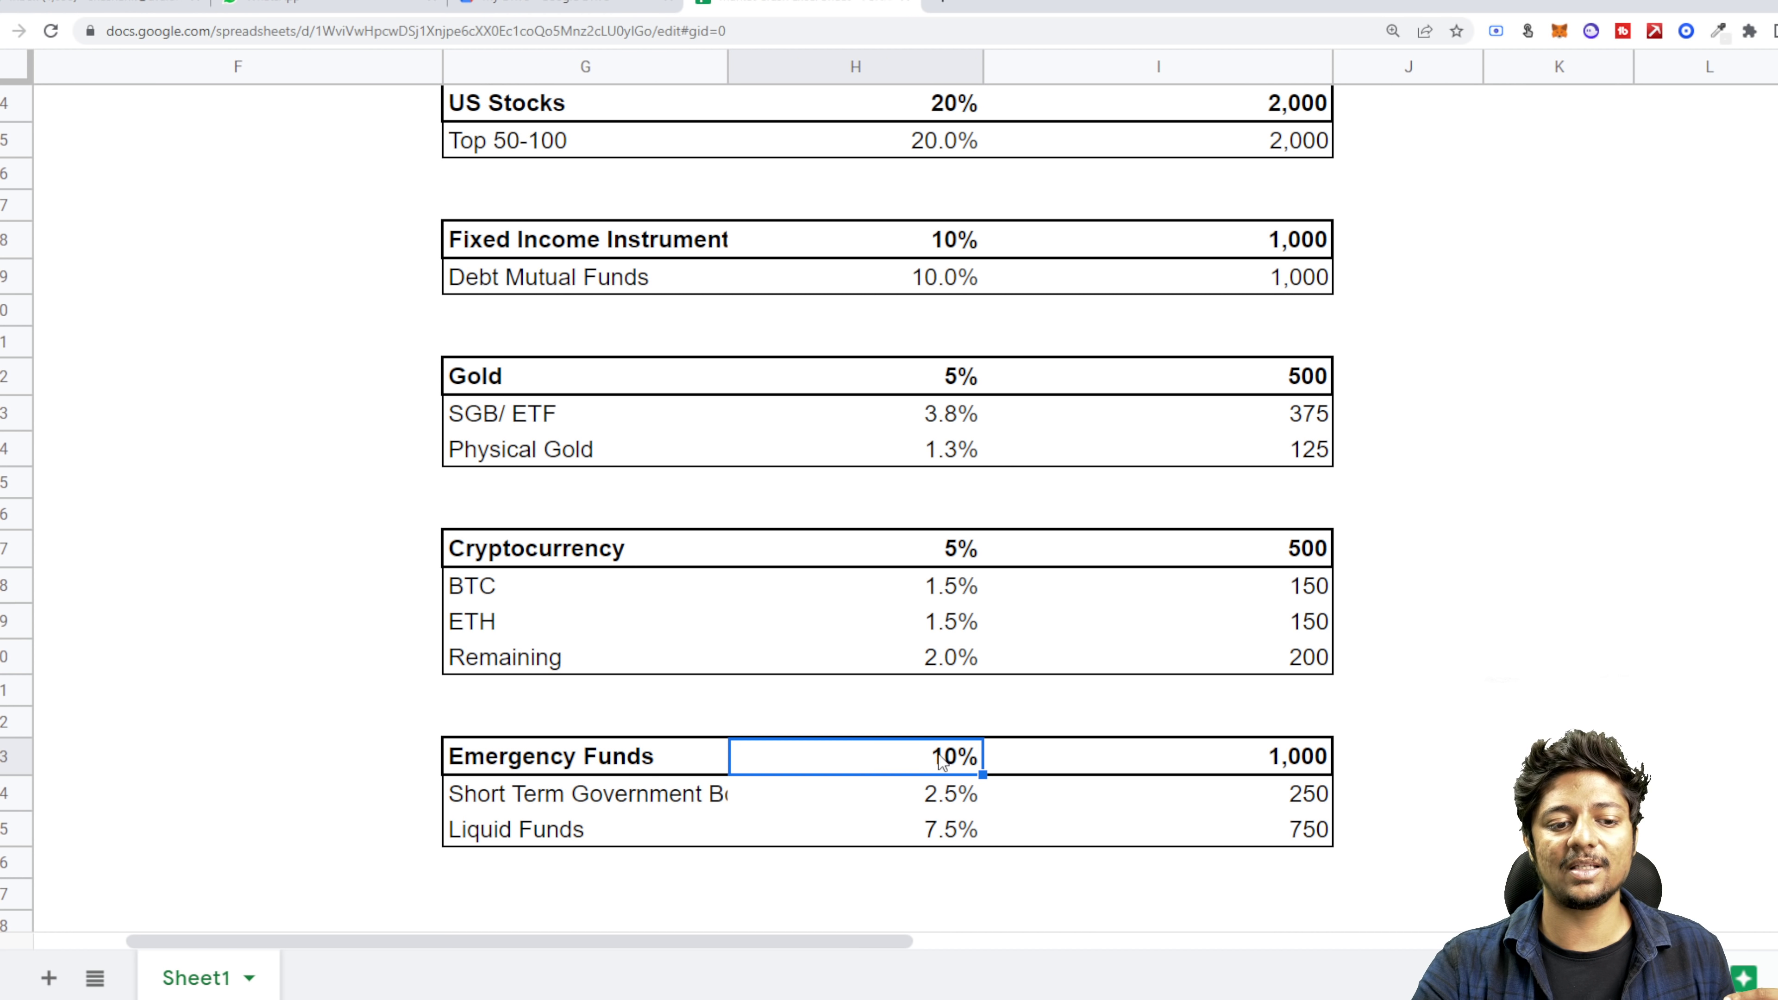
{"action": "scroll", "scroll_direction": "up", "scroll_amount": 3}
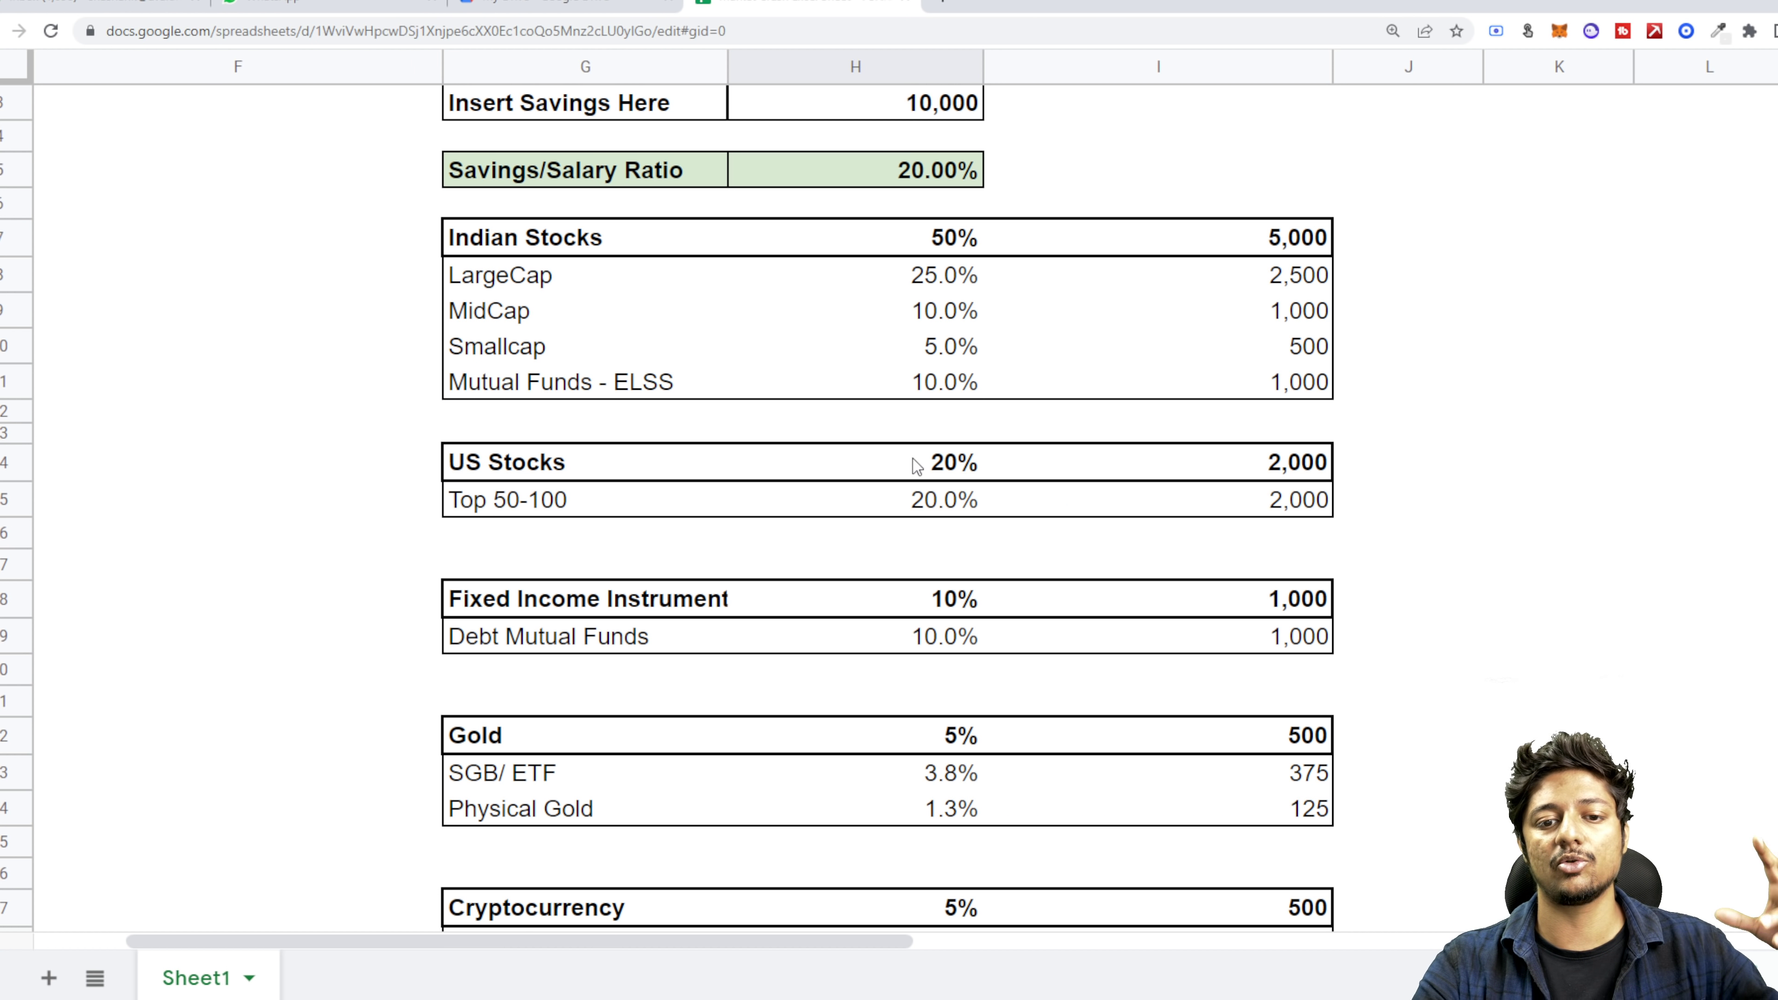
{"action": "mouse_move", "coordinate": [915, 263]}
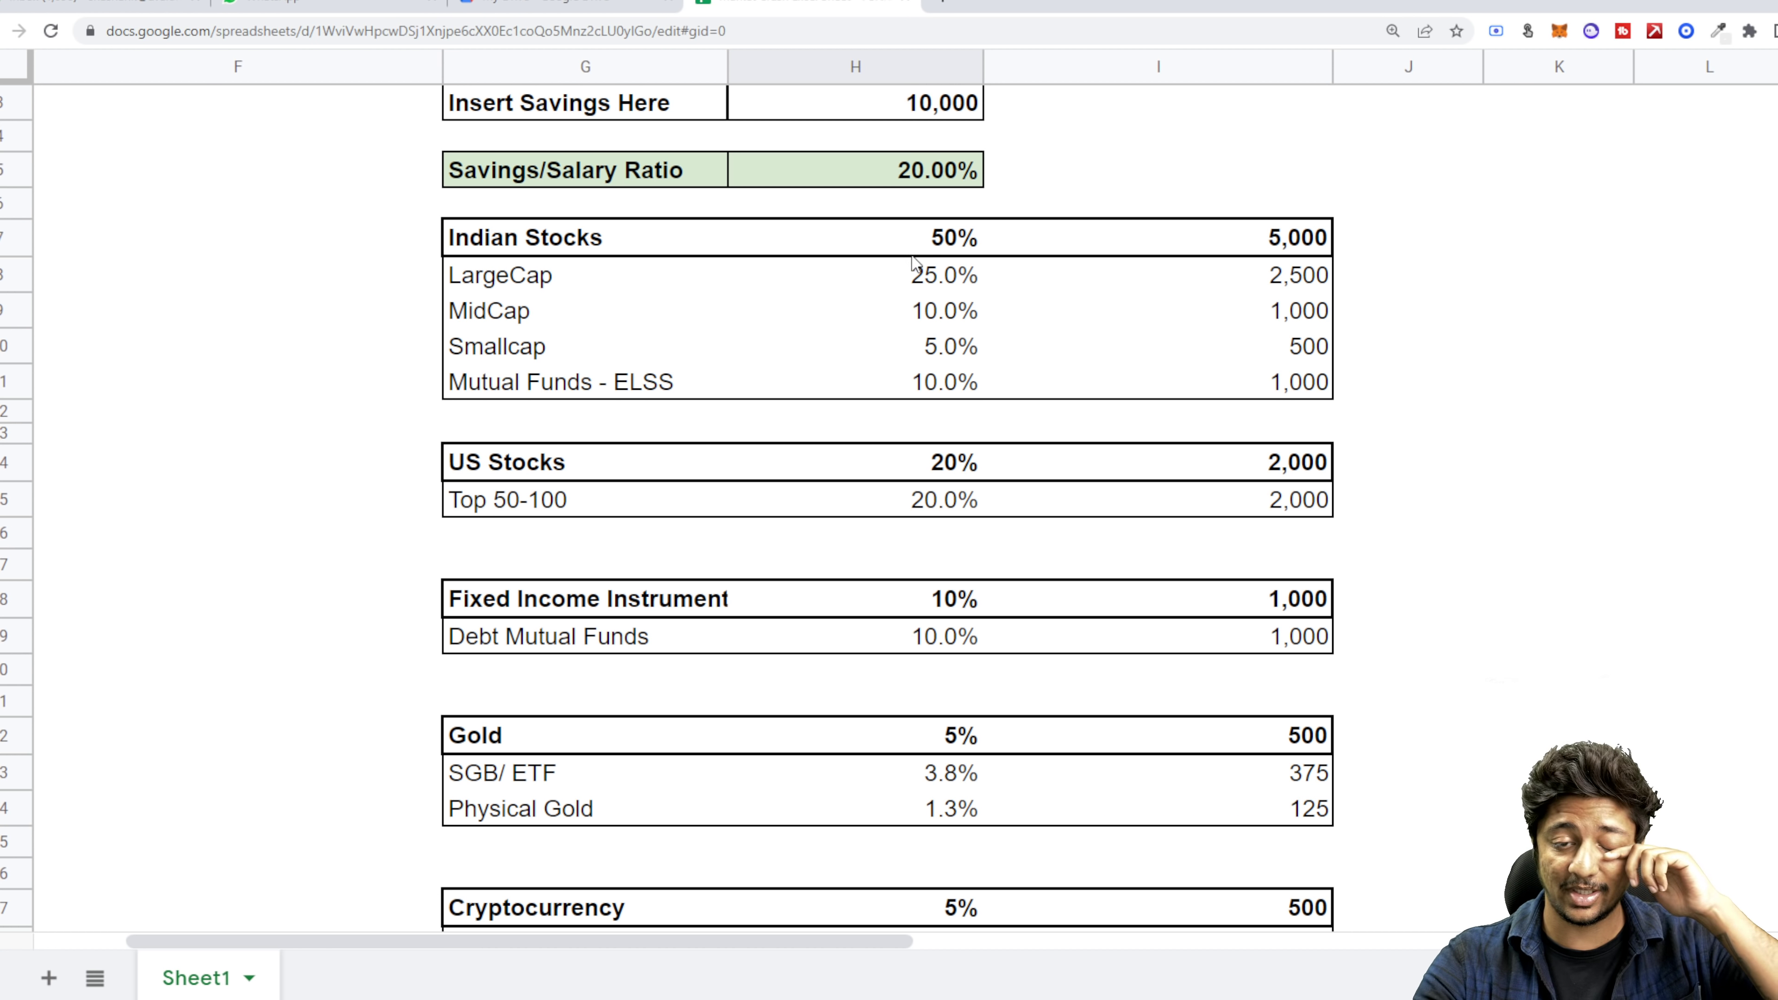
{"action": "scroll", "scroll_direction": "down", "scroll_amount": 3}
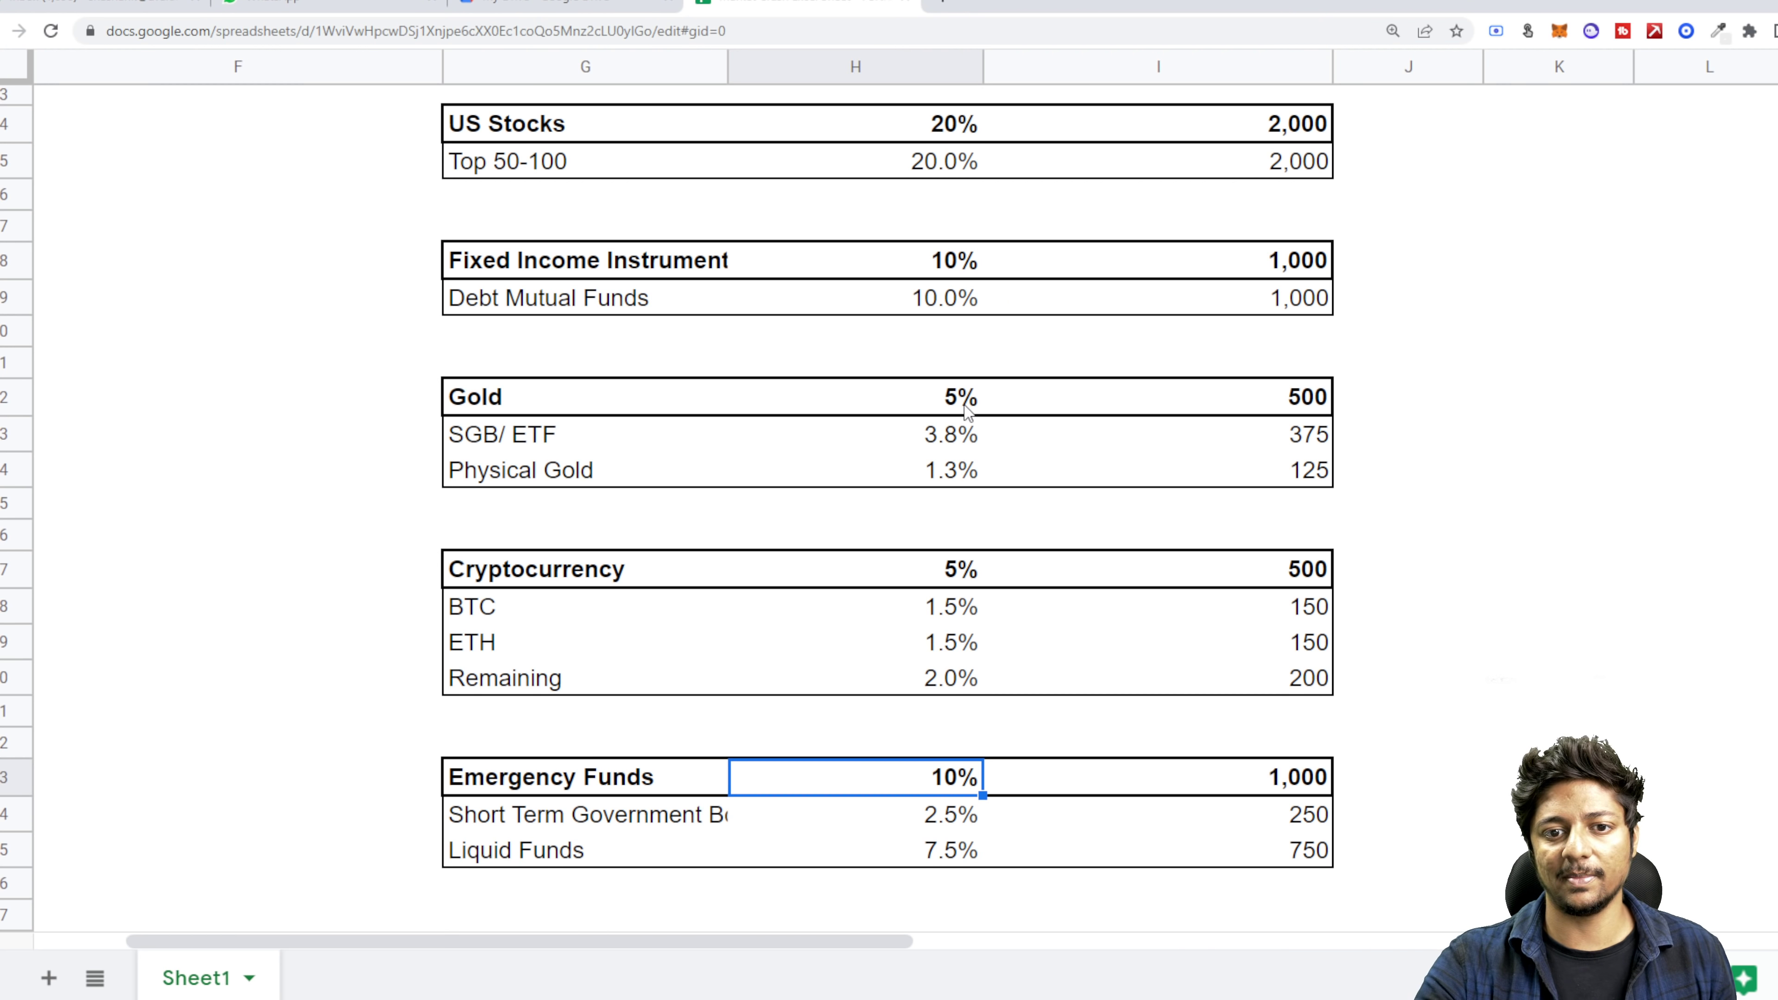
{"action": "mouse_move", "coordinate": [916, 675]}
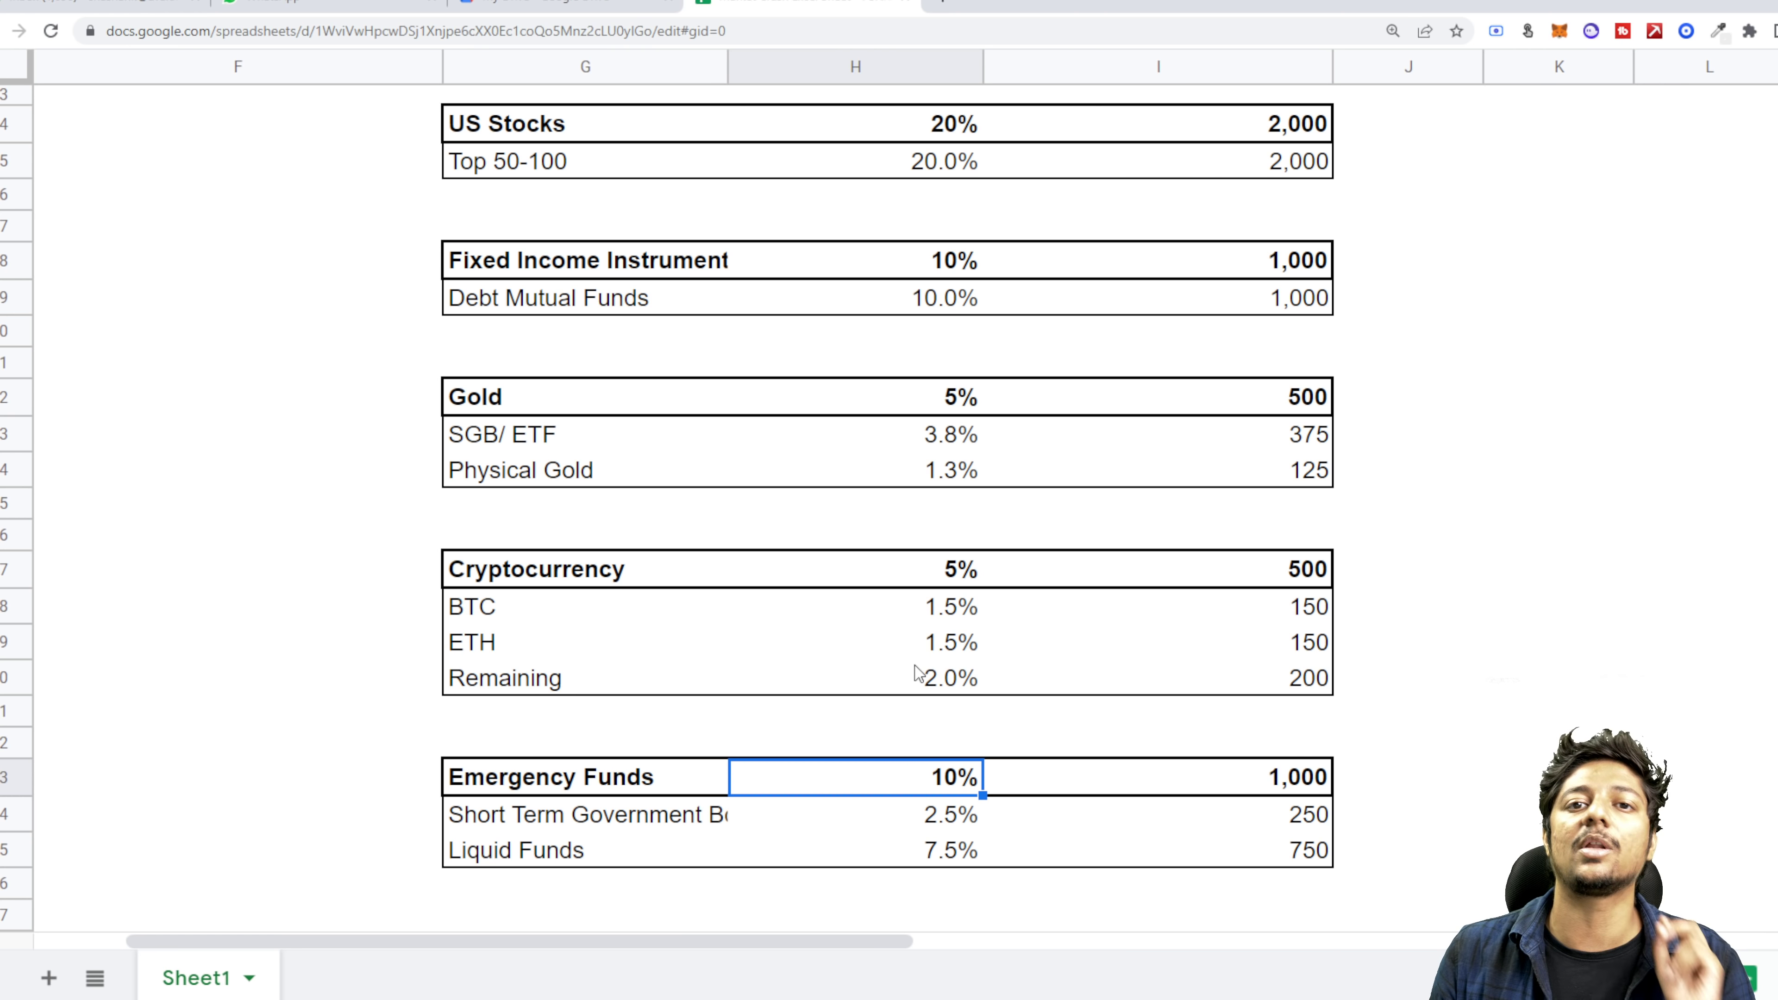
{"action": "mouse_move", "coordinate": [895, 360]}
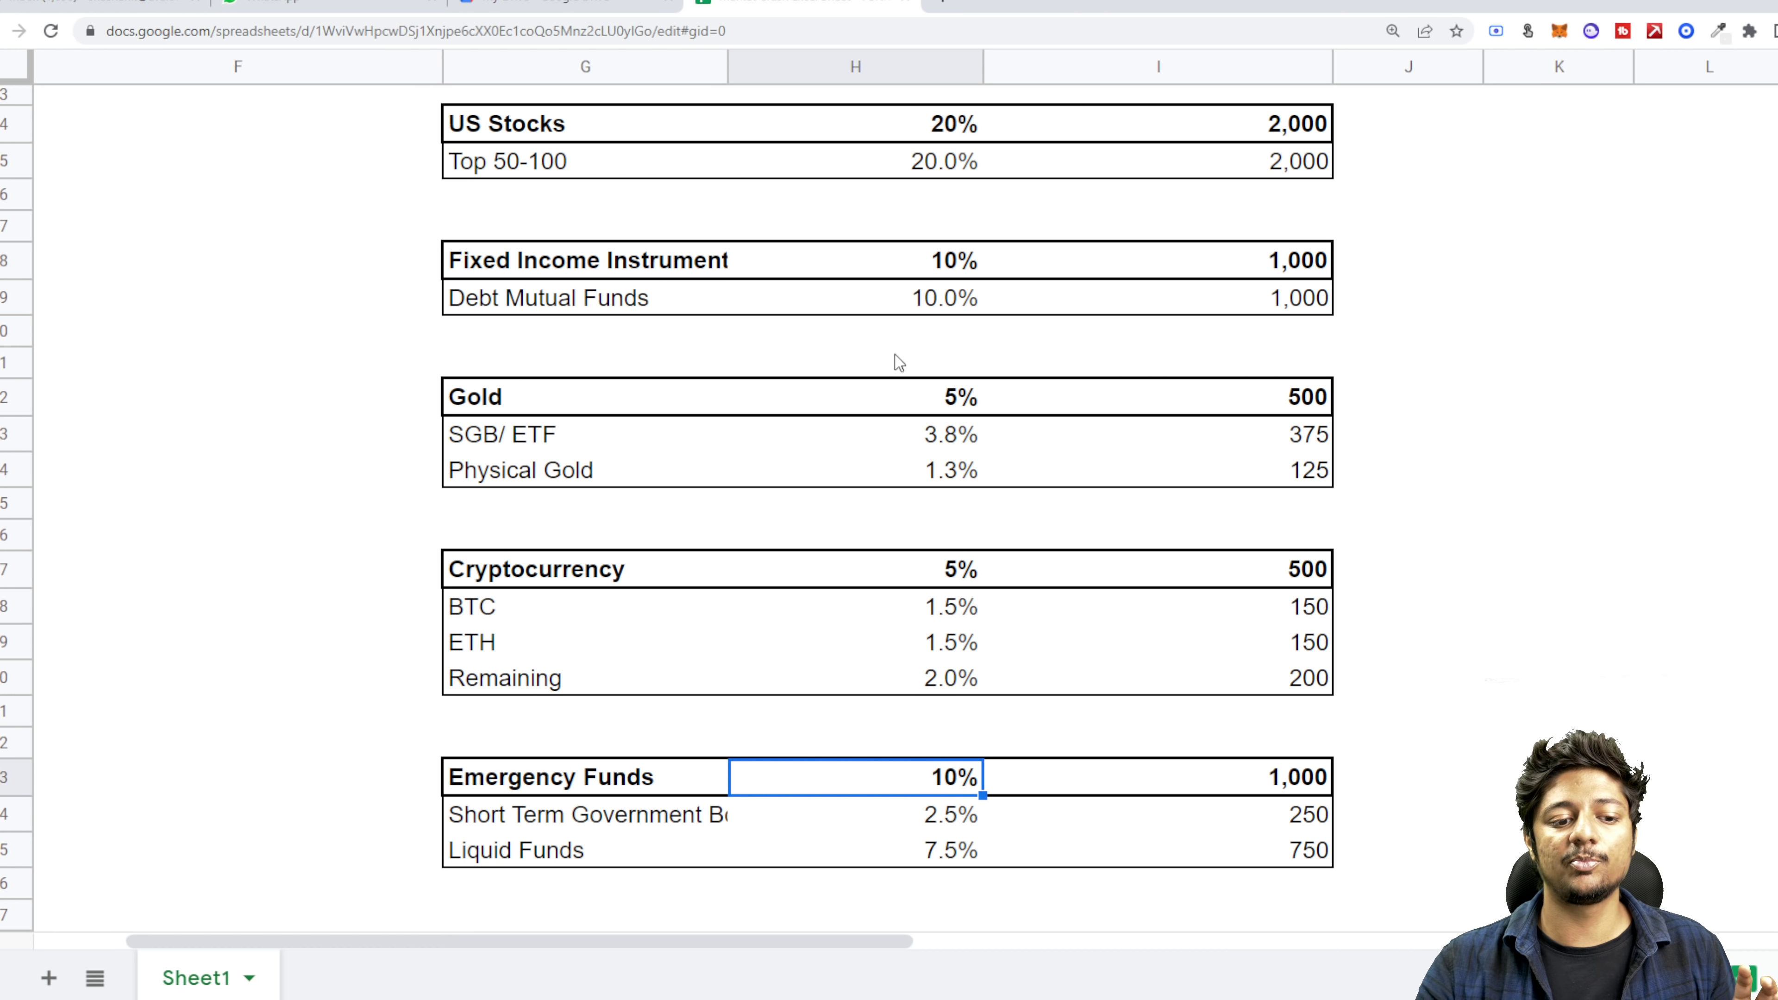
{"action": "left_click", "coordinate": [590, 814]}
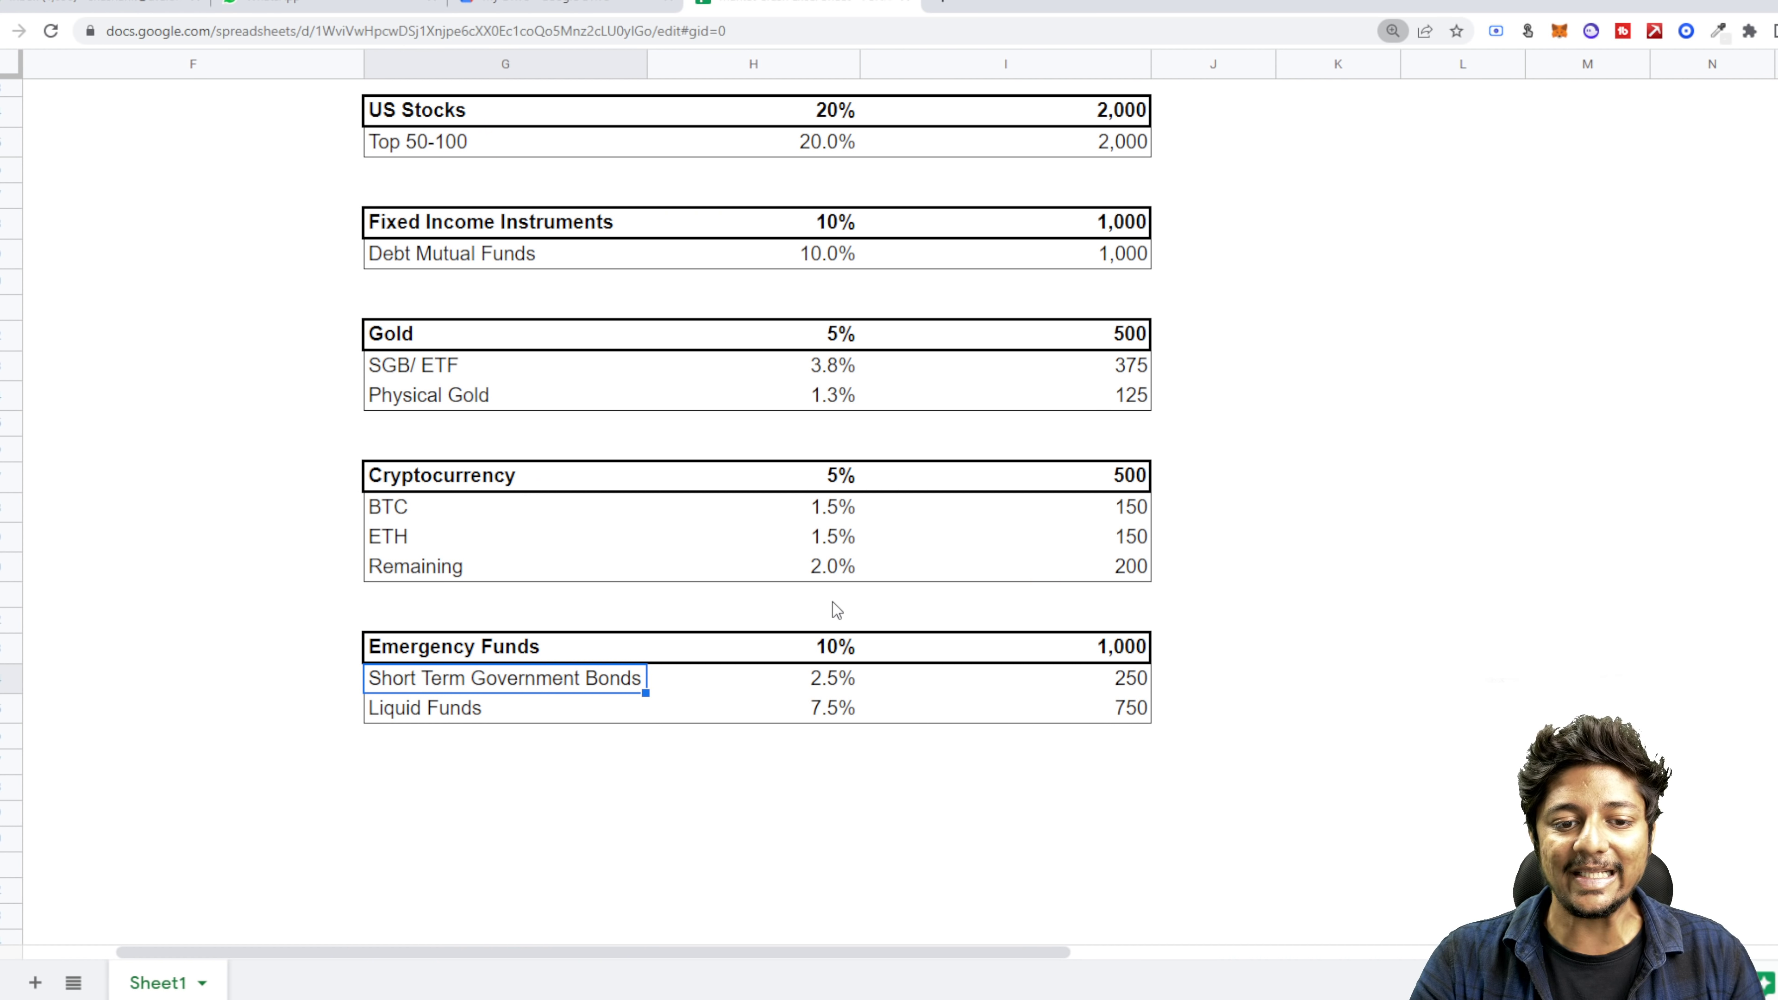
{"action": "scroll", "scroll_direction": "up", "scroll_amount": 3}
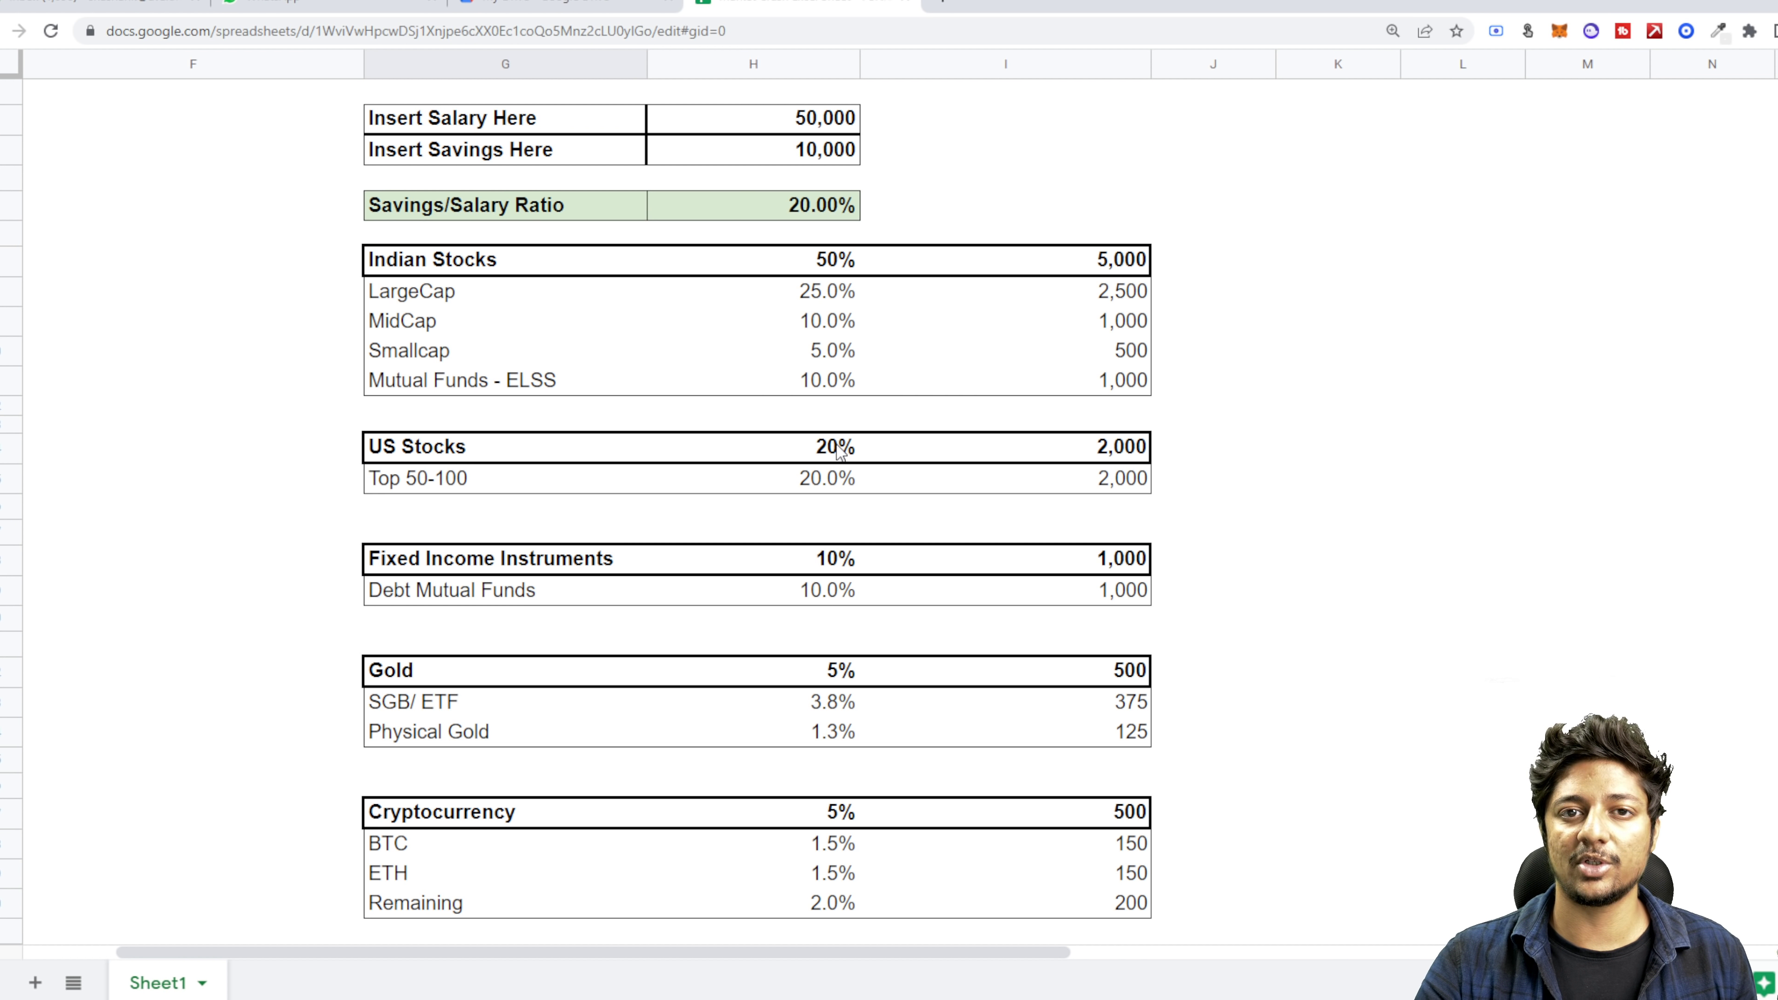
{"action": "scroll", "scroll_direction": "down", "scroll_amount": 3}
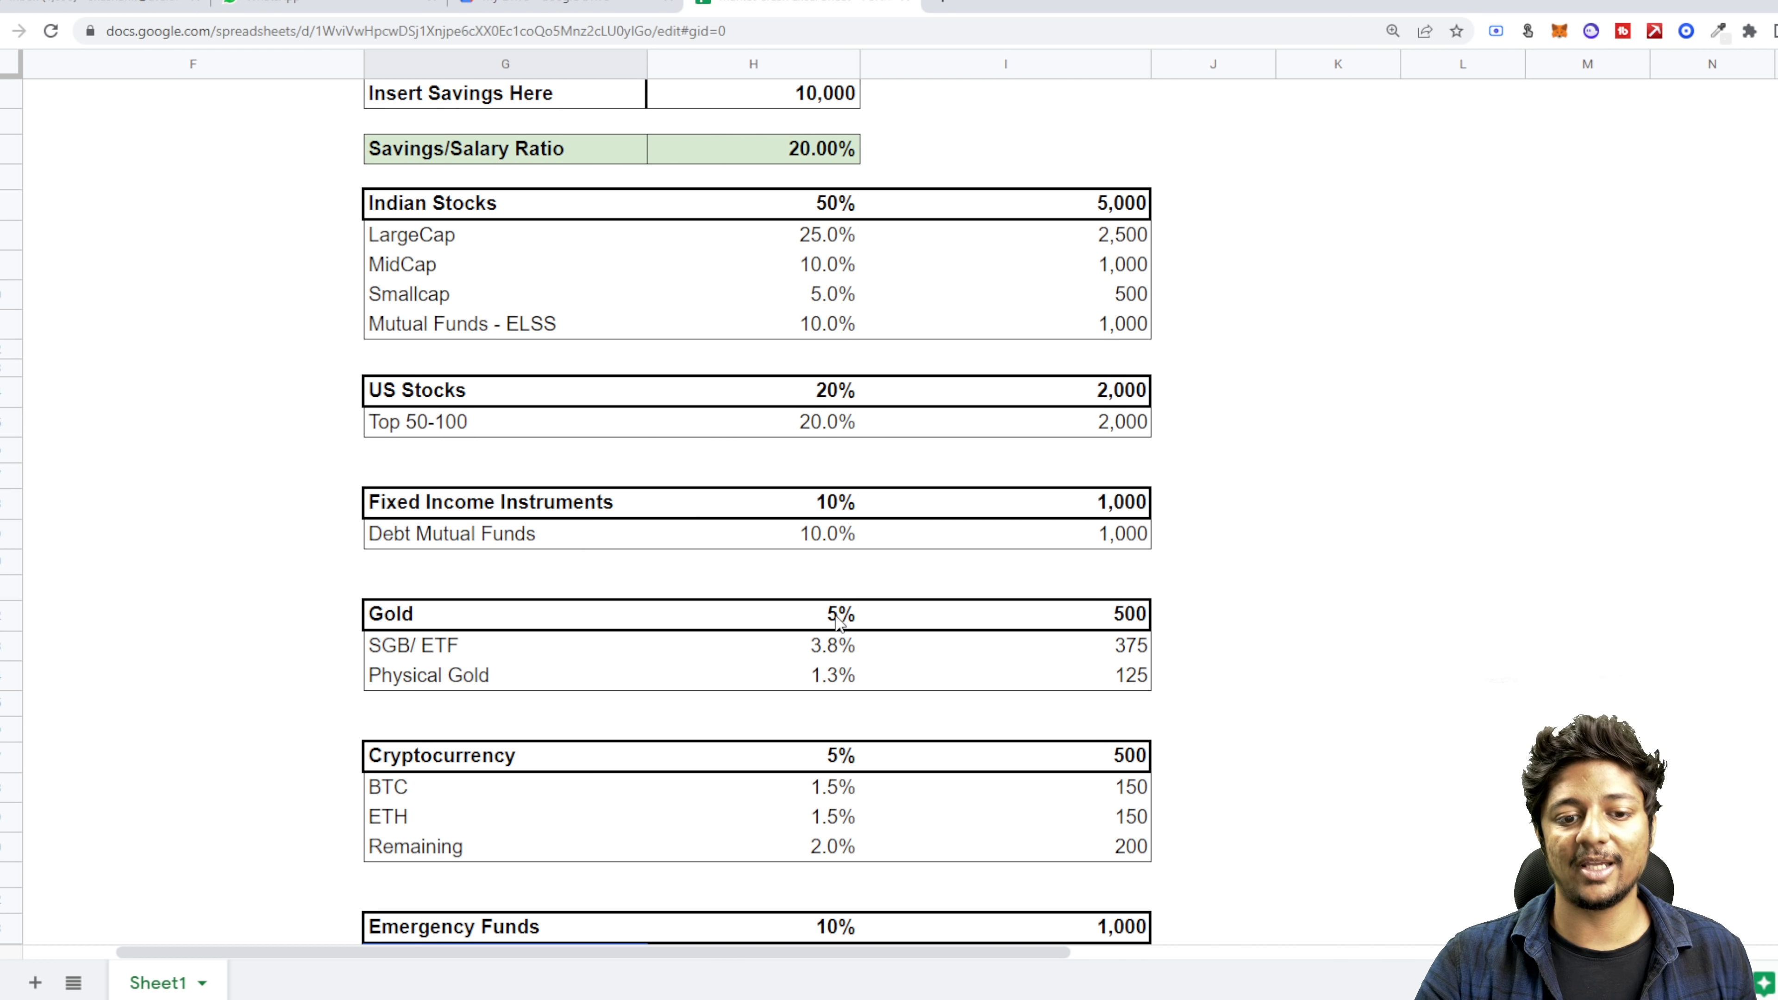
{"action": "left_click", "coordinate": [751, 756]}
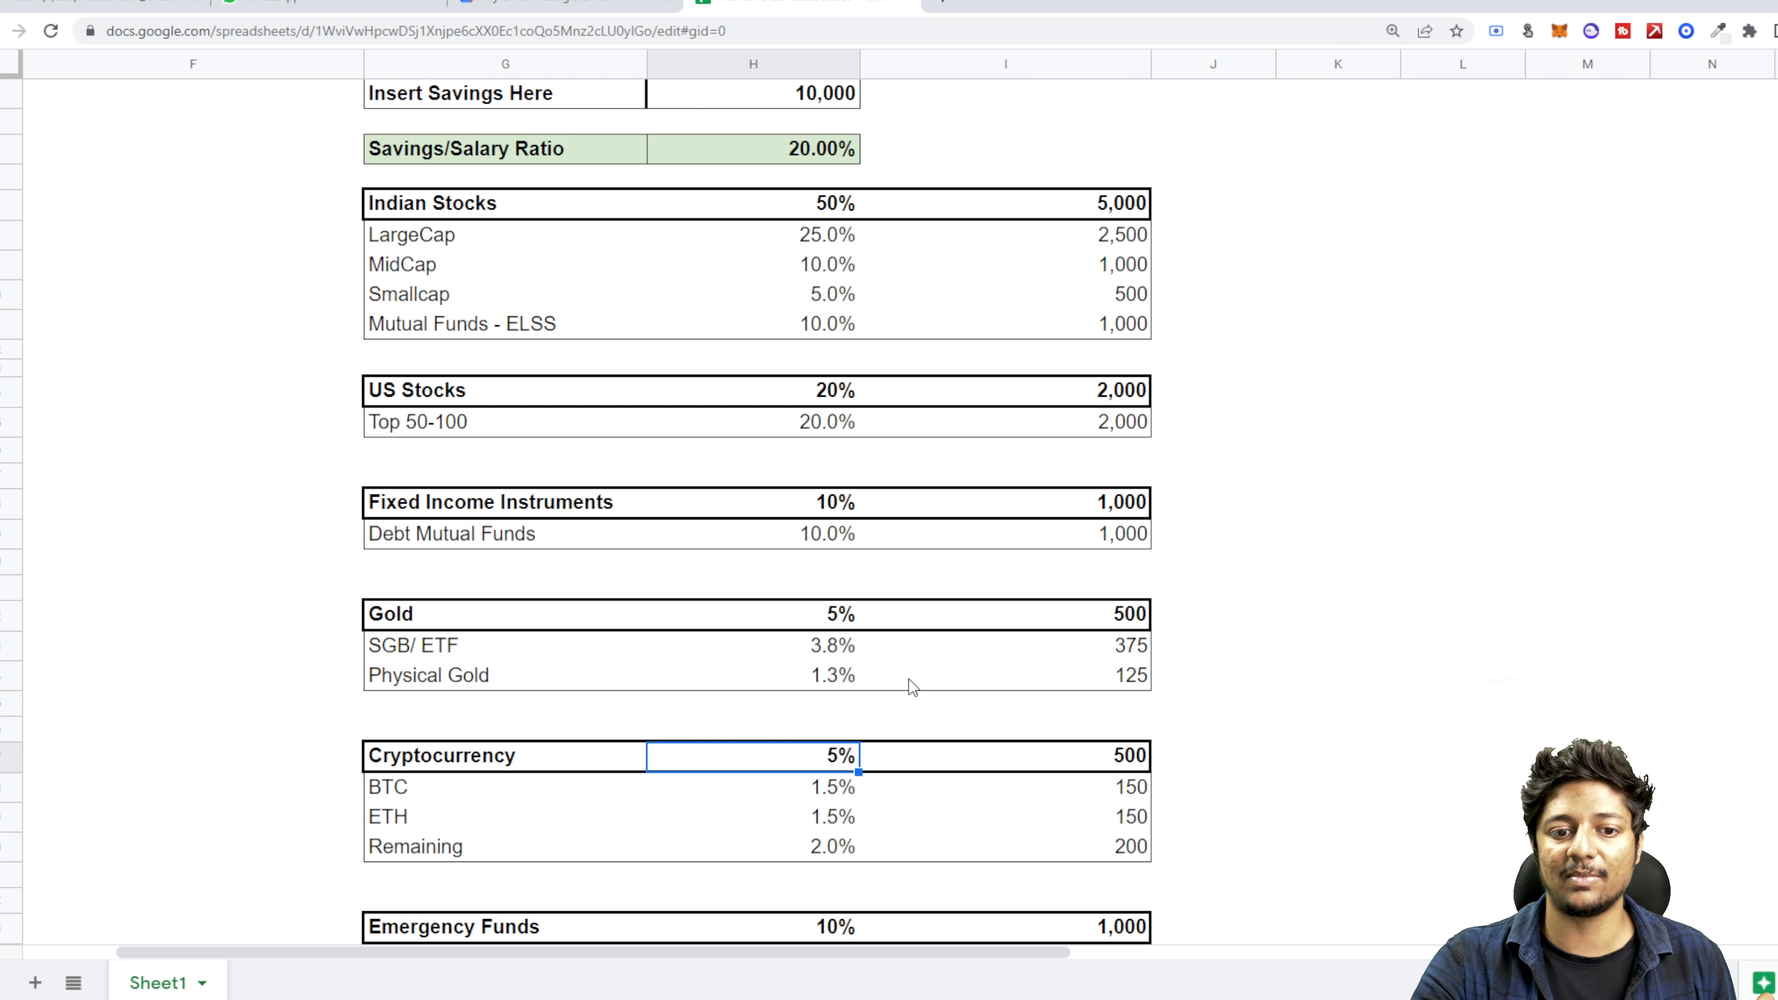
{"action": "scroll", "scroll_direction": "down", "scroll_amount": 3}
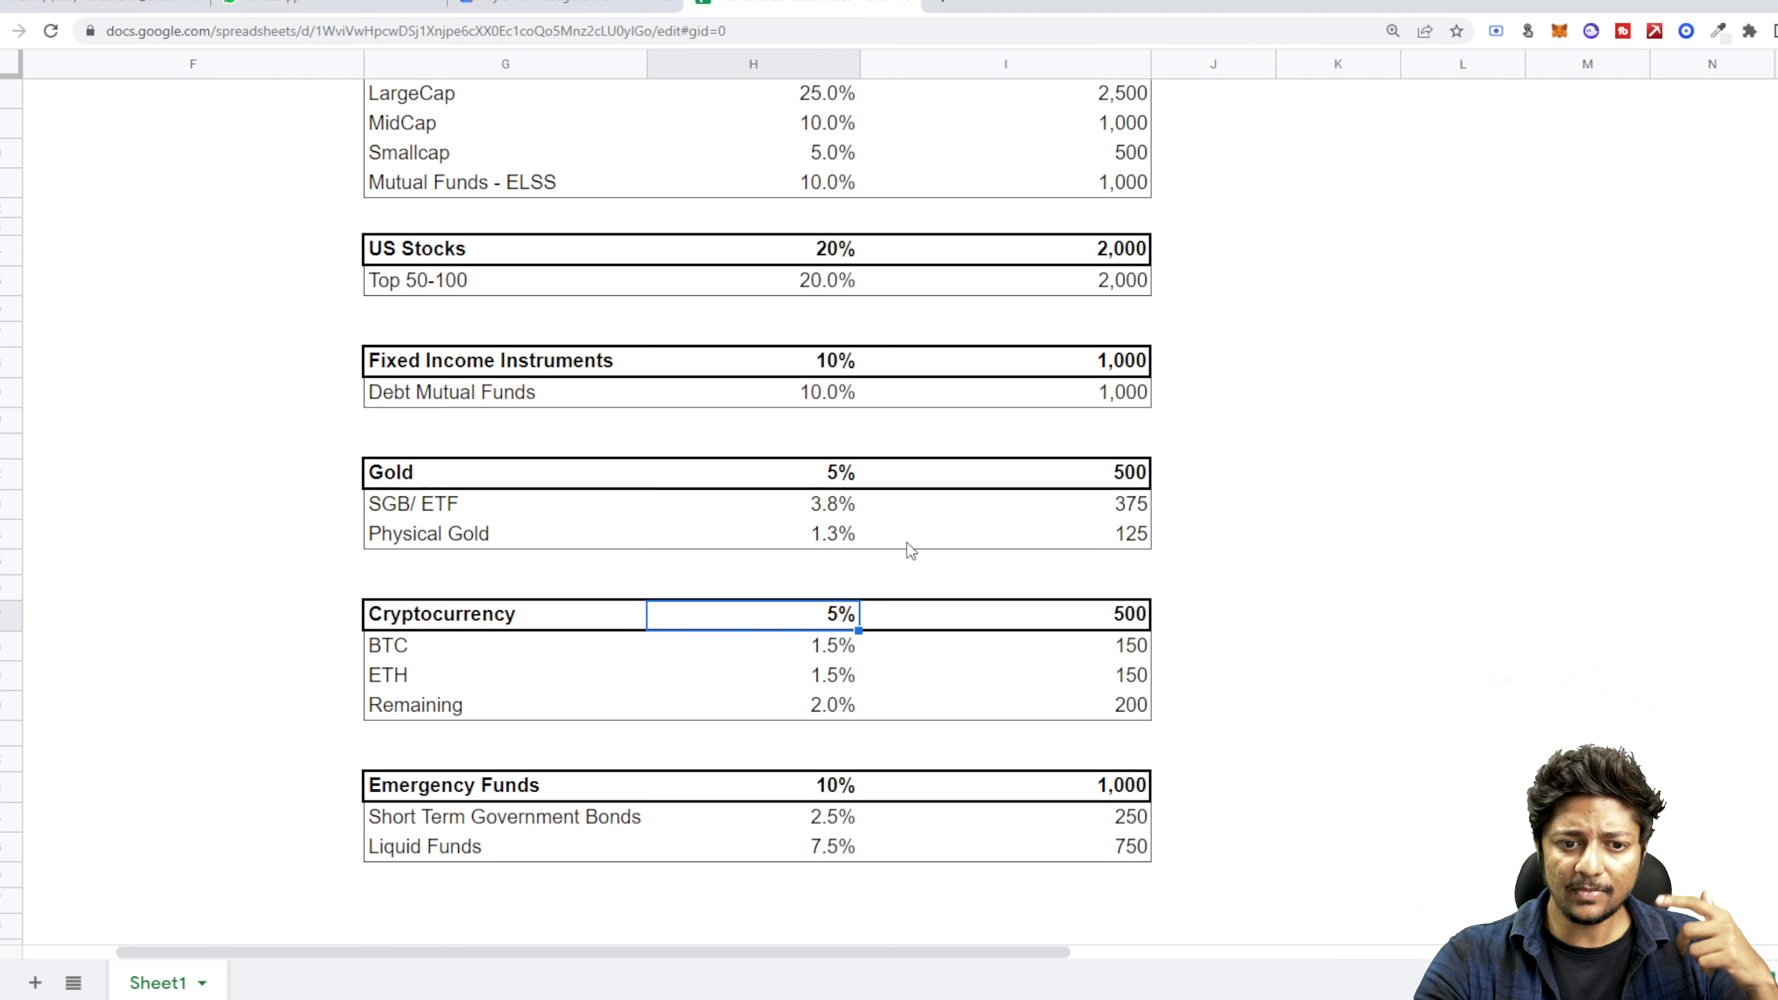
{"action": "scroll", "scroll_direction": "up", "scroll_amount": 3}
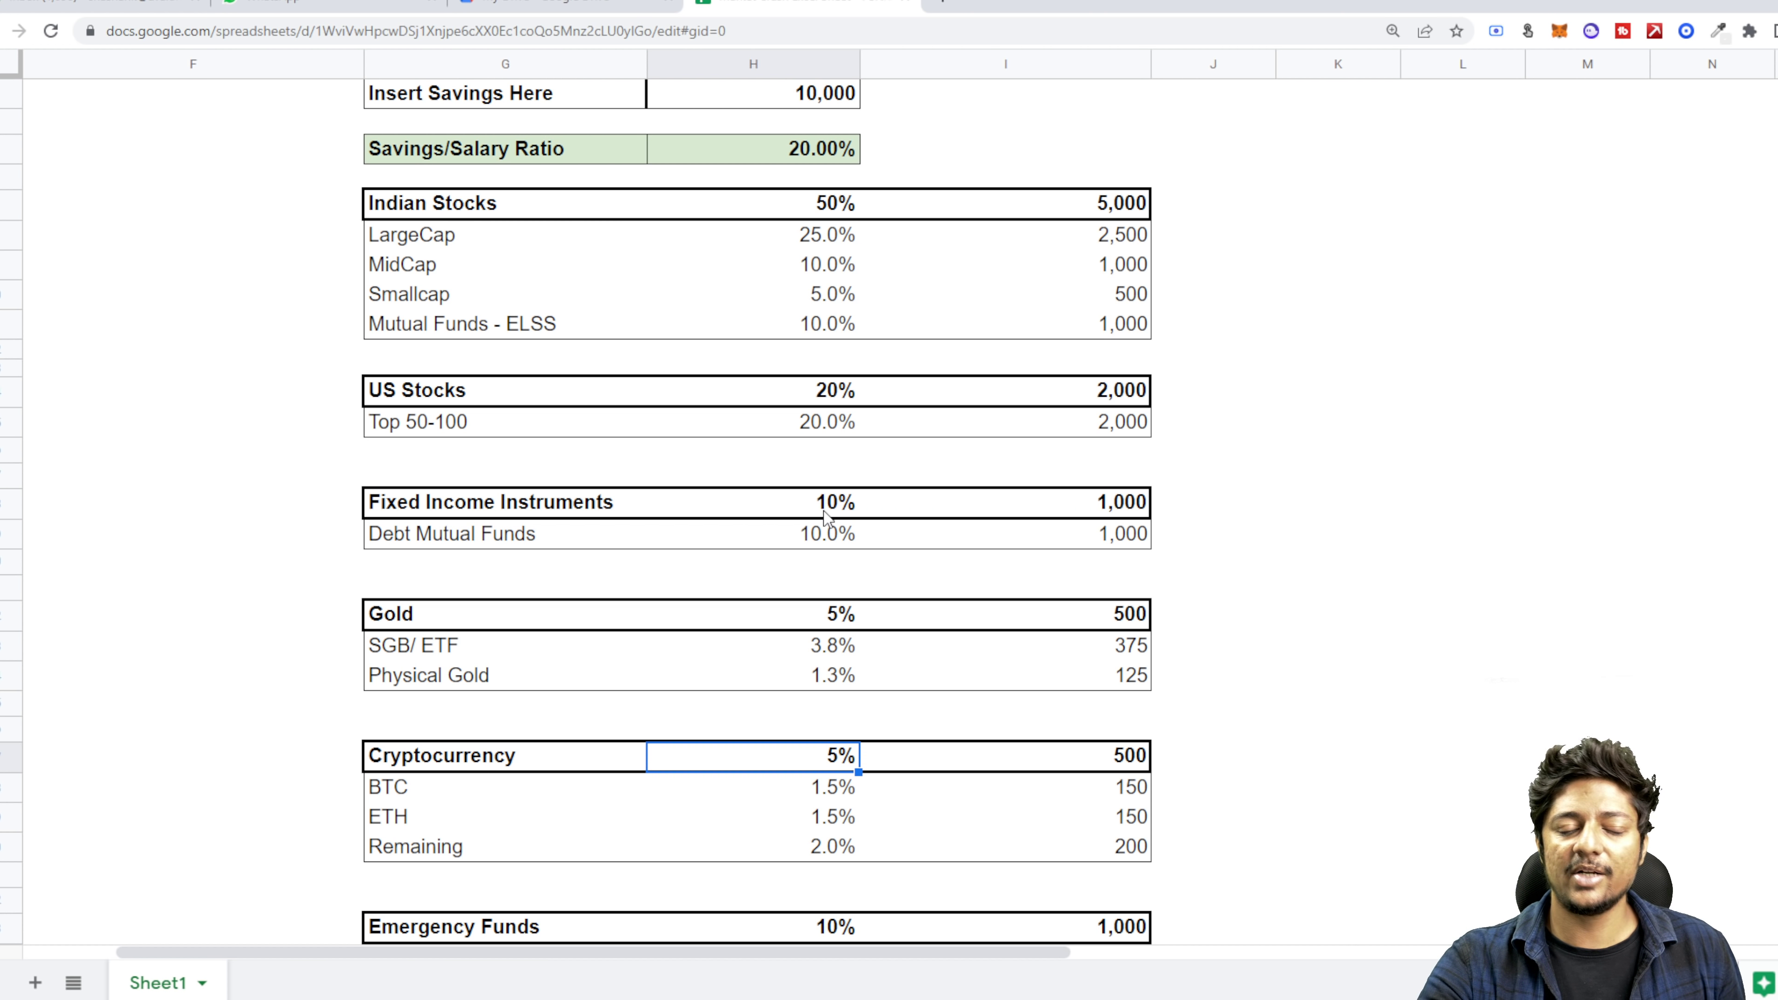
{"action": "mouse_move", "coordinate": [845, 221]}
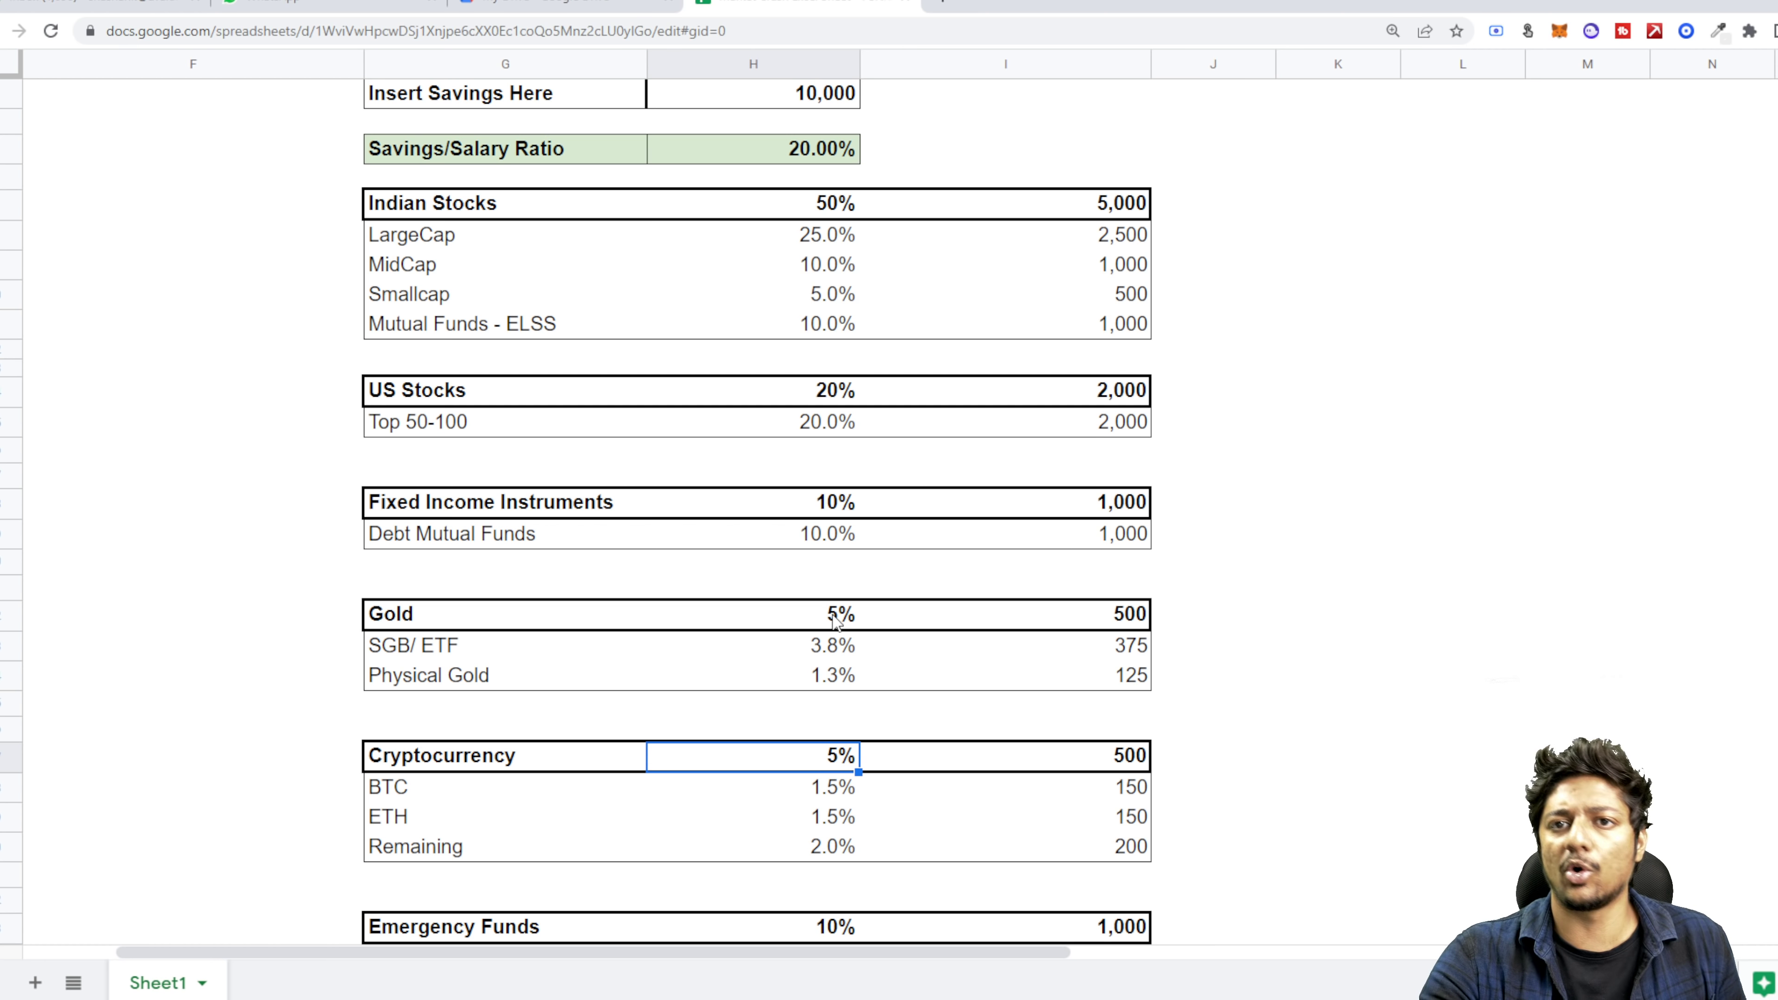
{"action": "scroll", "scroll_direction": "up", "scroll_amount": 3}
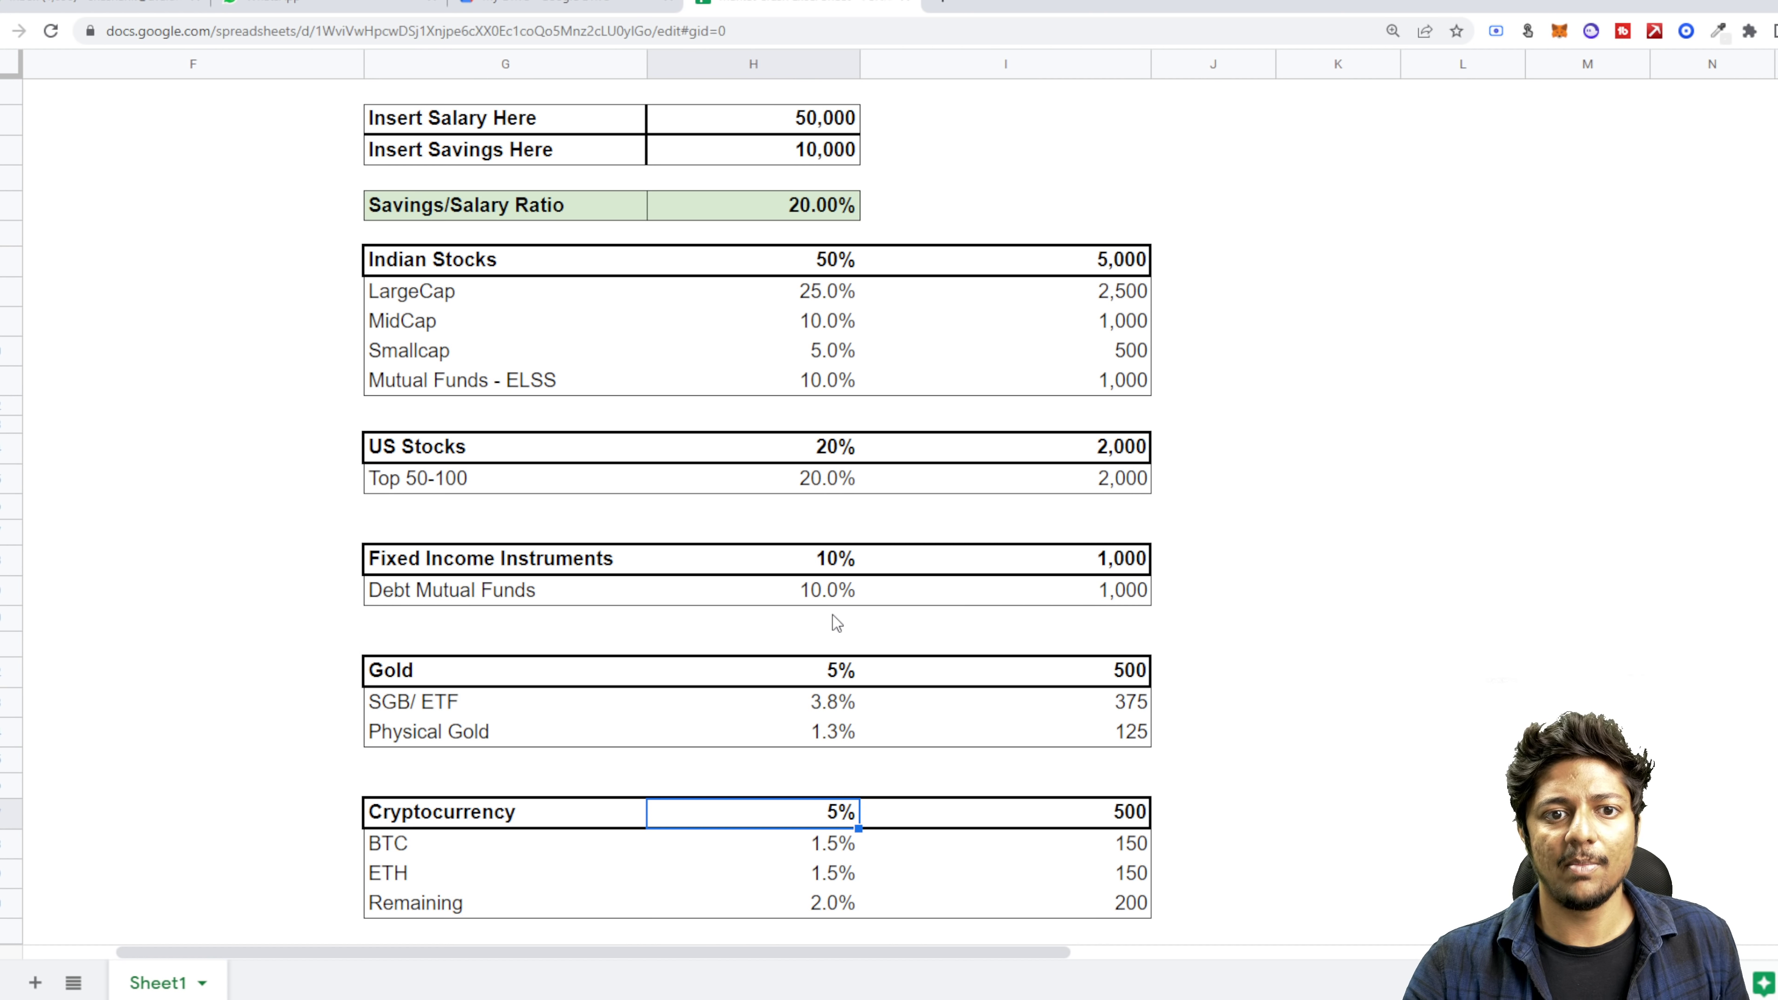
{"action": "mouse_move", "coordinate": [899, 64]}
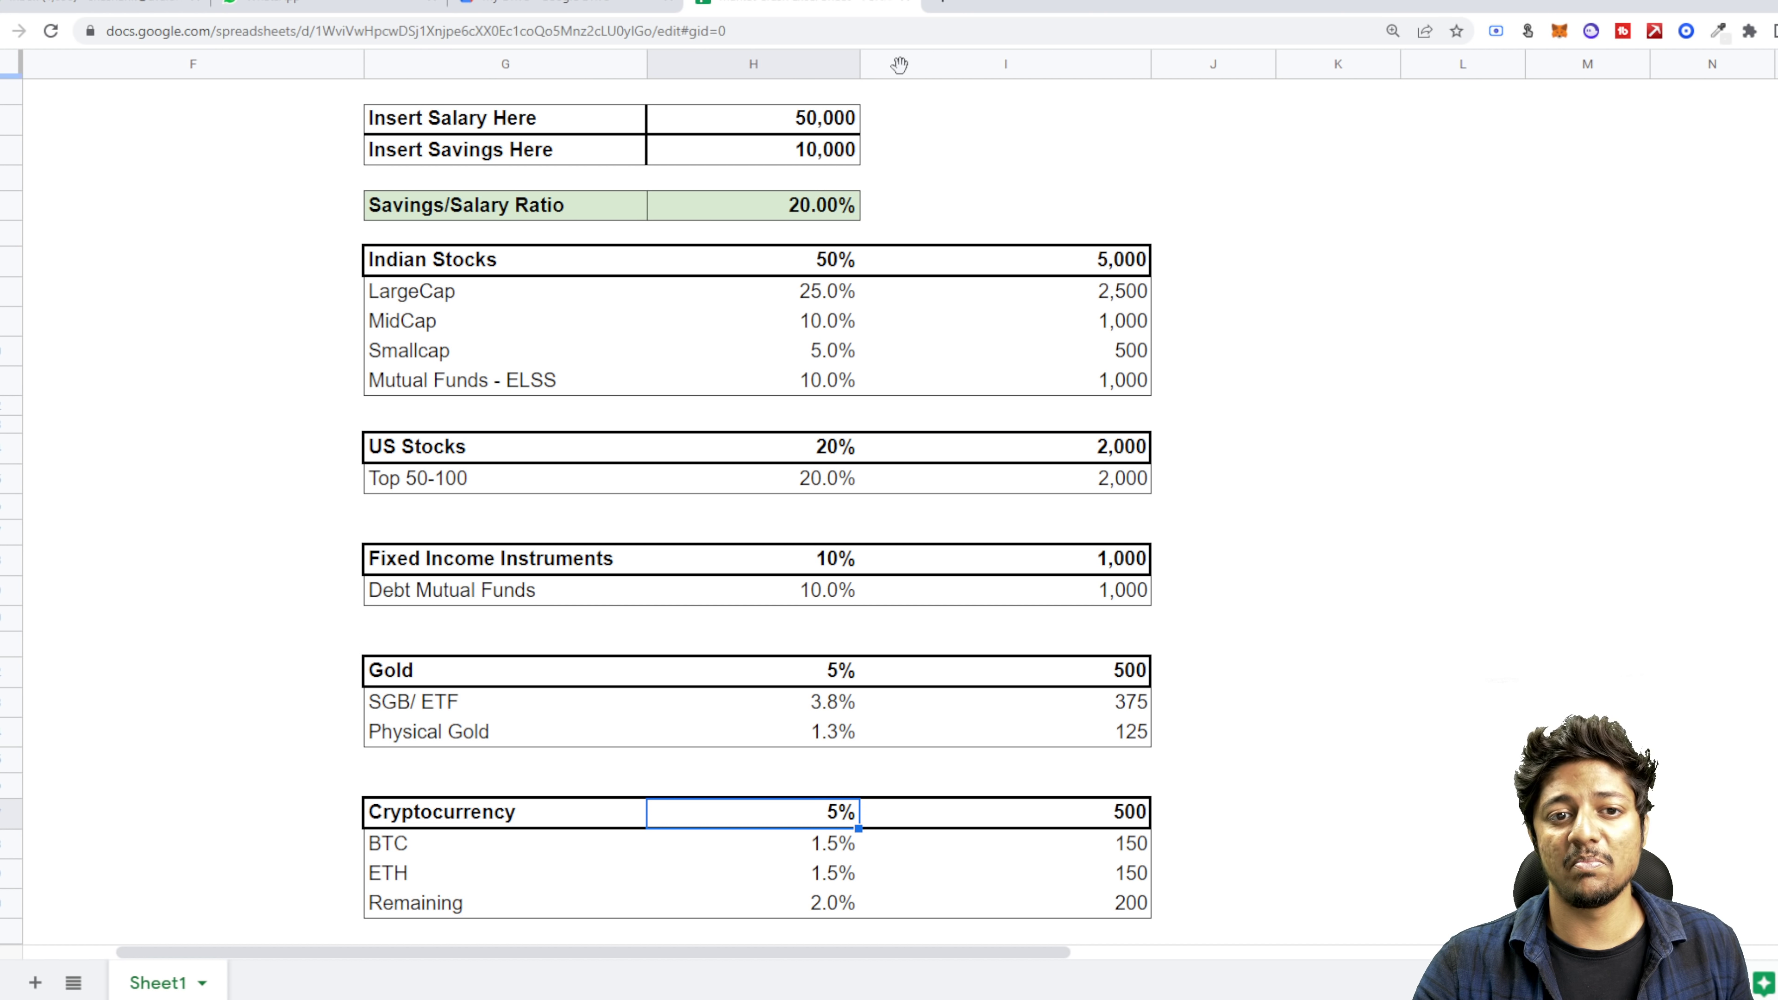
{"action": "mouse_move", "coordinate": [1115, 274]}
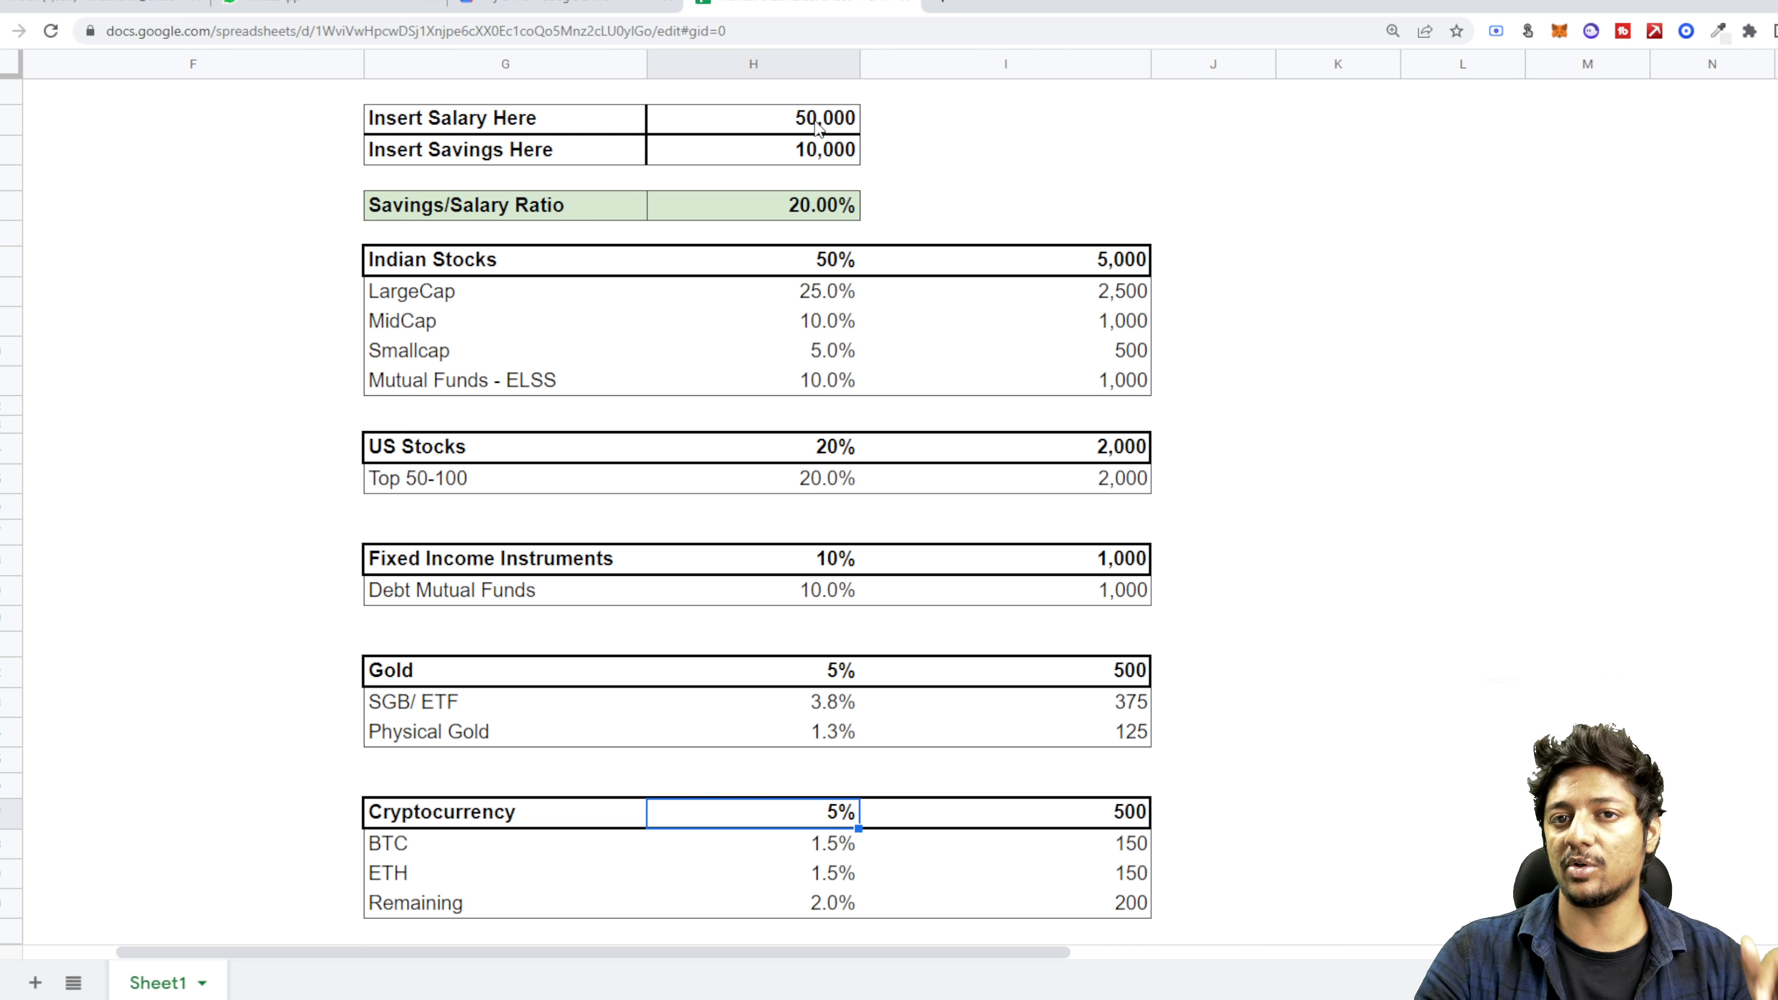
- Enter salary 100000 and savings 40000 so the ratio becomes 40% and allocations quadruple
{"action": "left_click", "coordinate": [752, 117]}
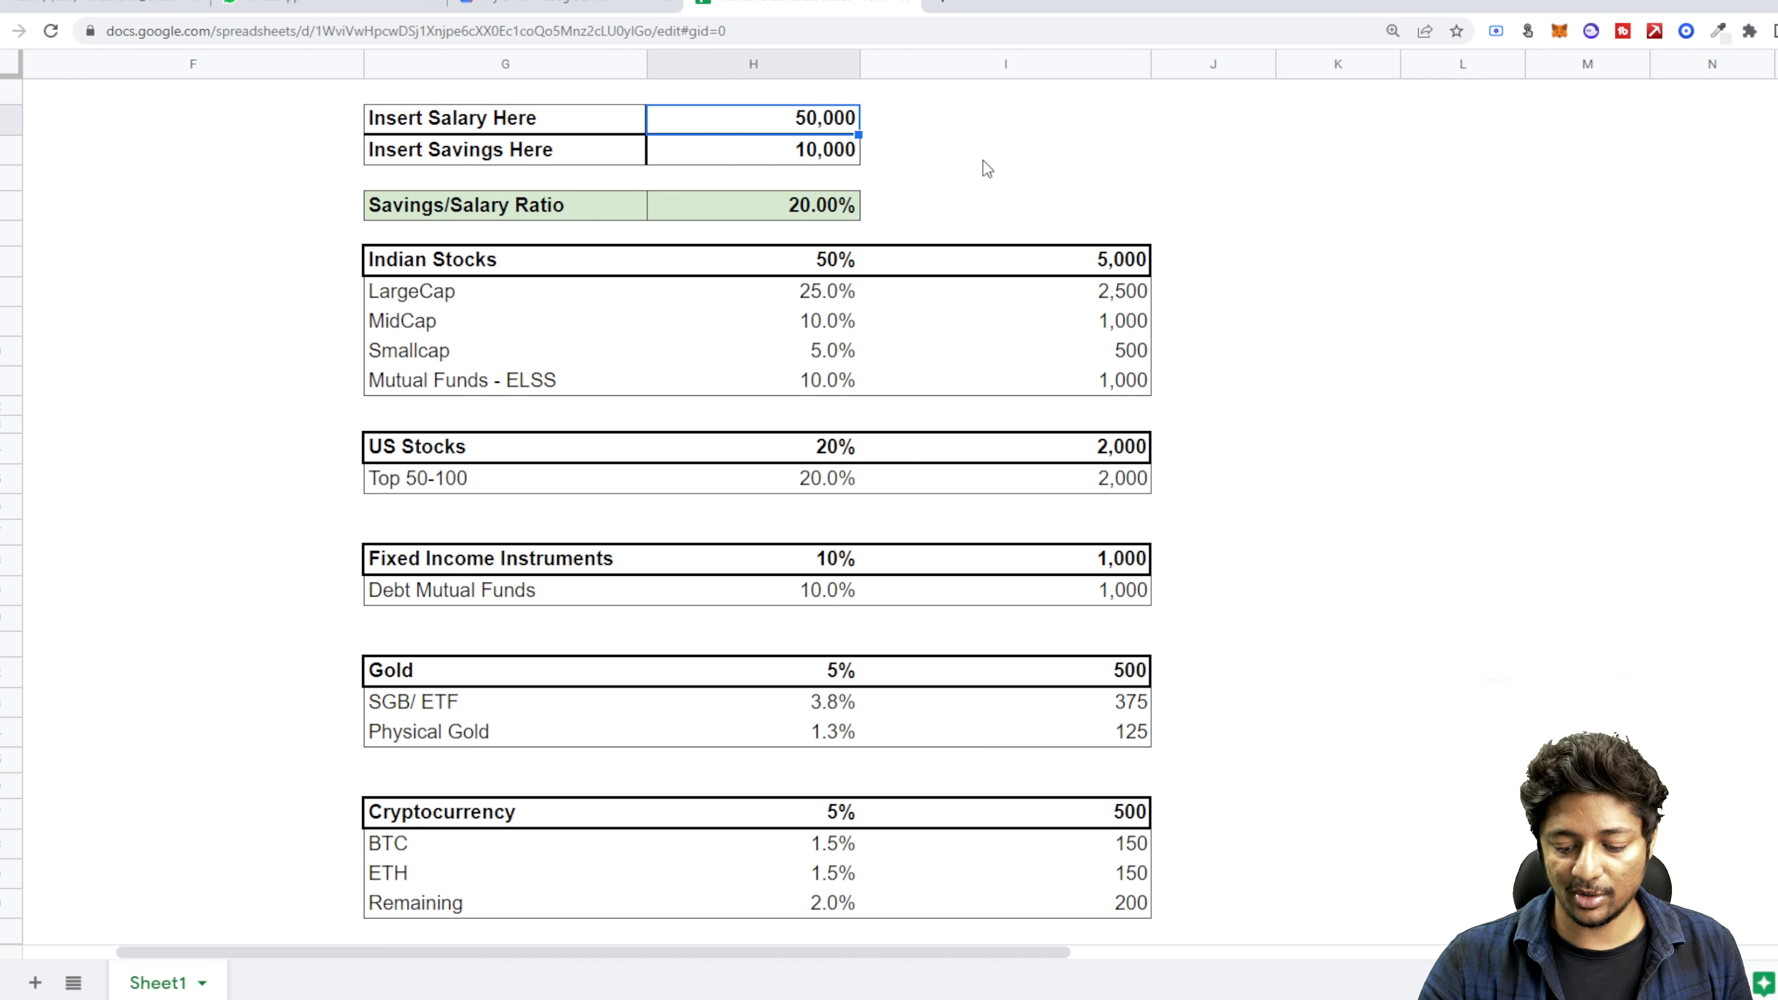
{"action": "type", "text": "100000"}
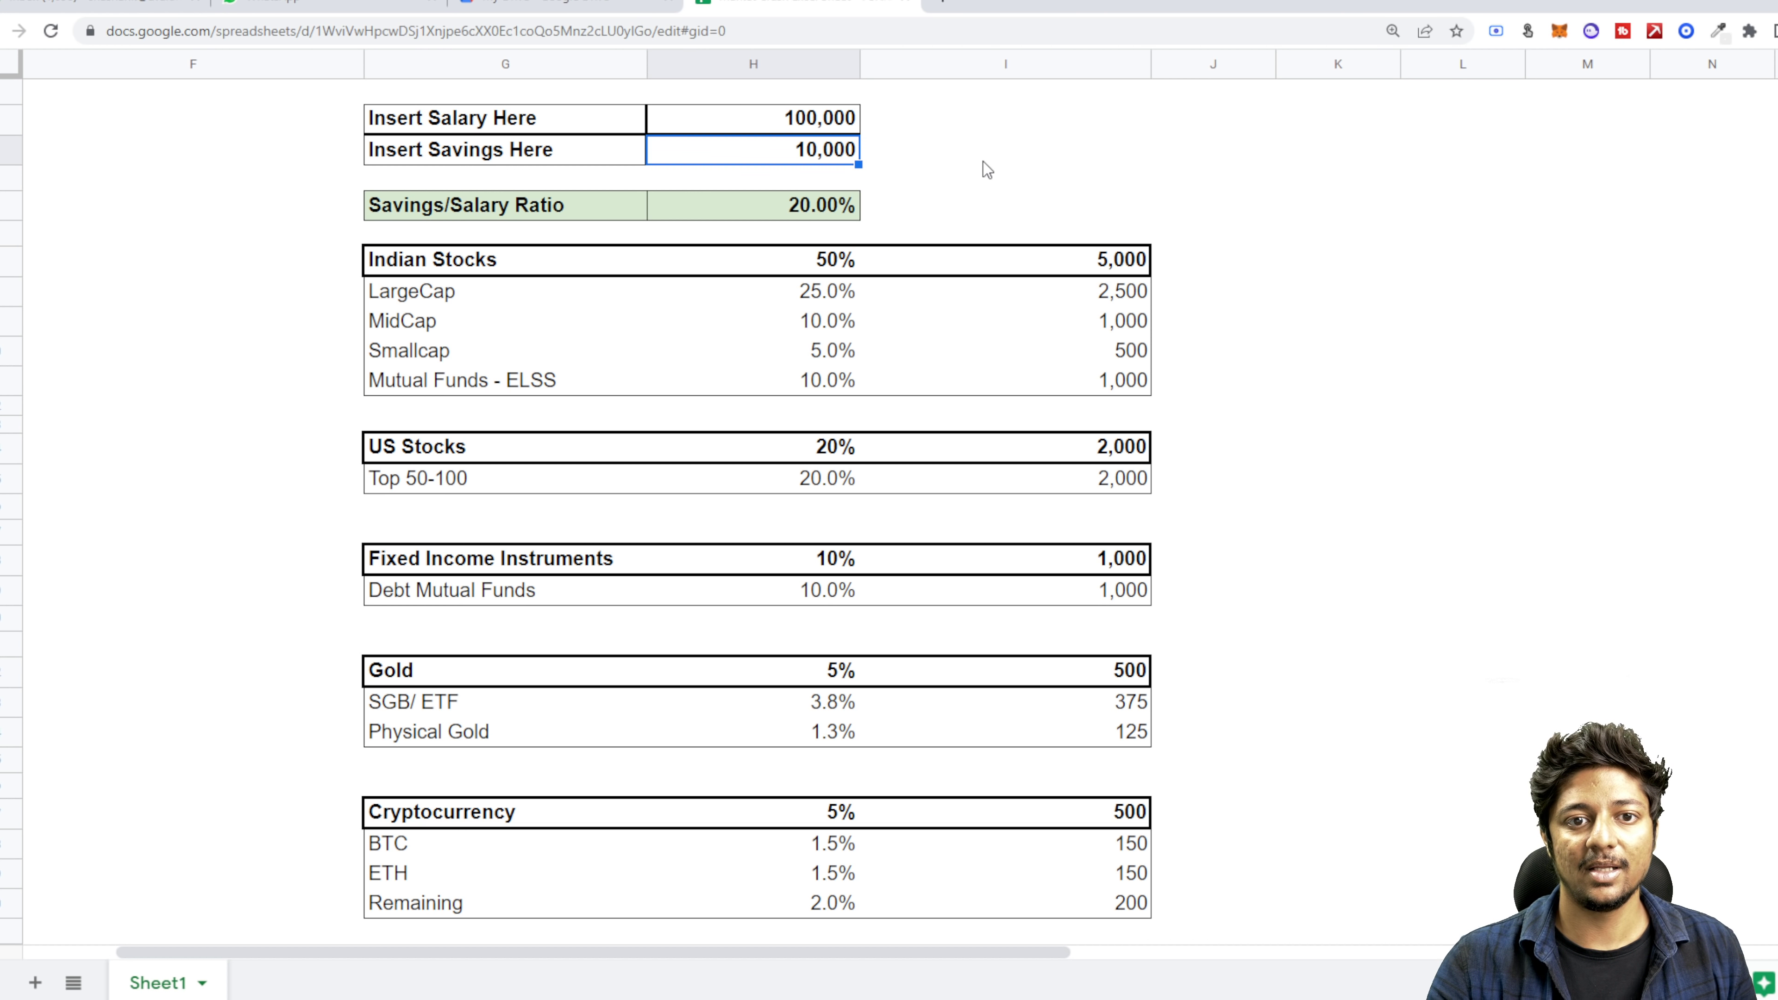
{"action": "type", "text": "4"}
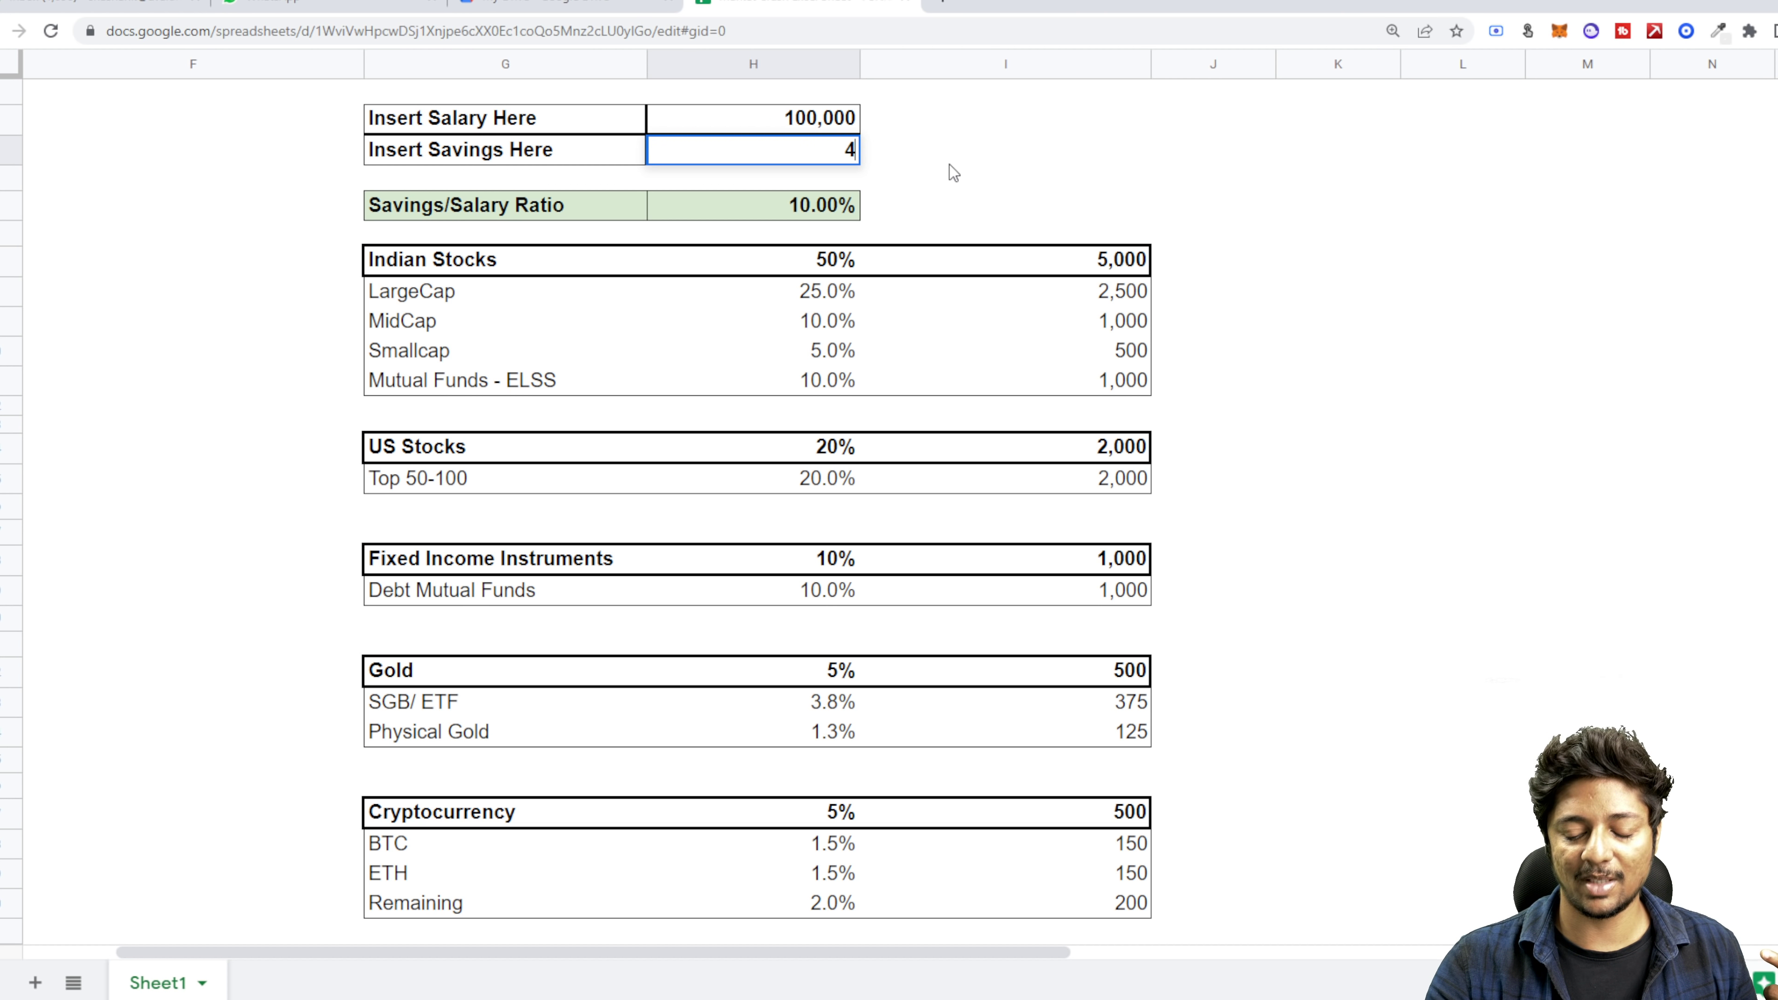
{"action": "type", "text": "0000"}
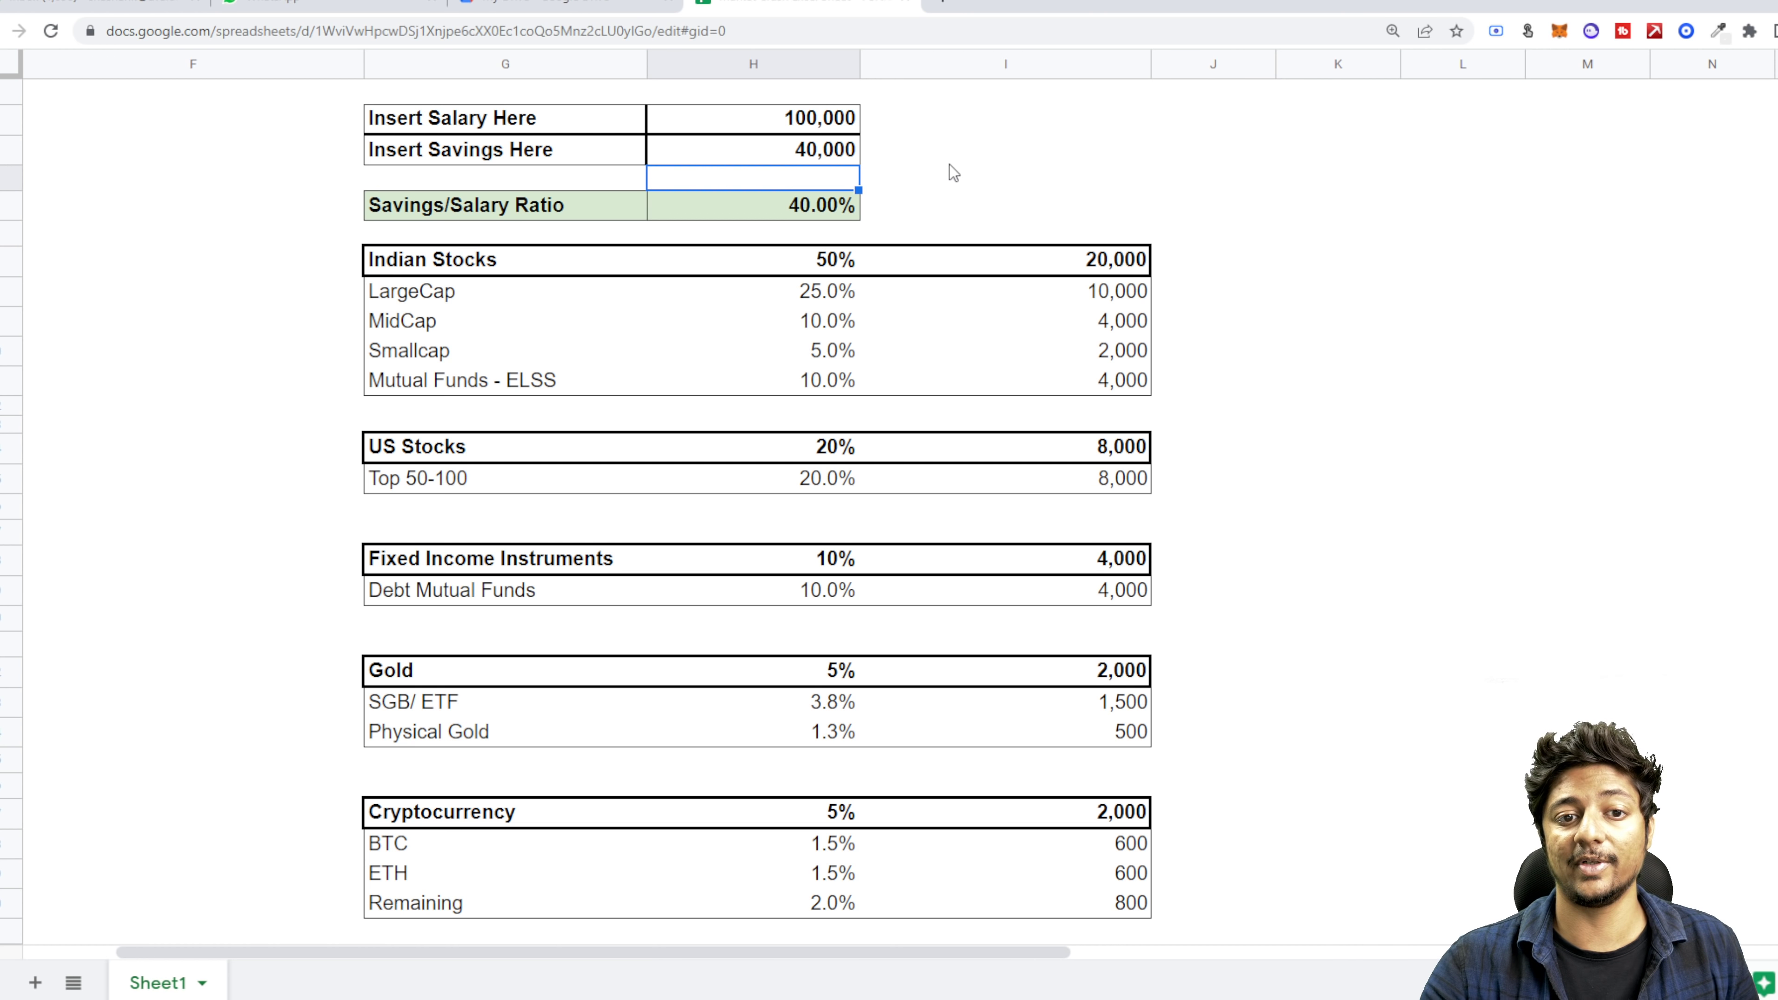
{"action": "mouse_move", "coordinate": [793, 234]}
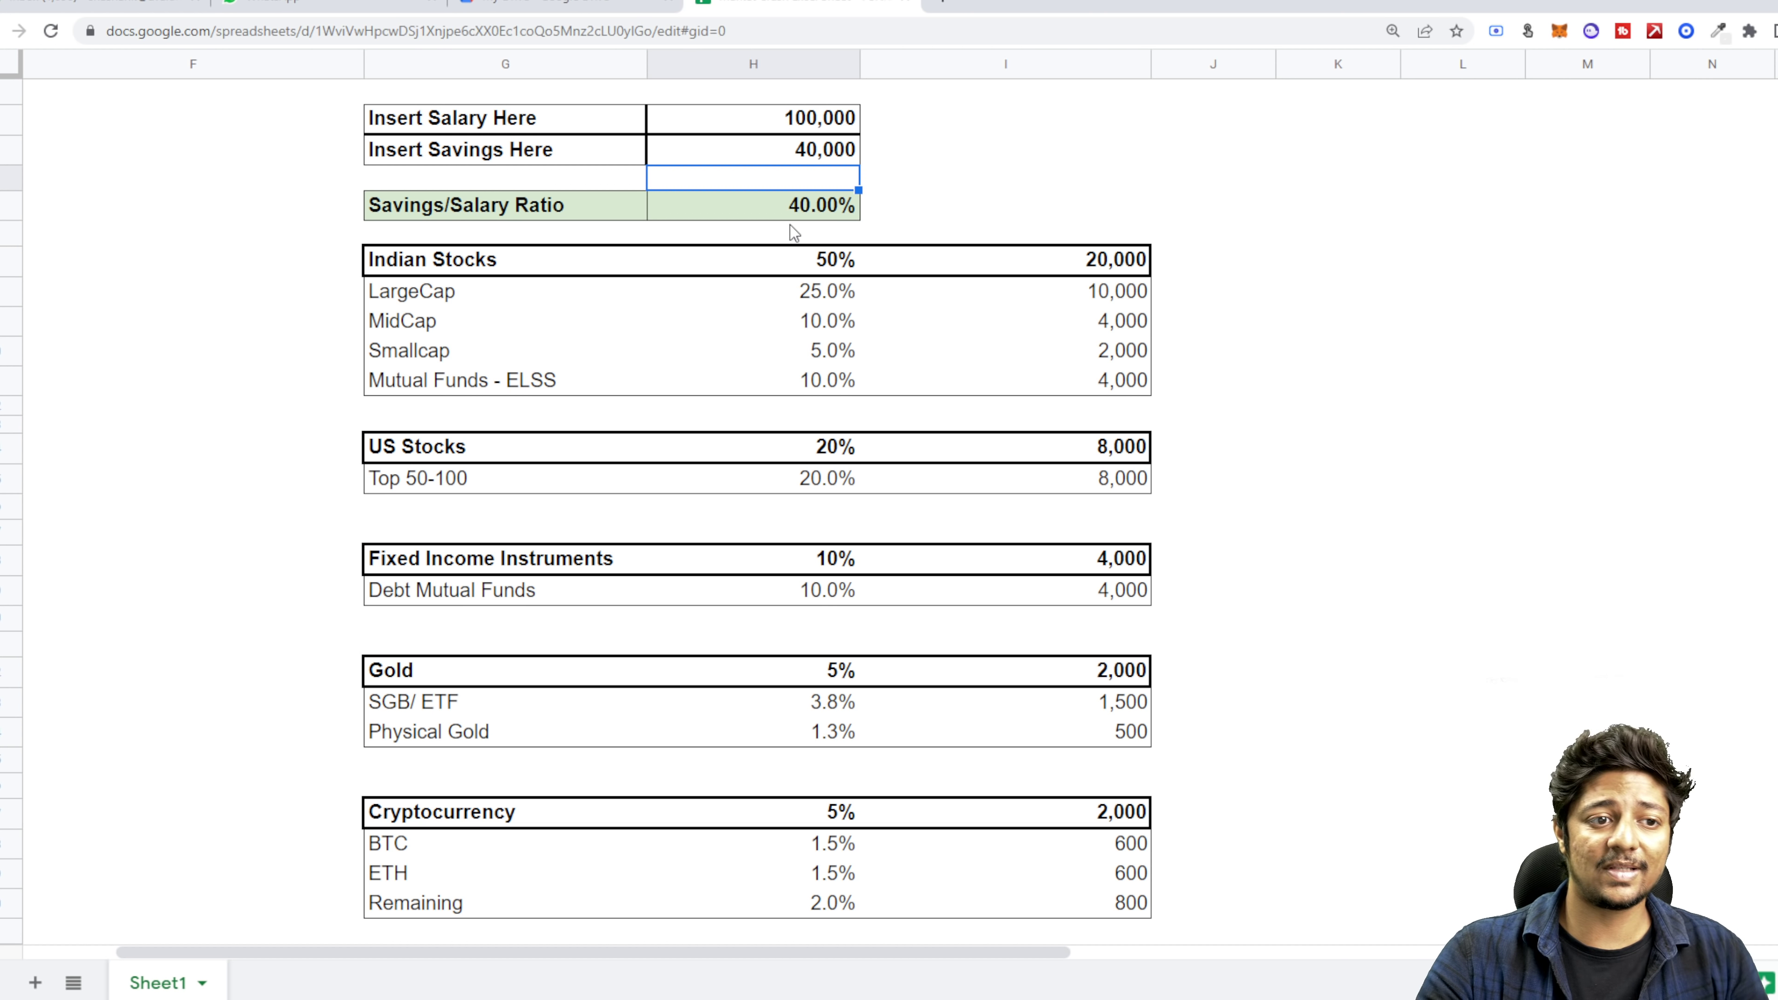
{"action": "mouse_move", "coordinate": [794, 218]}
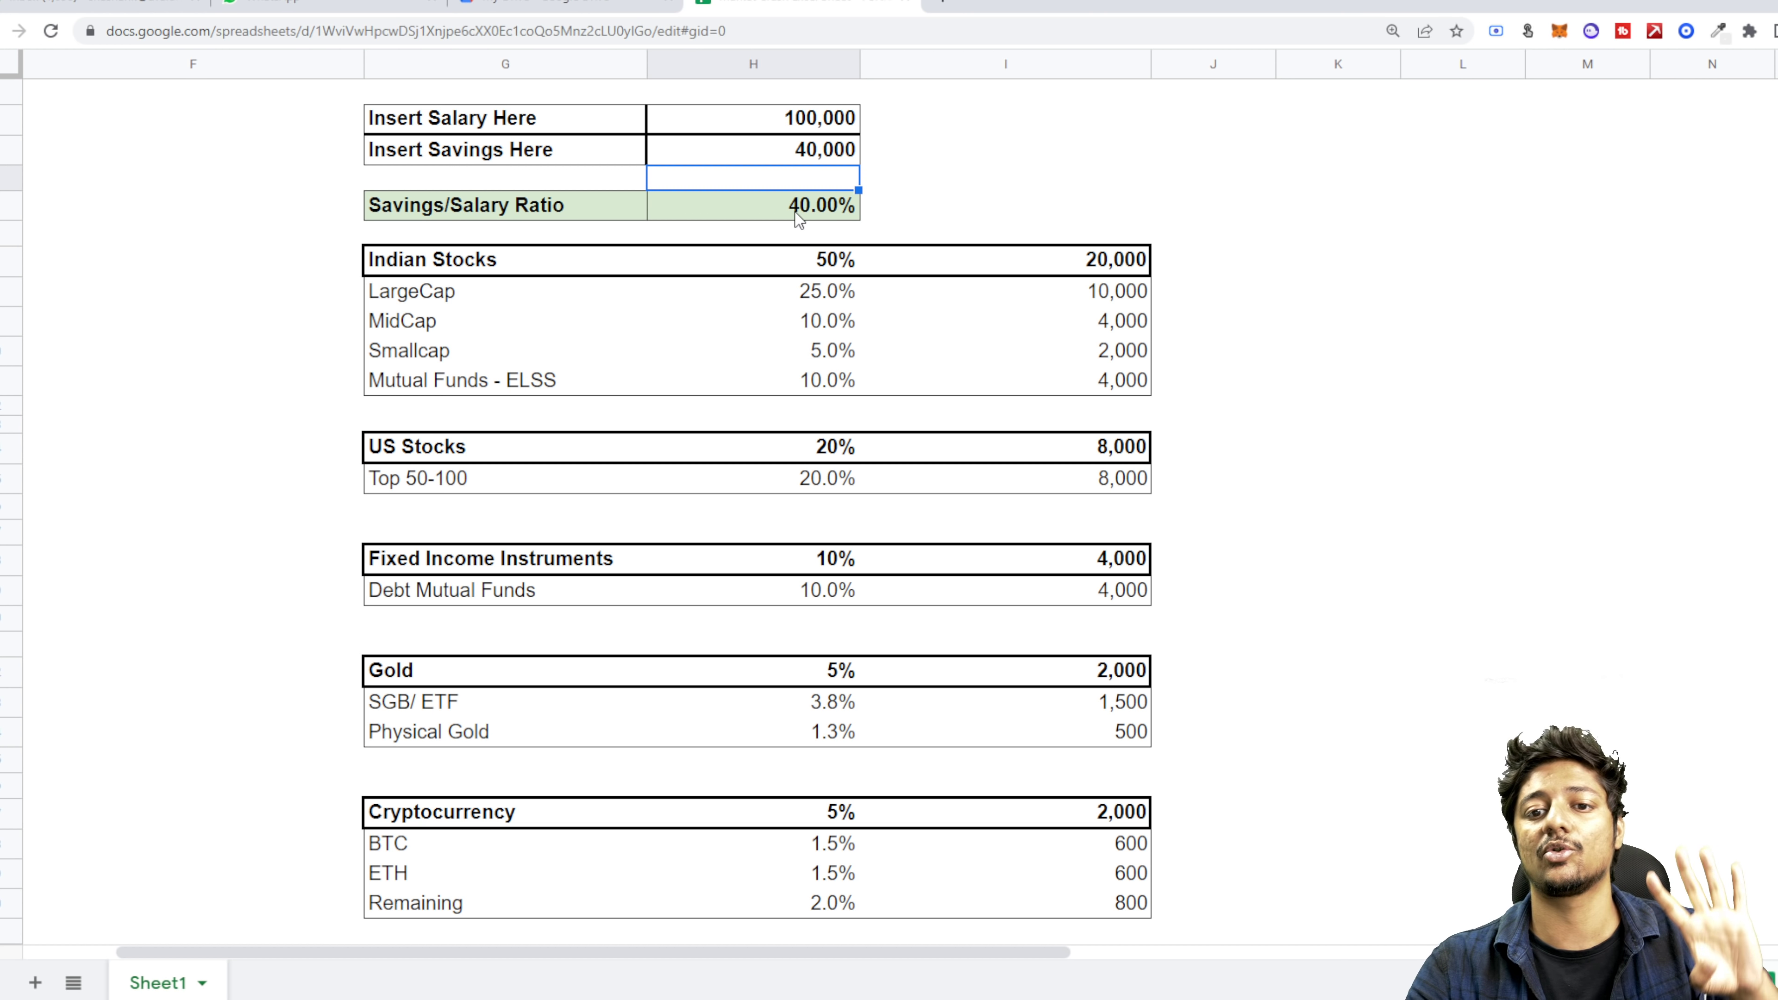
{"action": "mouse_move", "coordinate": [1188, 300]}
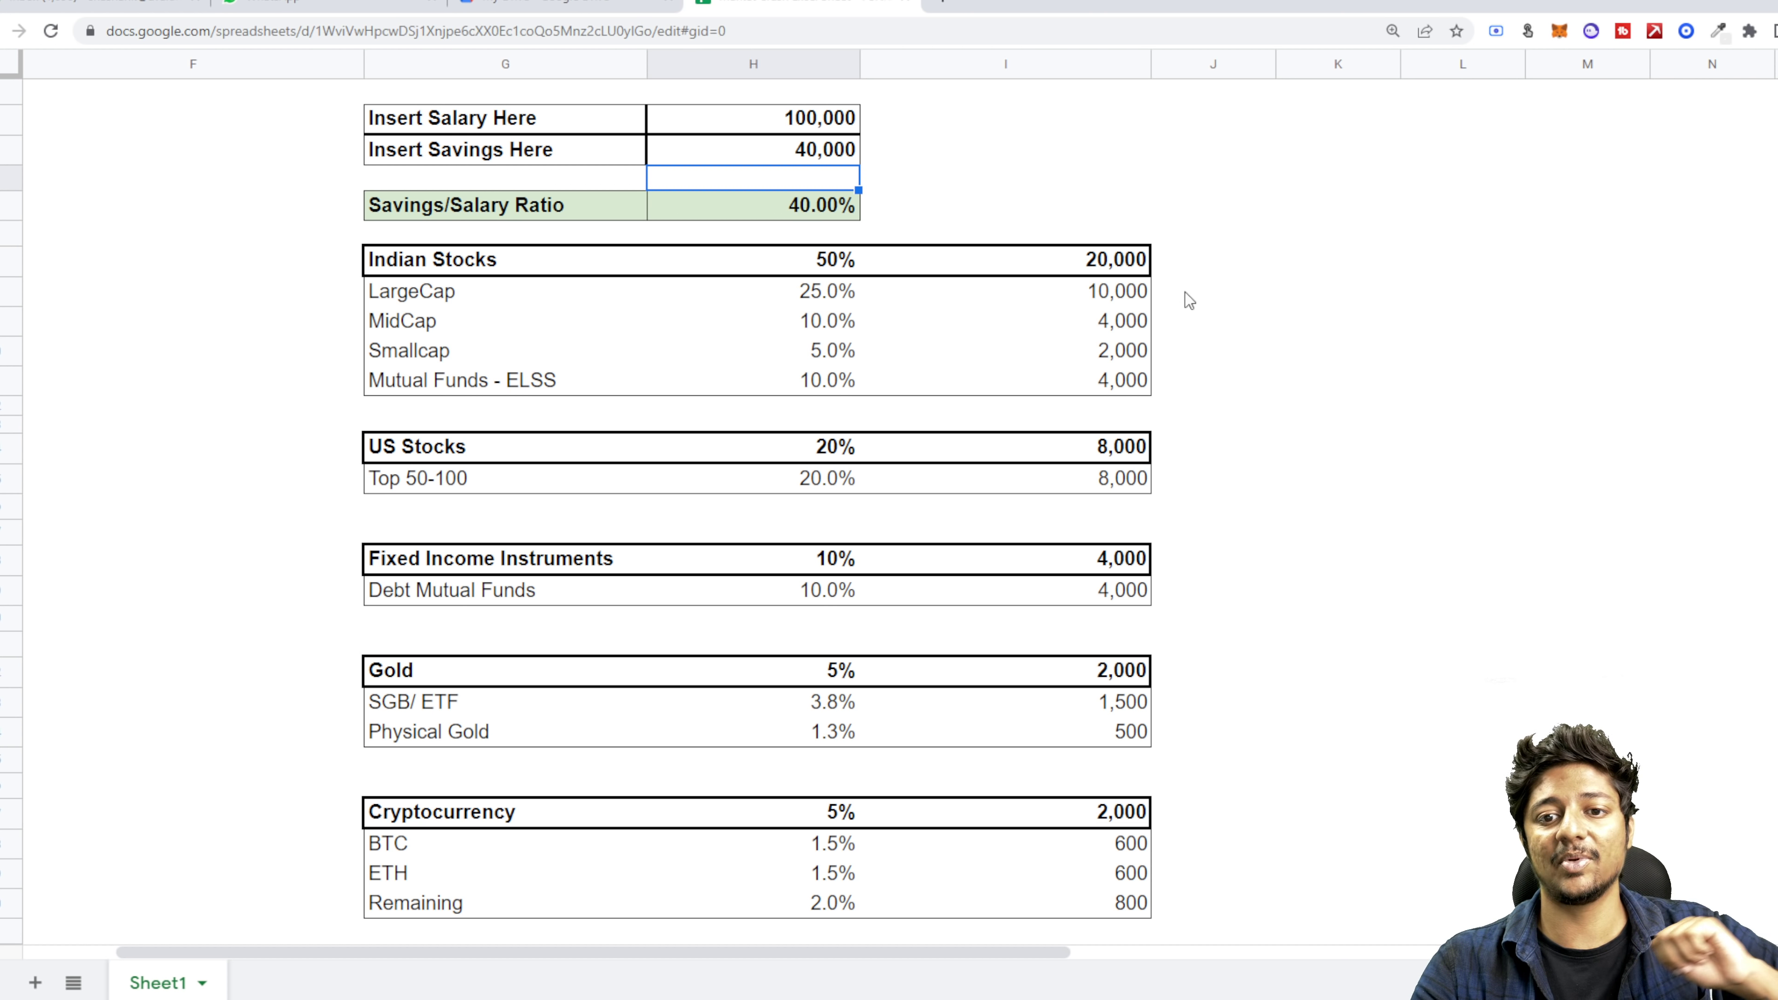
{"action": "mouse_move", "coordinate": [1122, 272]}
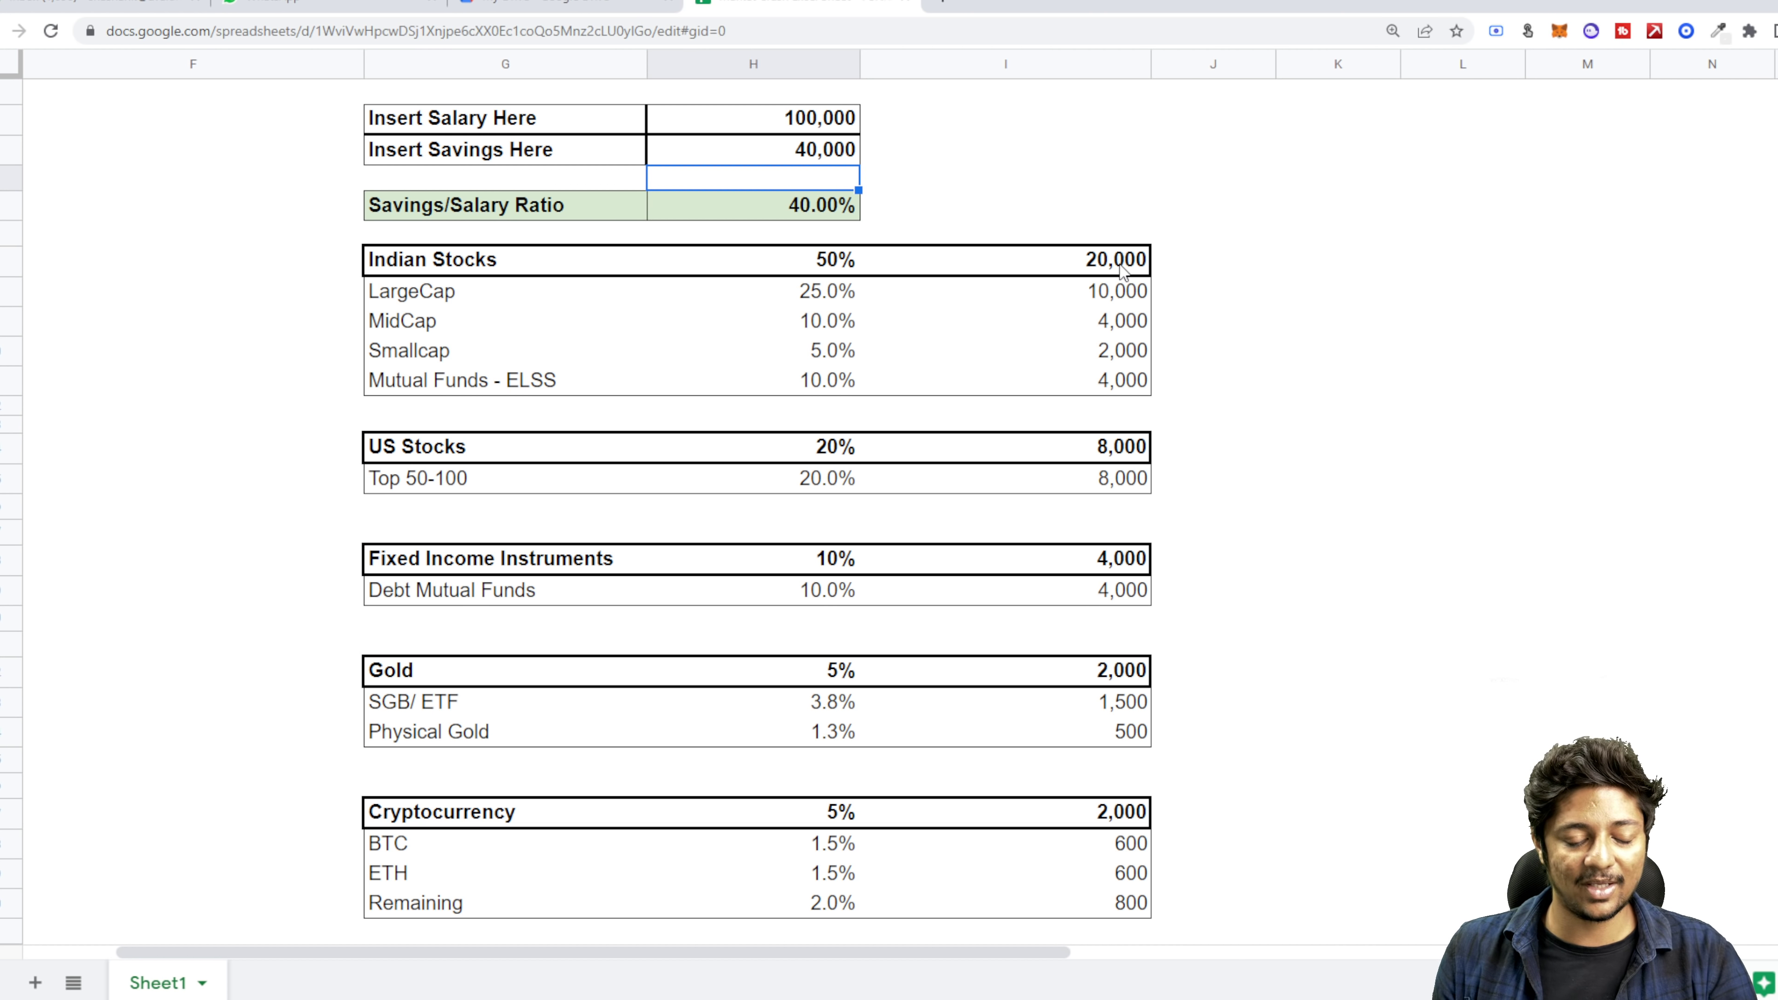
- Restore salary to 50000 and savings to 10000, bringing the ratio back to 20%
{"action": "type", "text": "50000"}
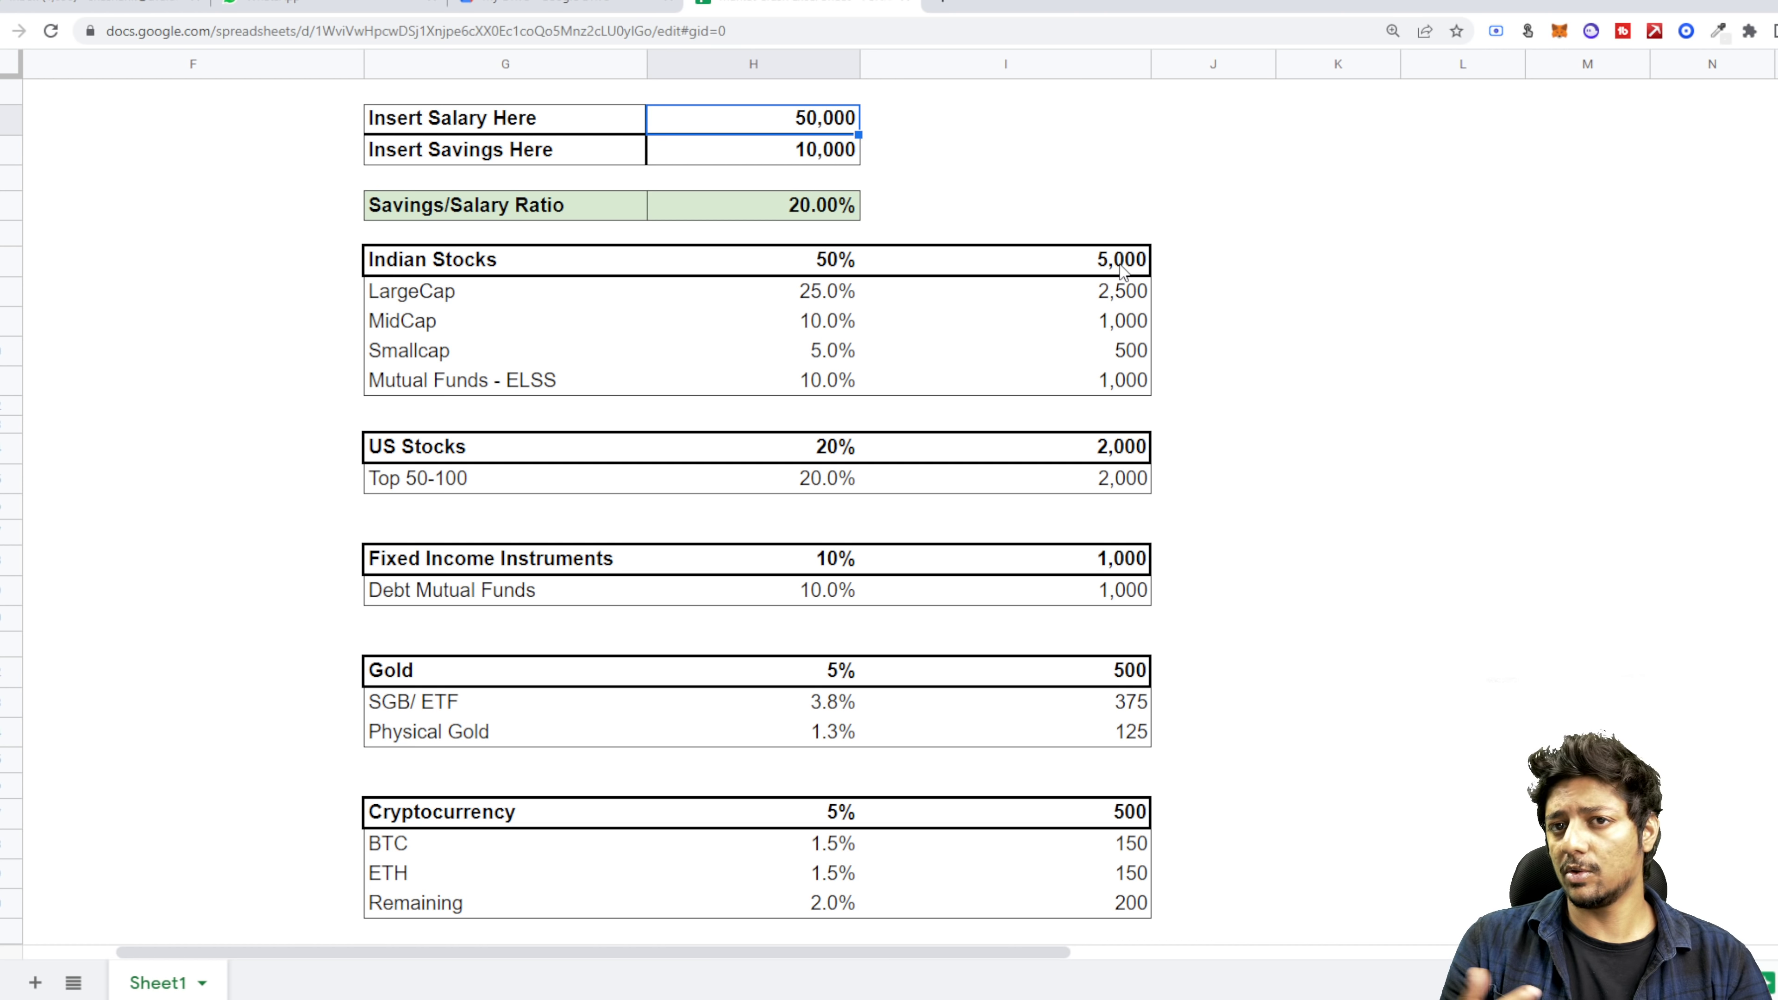
{"action": "left_click", "coordinate": [753, 206]}
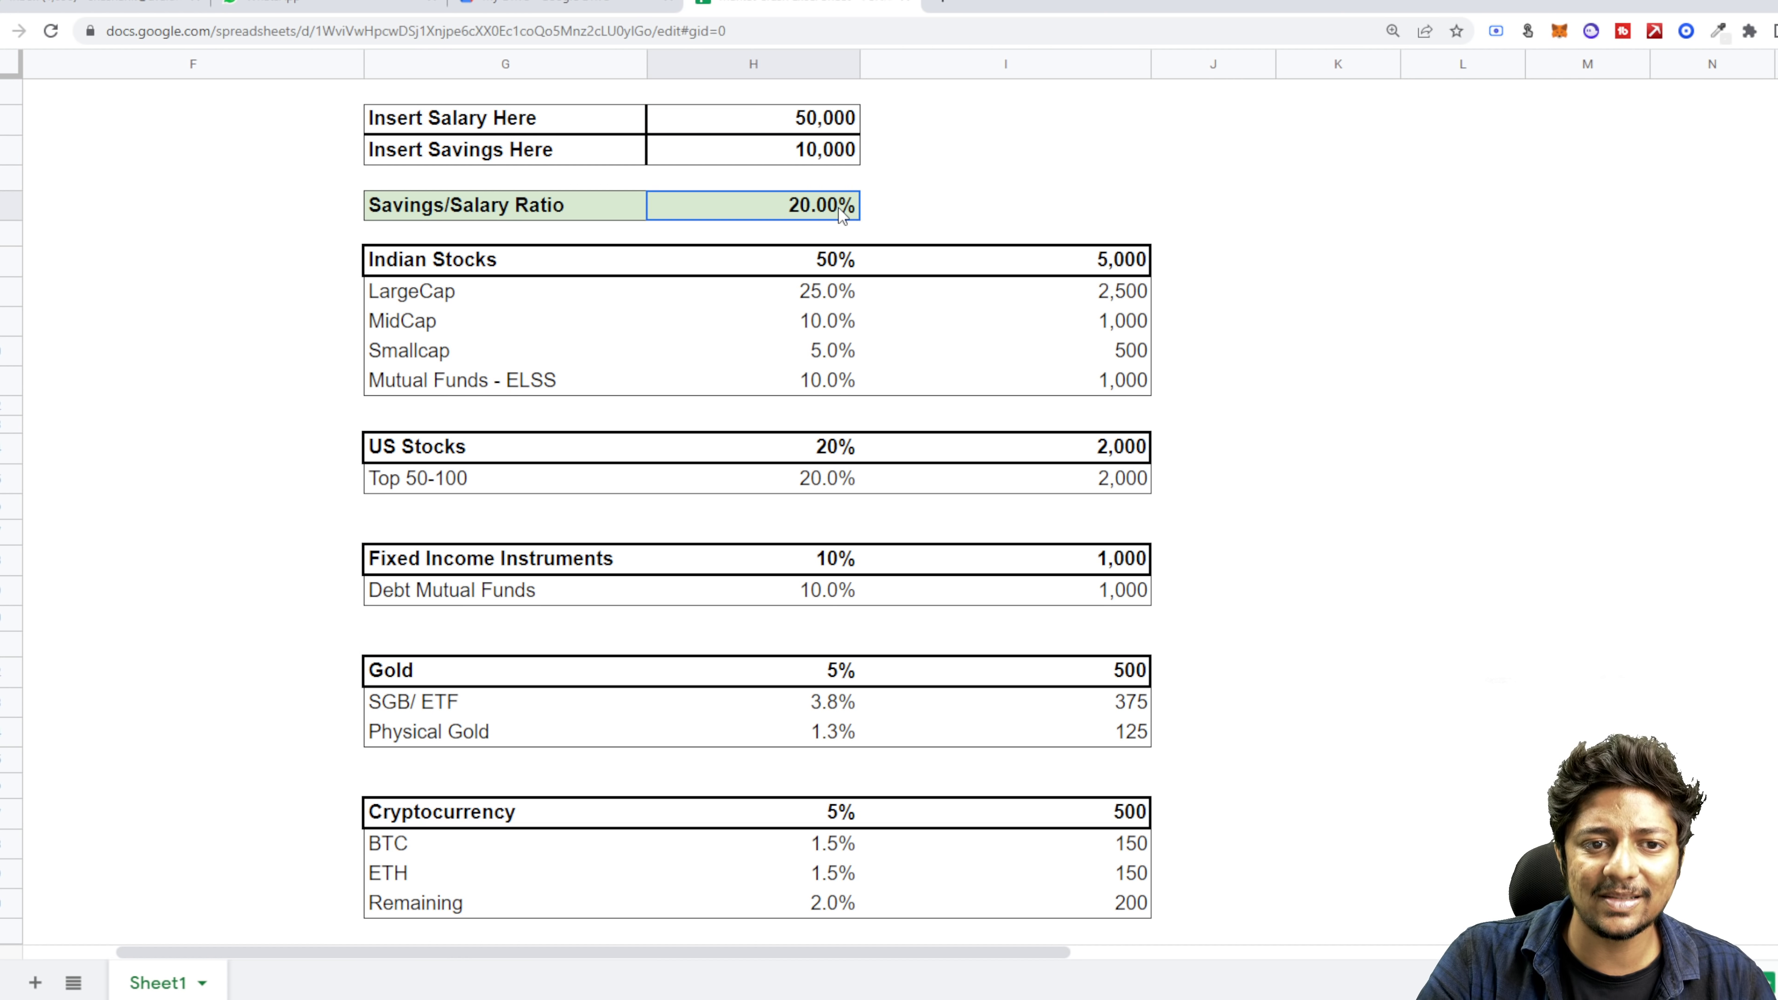
{"action": "left_click", "coordinate": [753, 148]}
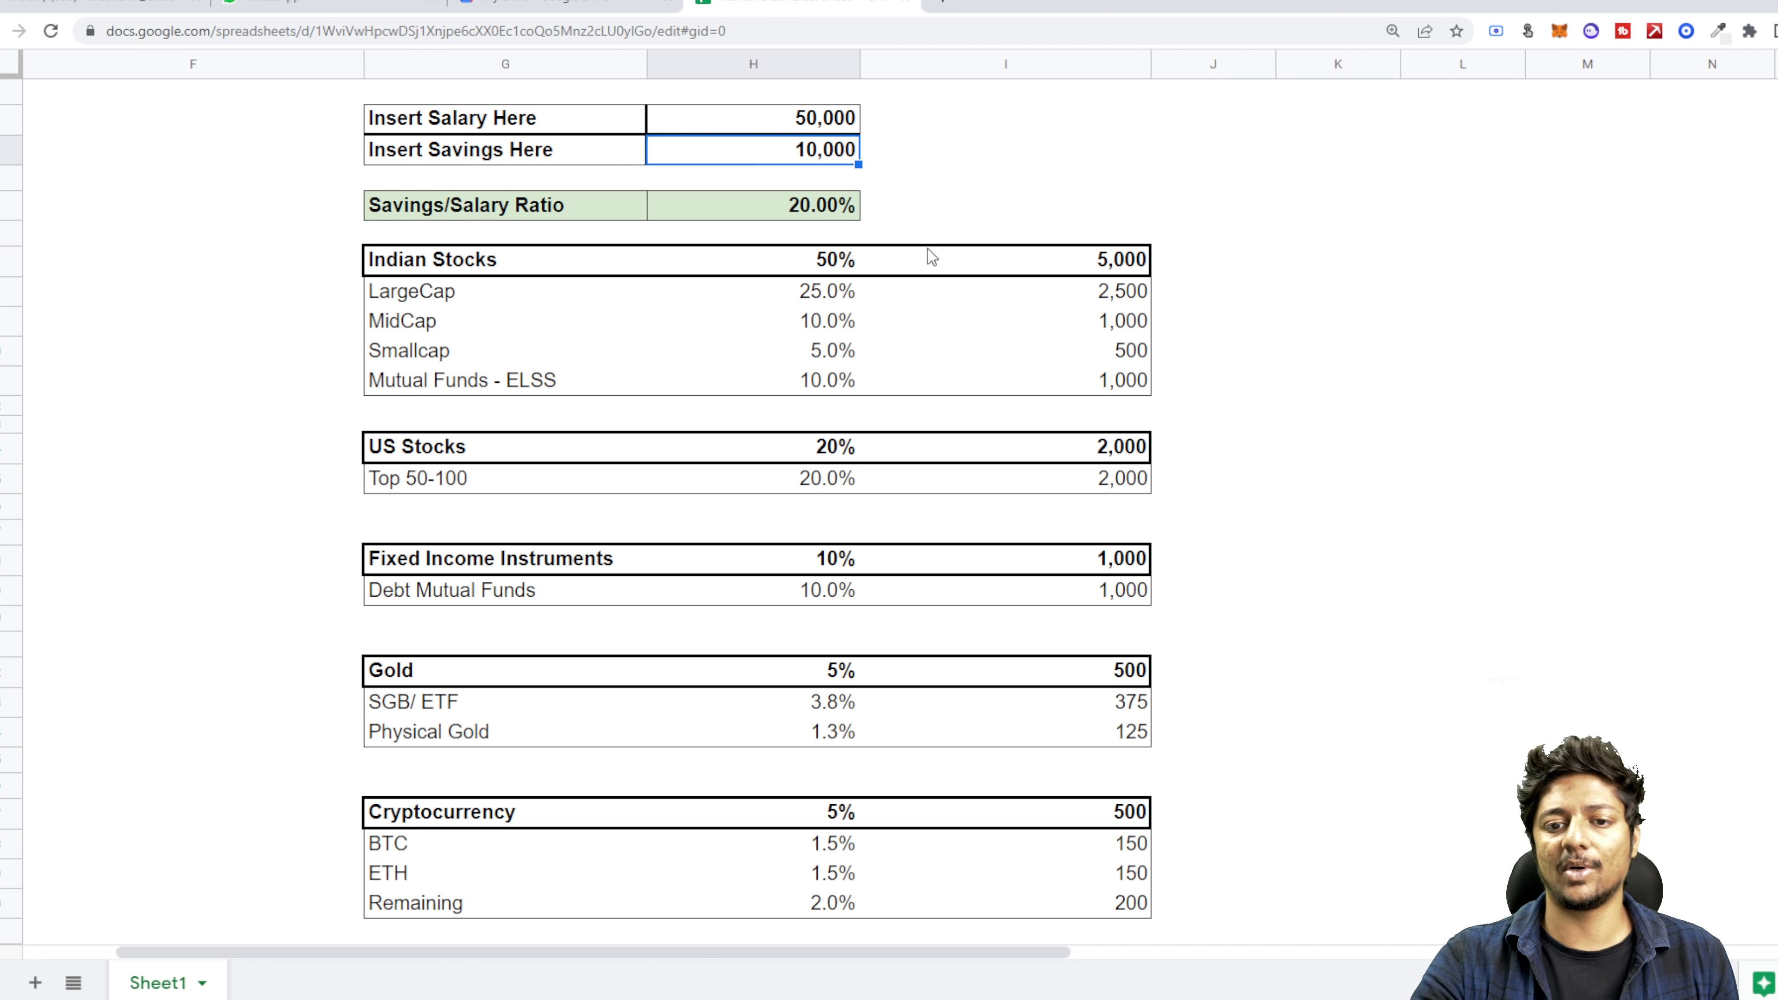
{"action": "mouse_move", "coordinate": [811, 607]}
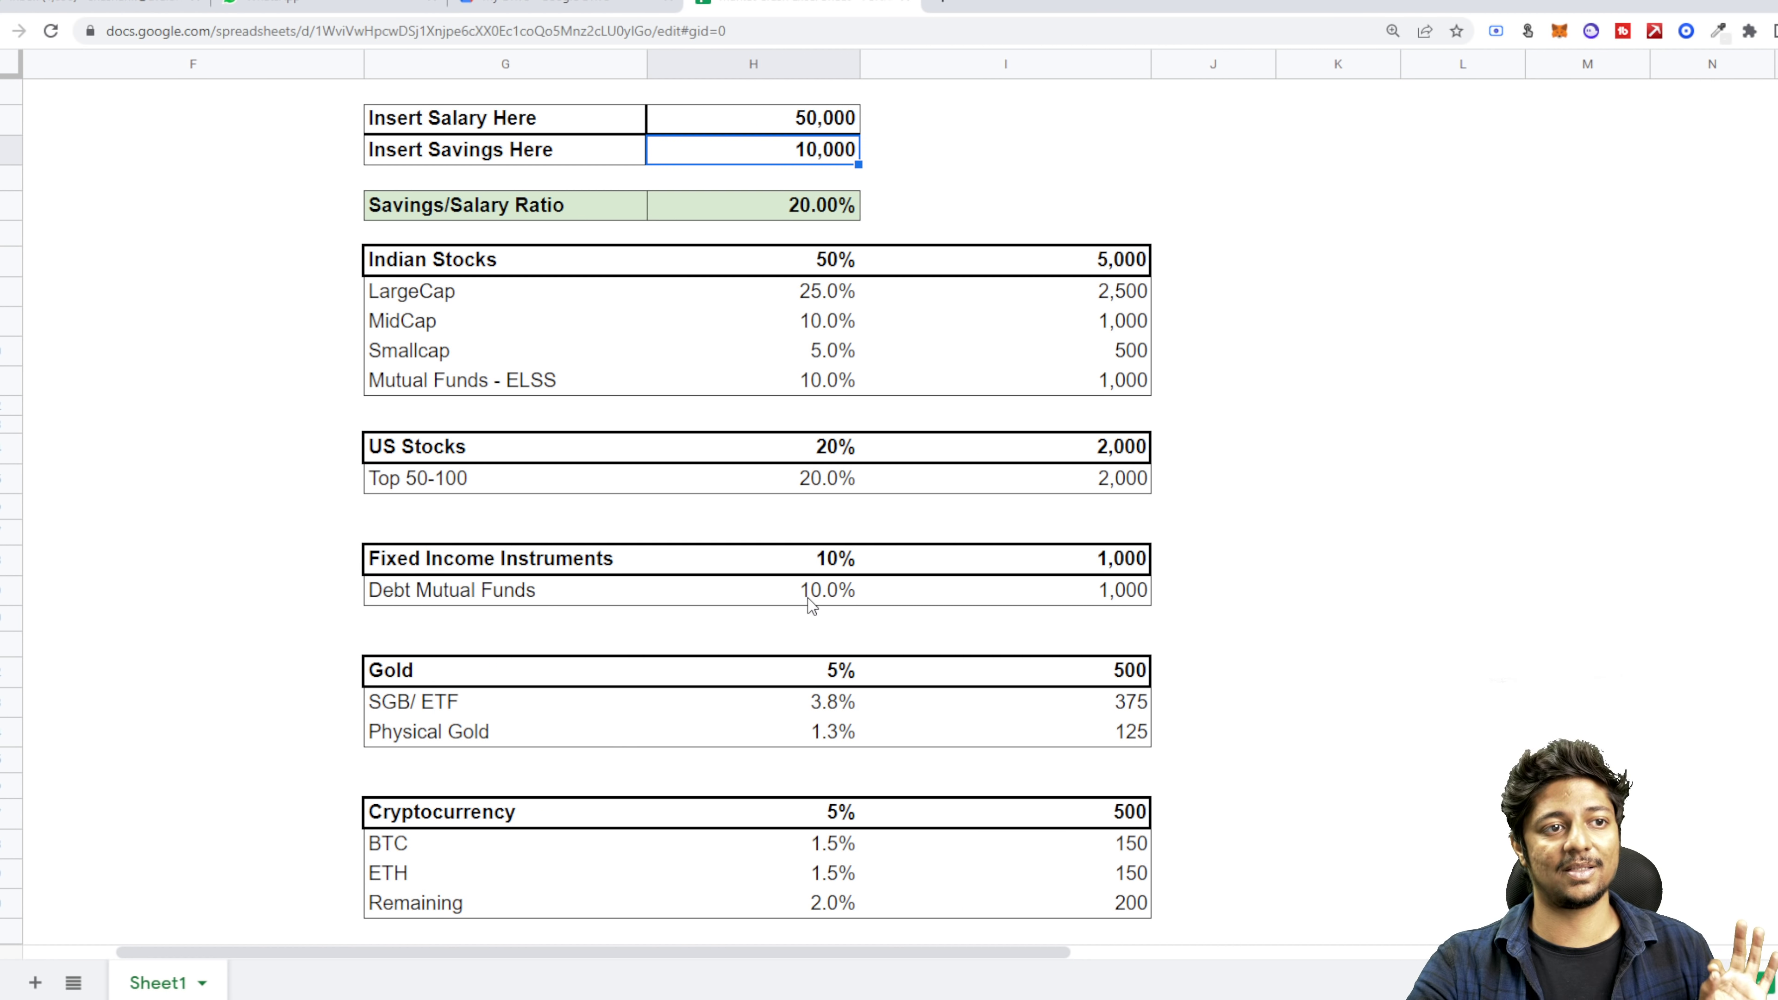